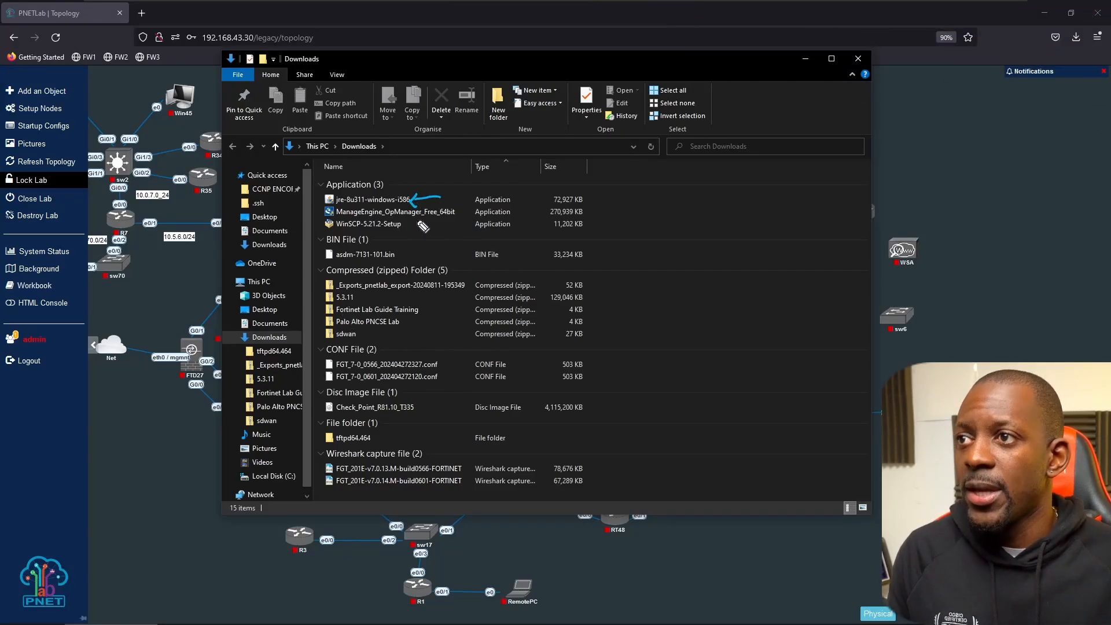
mouse_move(404, 244)
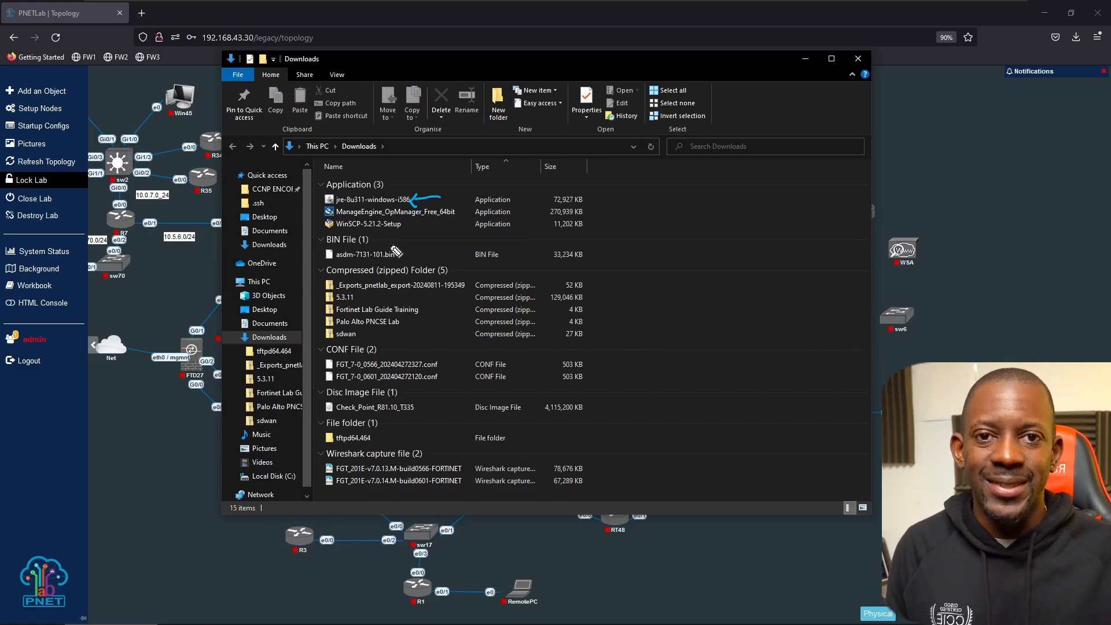
mouse_move(443, 266)
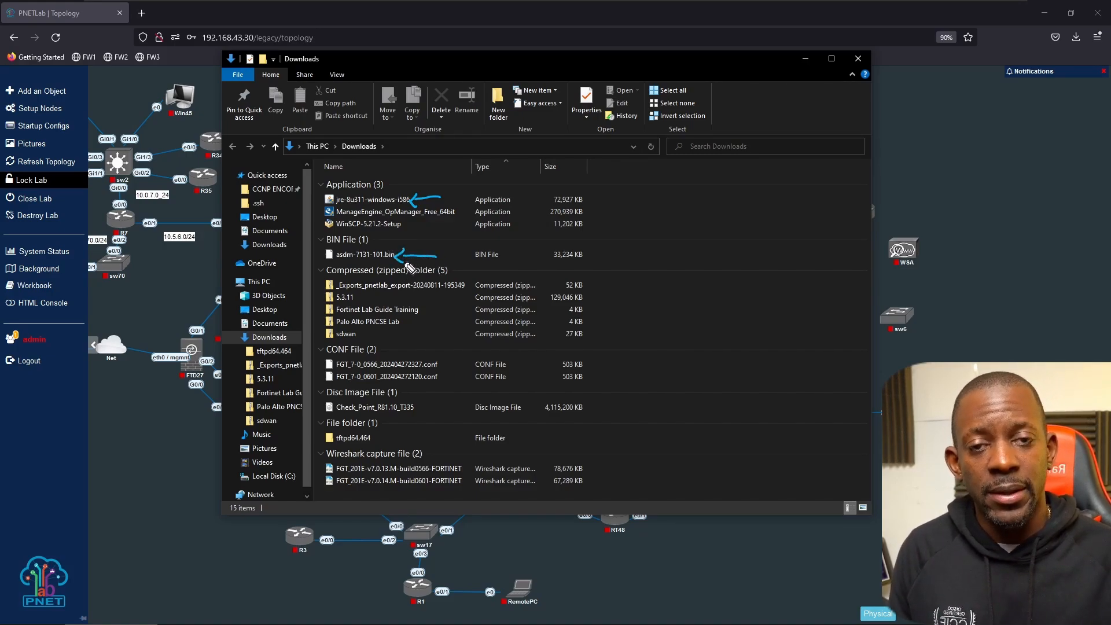
mouse_move(410, 268)
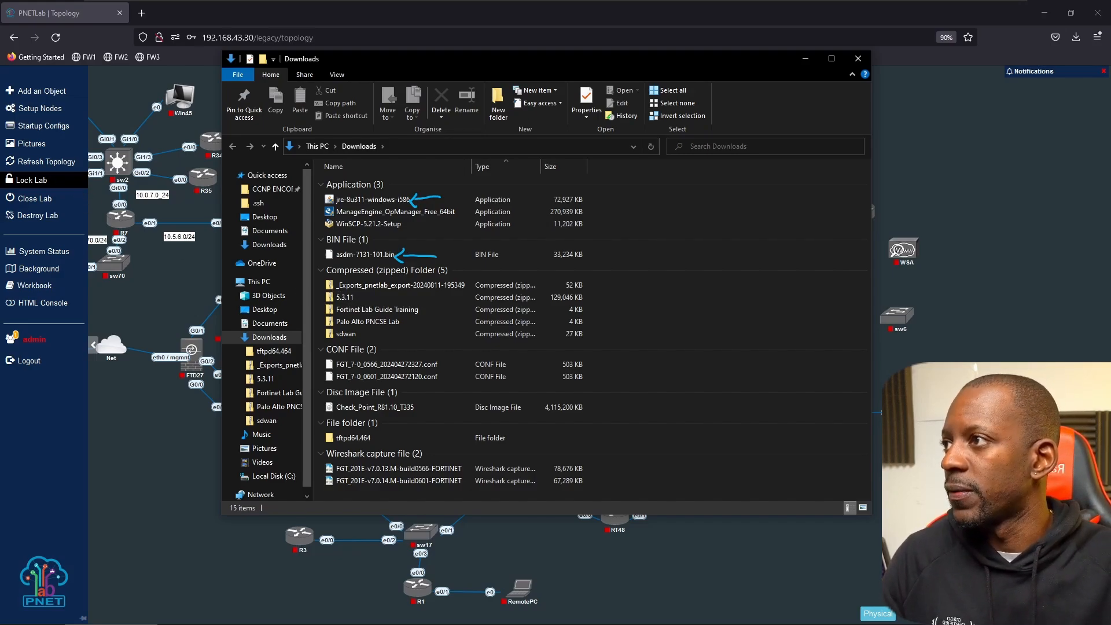
Install the Java 8u311 runtime from the jre-8u311-windows installer and close setup
left_click(397, 212)
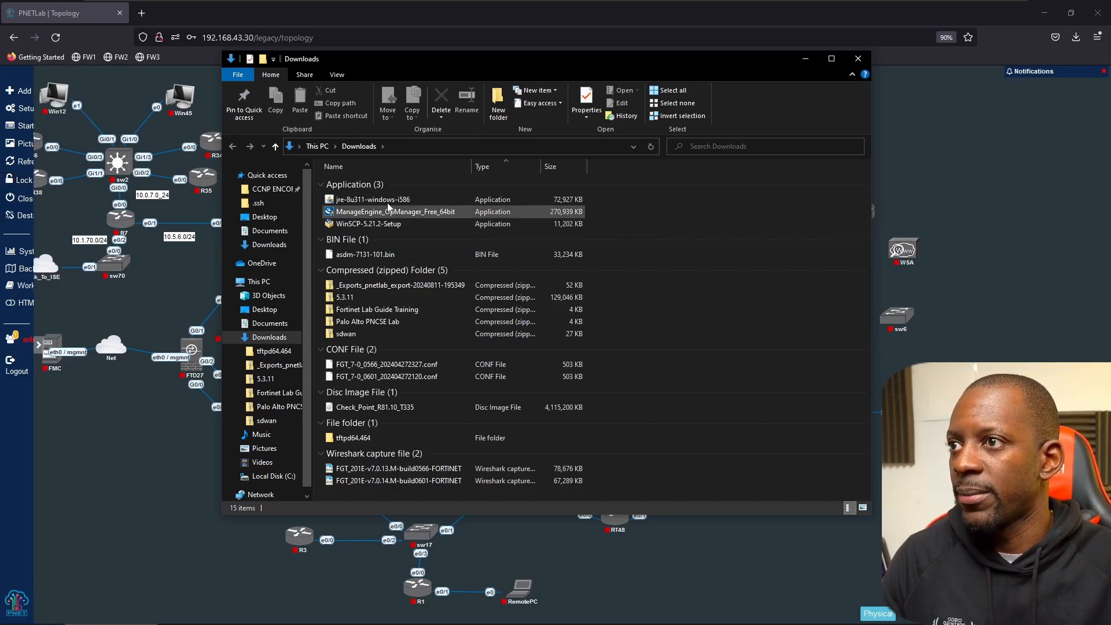
left_click(372, 200)
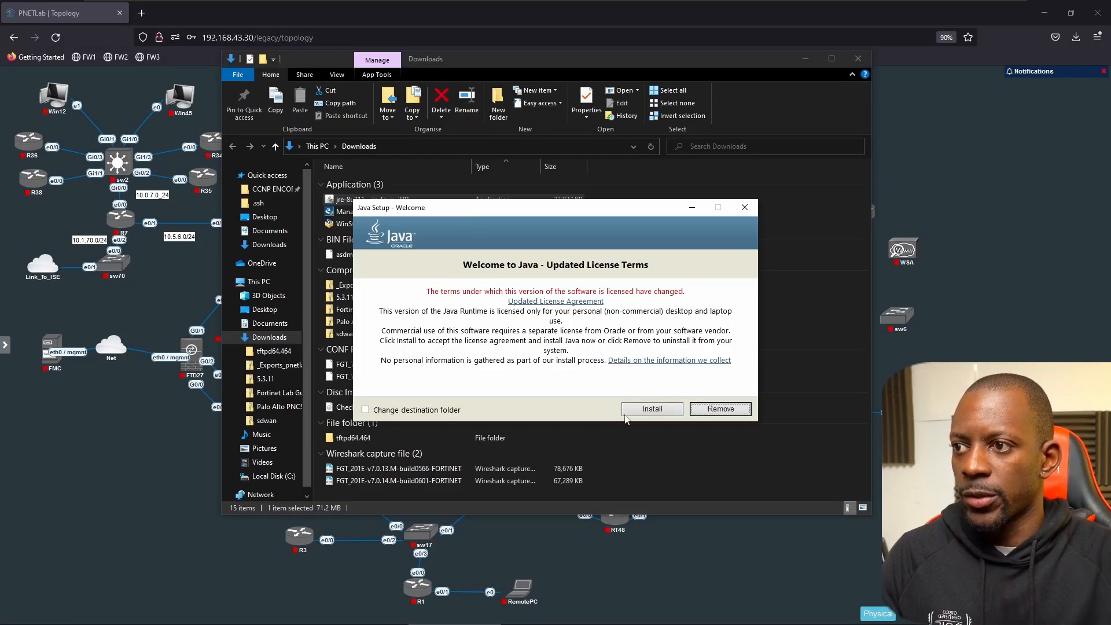
left_click(651, 409)
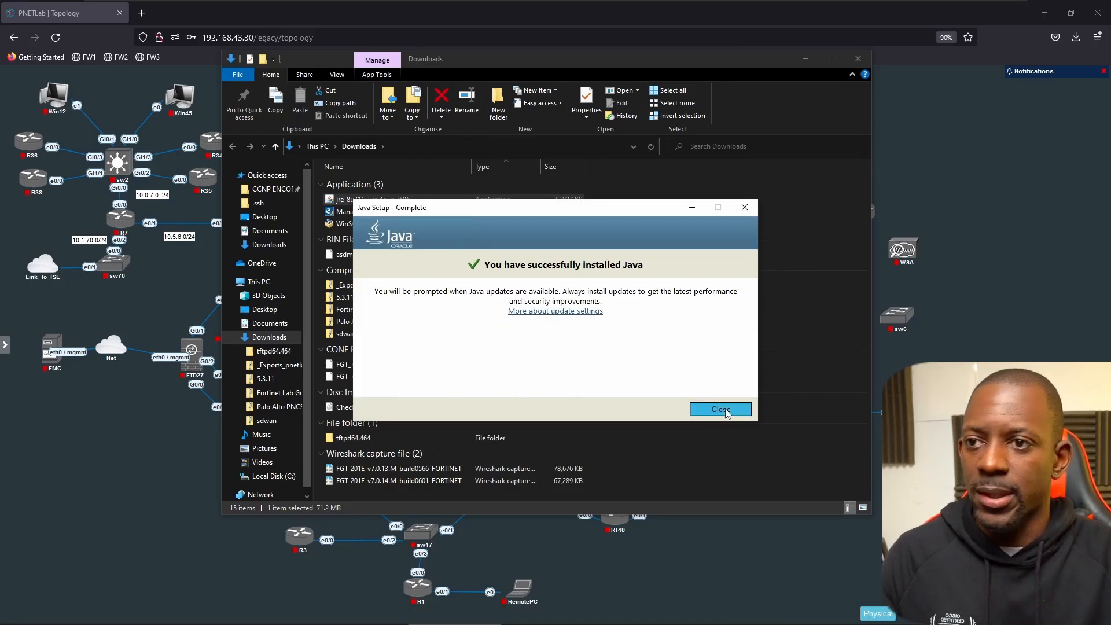
left_click(719, 410)
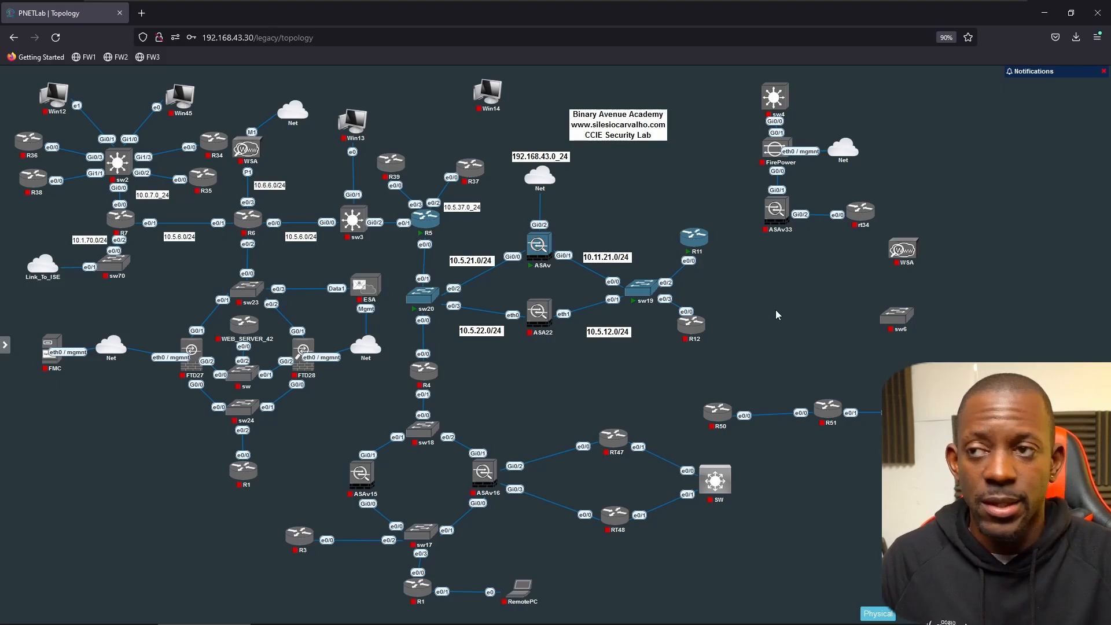
mouse_move(751, 326)
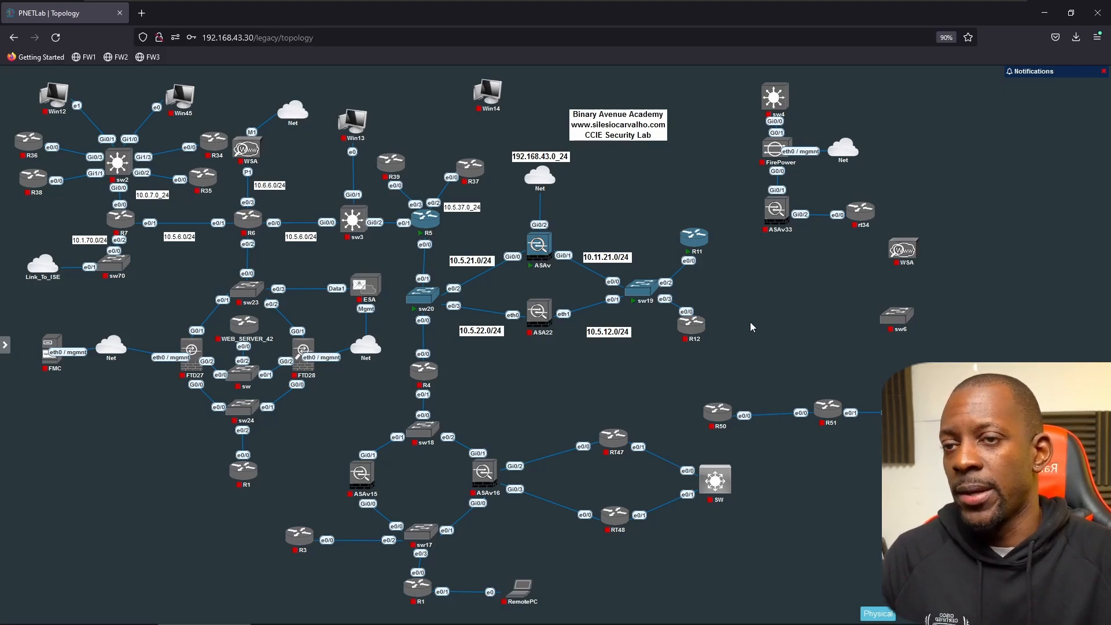
mouse_move(735, 326)
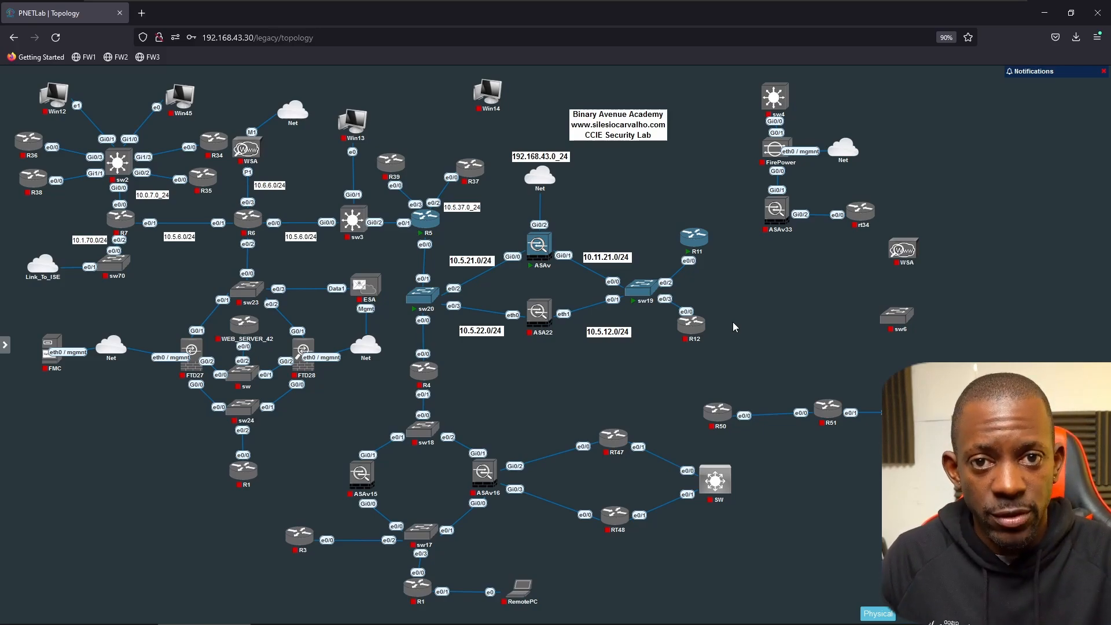
mouse_move(745, 314)
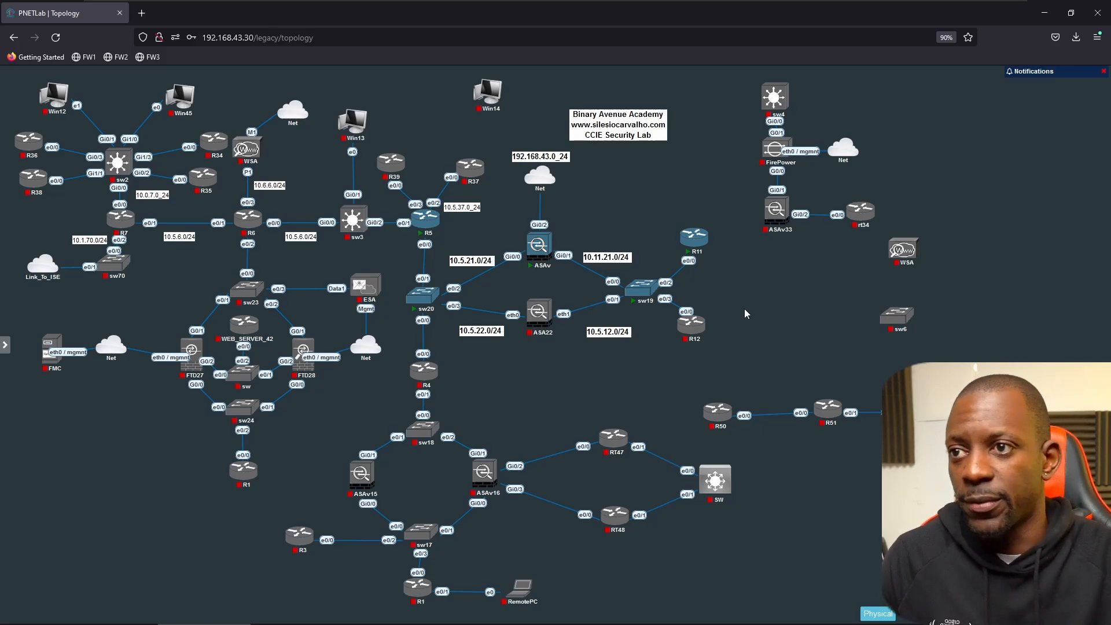
mouse_move(609, 247)
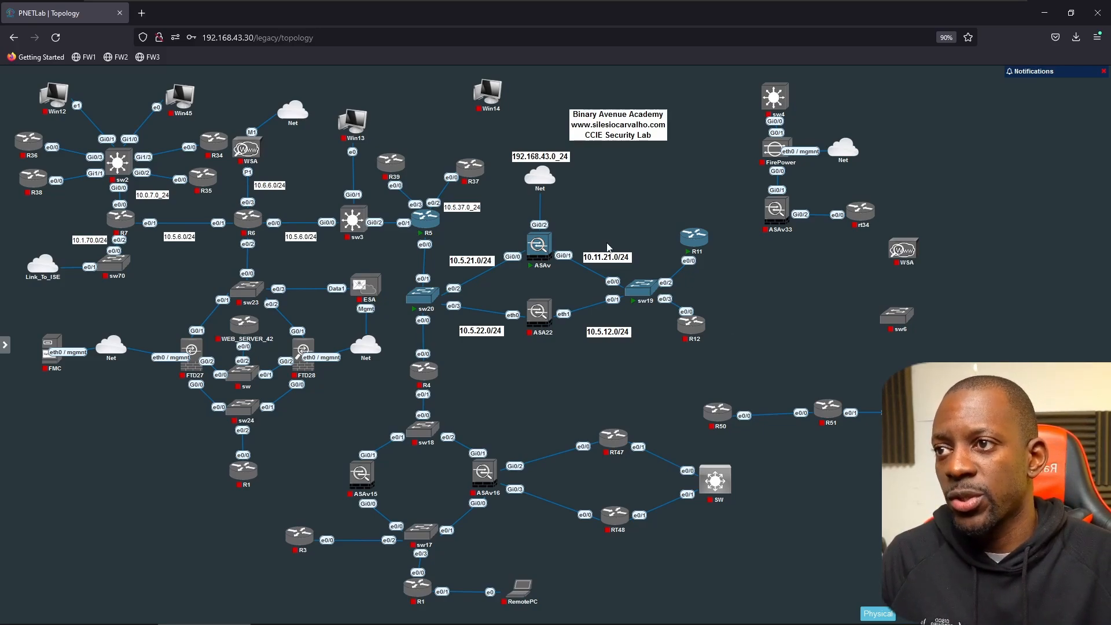
Expand the PNETLab side menu to list lab options like Startup Configs and System Status
left_click(6, 344)
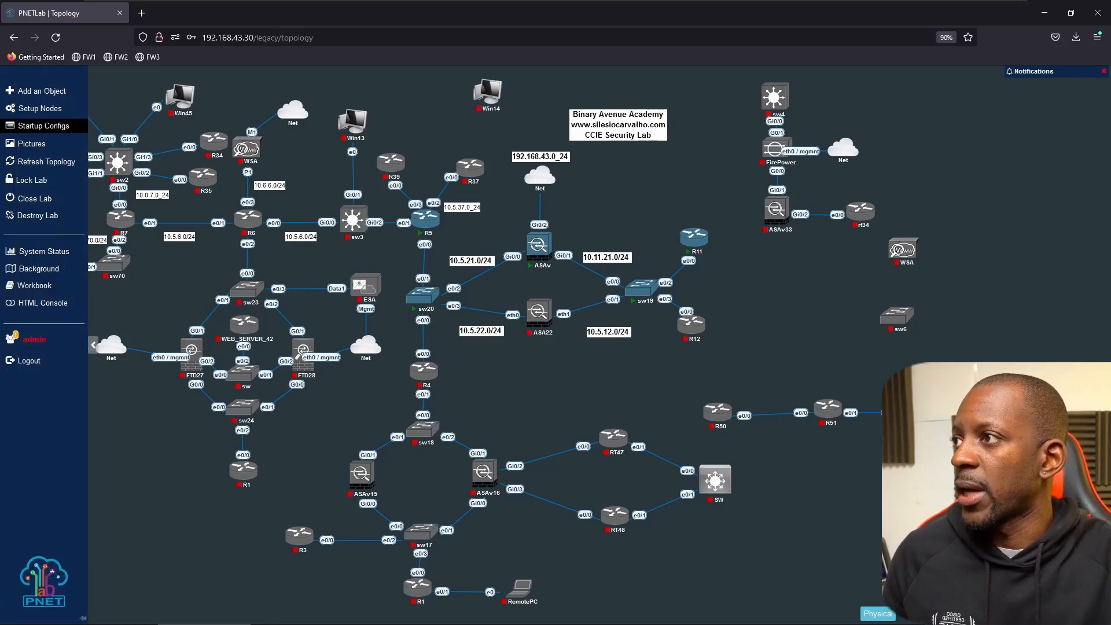
mouse_move(521, 168)
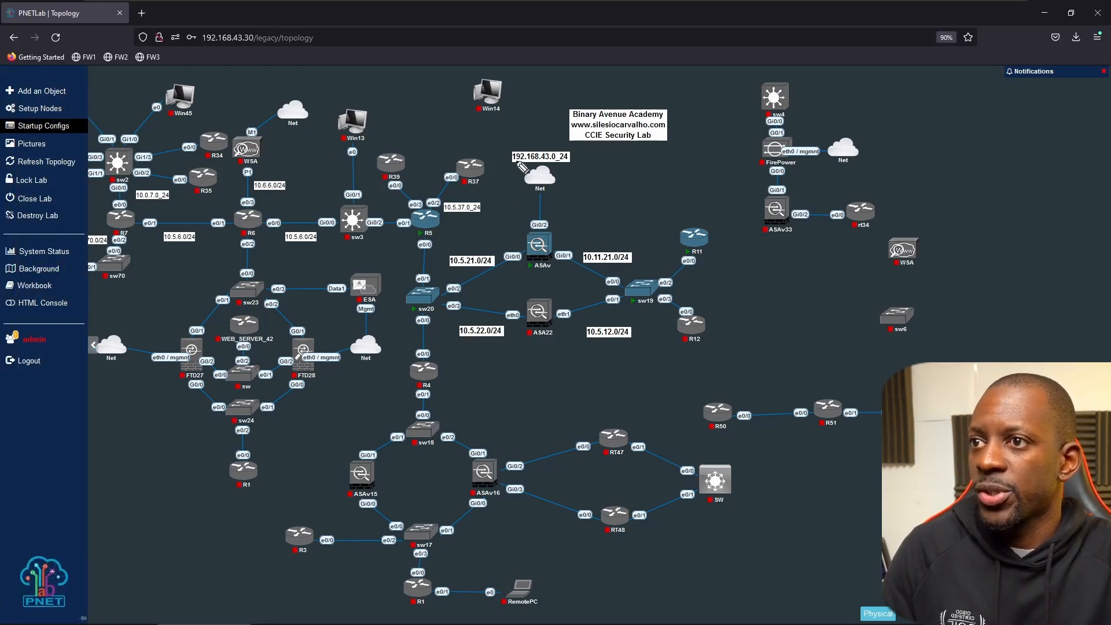
mouse_move(542, 216)
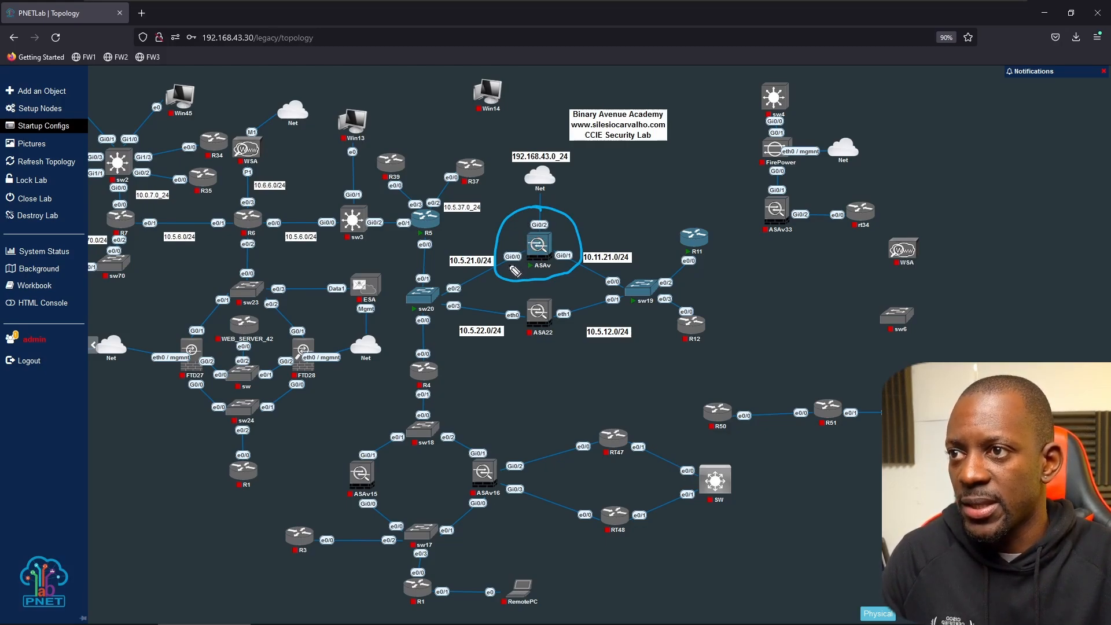
mouse_move(516, 265)
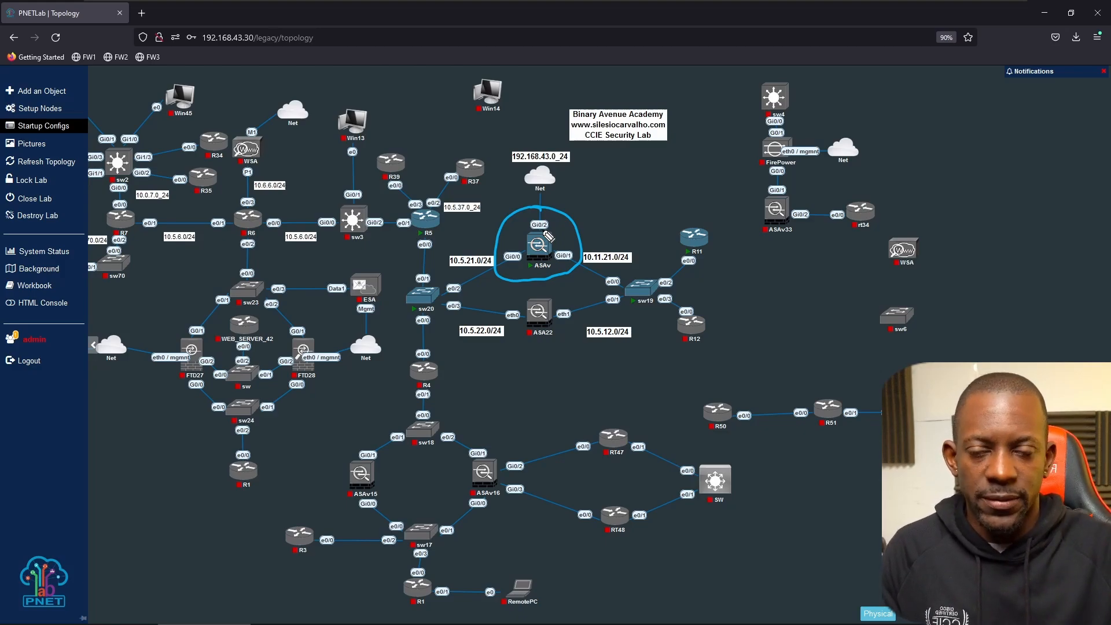
mouse_move(436, 240)
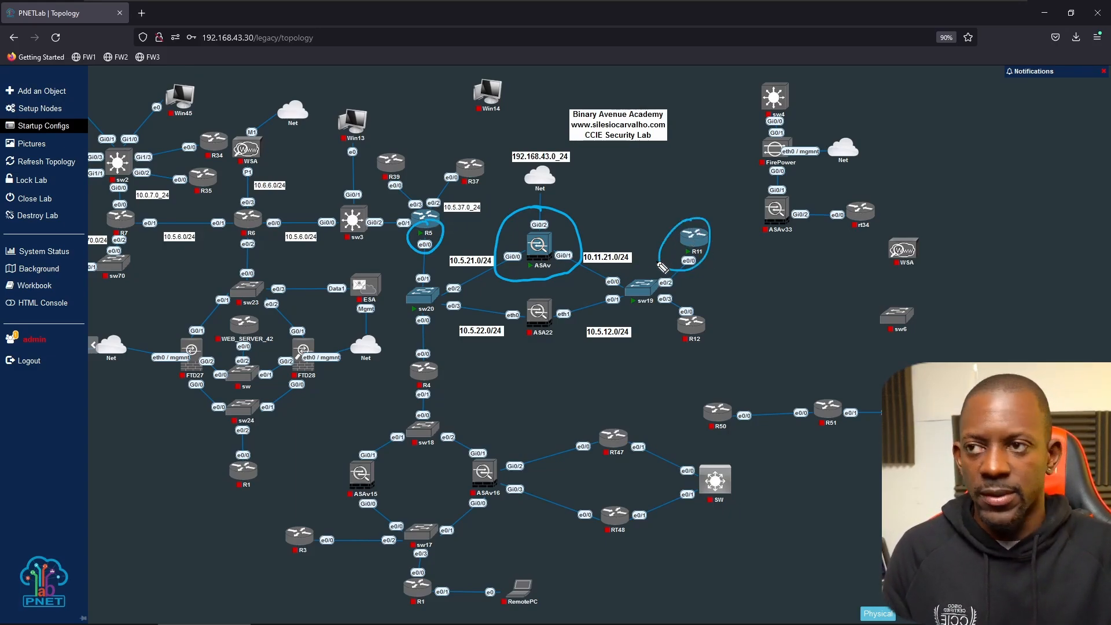
mouse_move(409, 268)
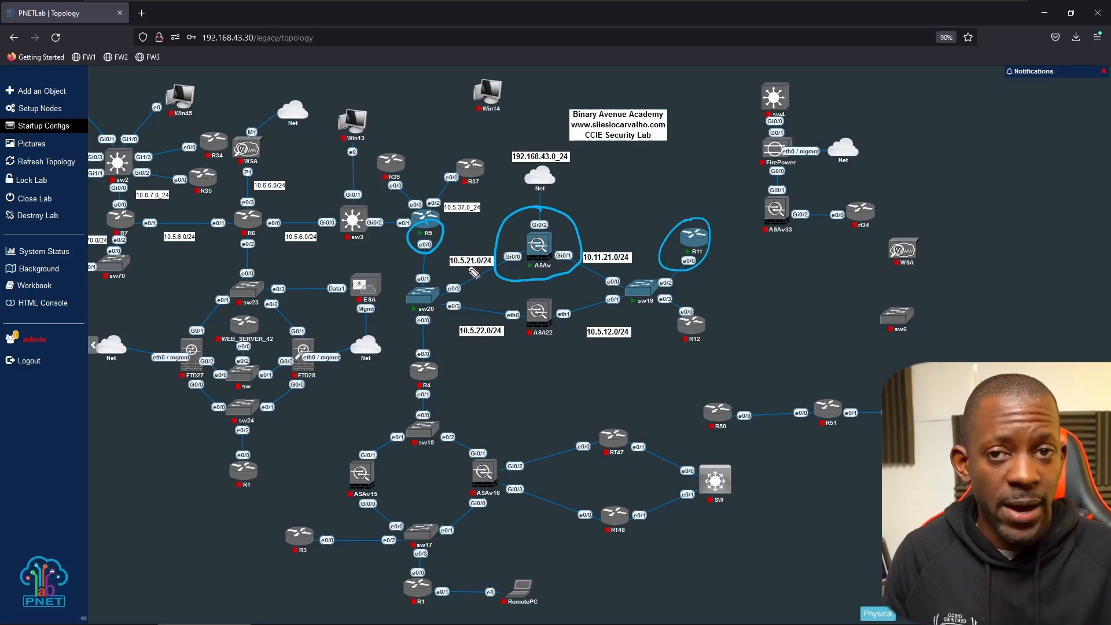
mouse_move(531, 269)
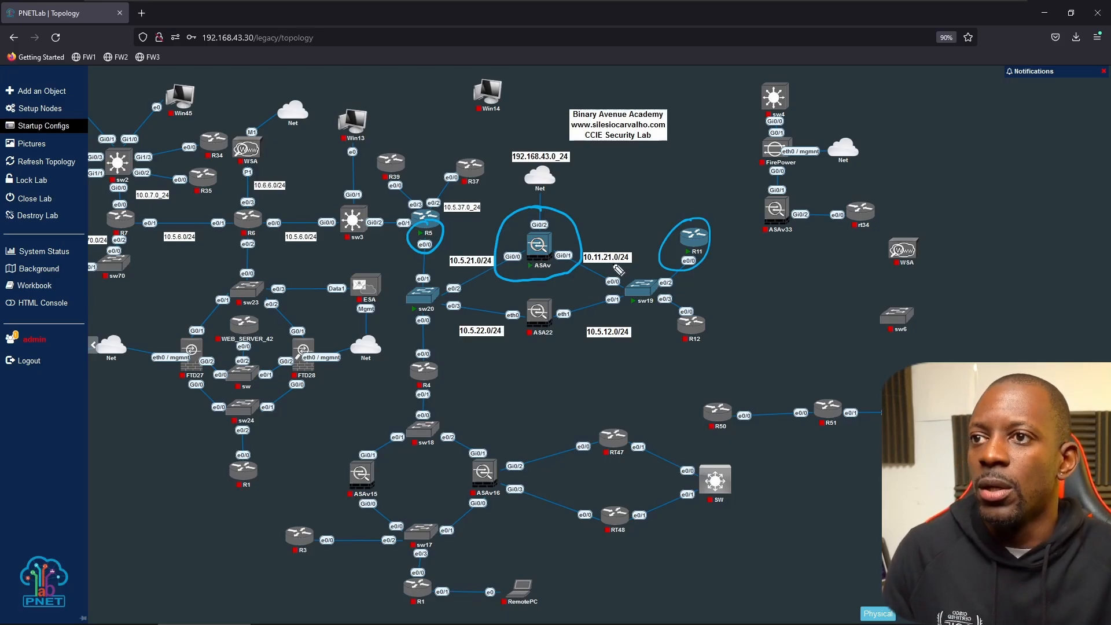
mouse_move(606, 277)
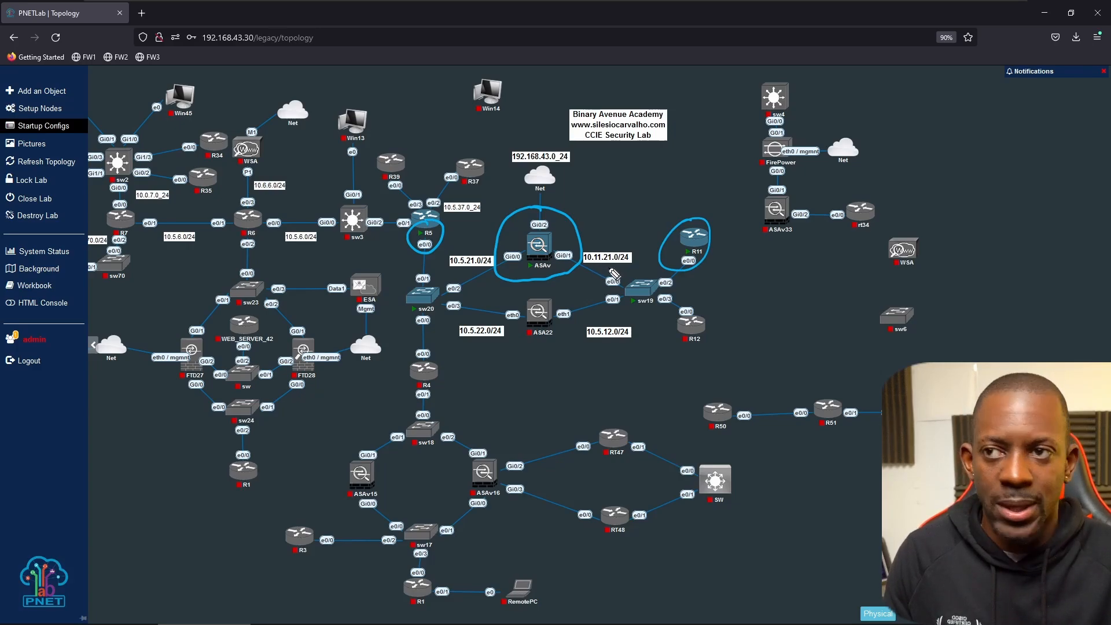
mouse_move(708, 267)
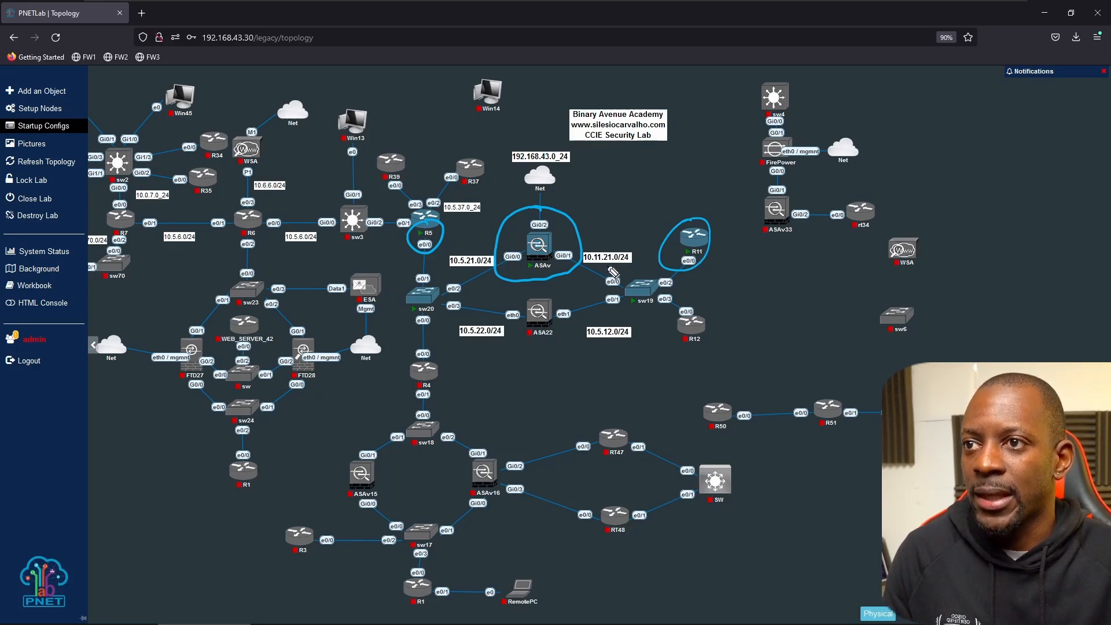
mouse_move(698, 263)
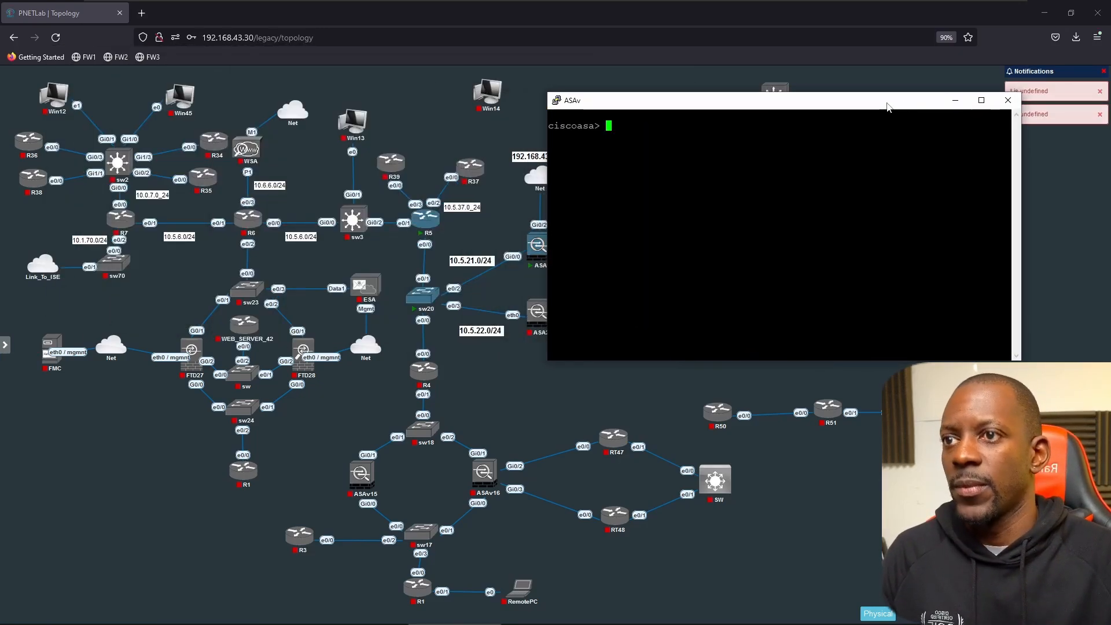
Give ASAv interface g0/2 address 192.168.43.6/24, name management, security level 100
type("en")
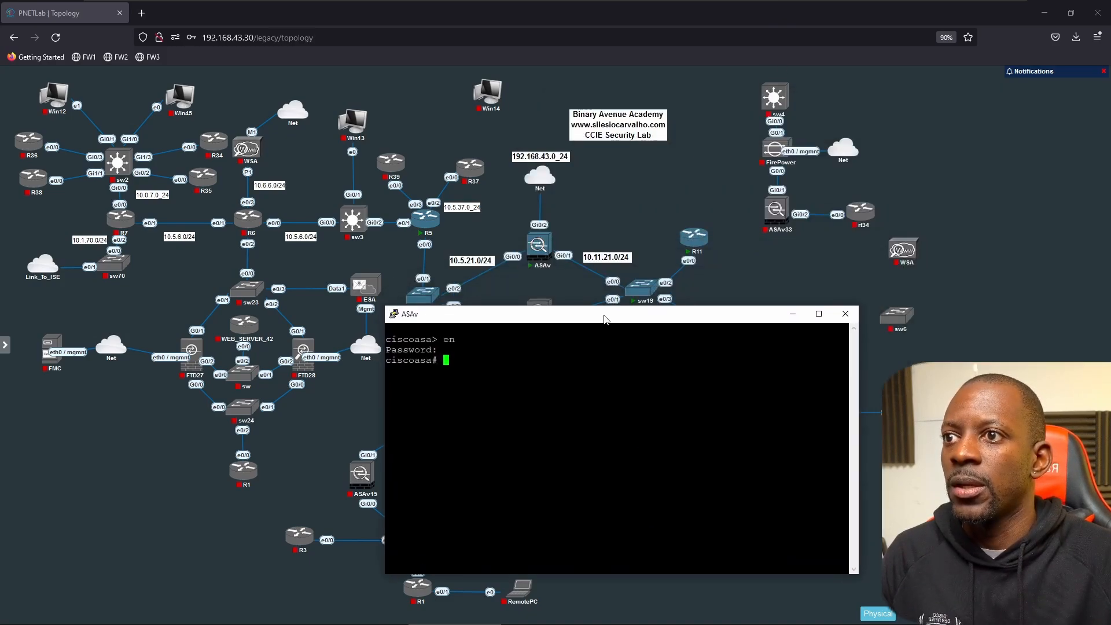
type("conf t")
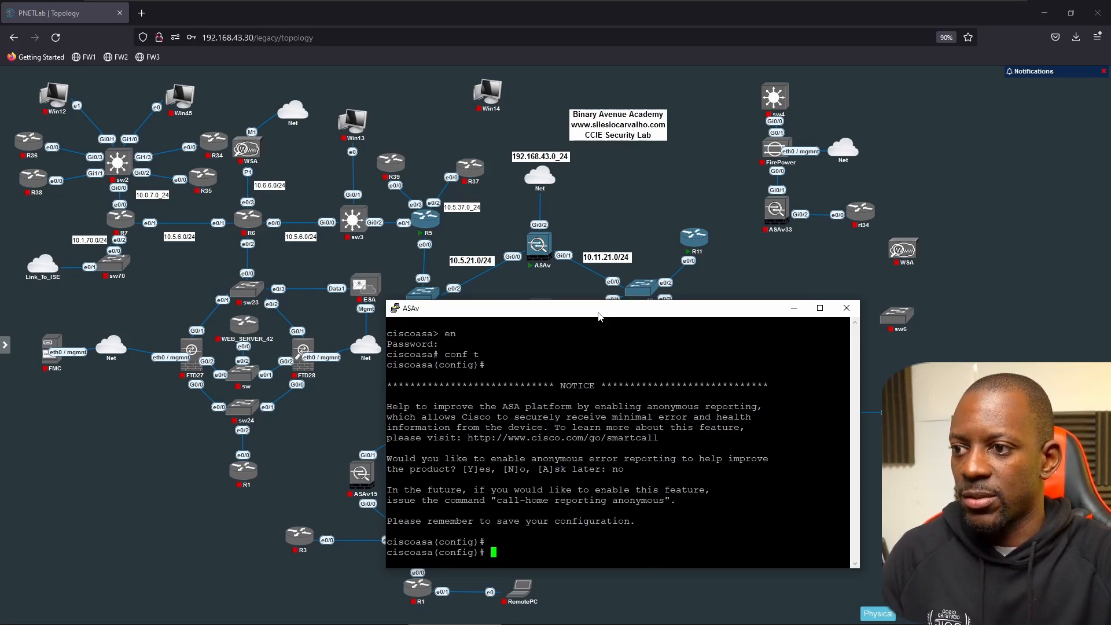
type("int g0/2")
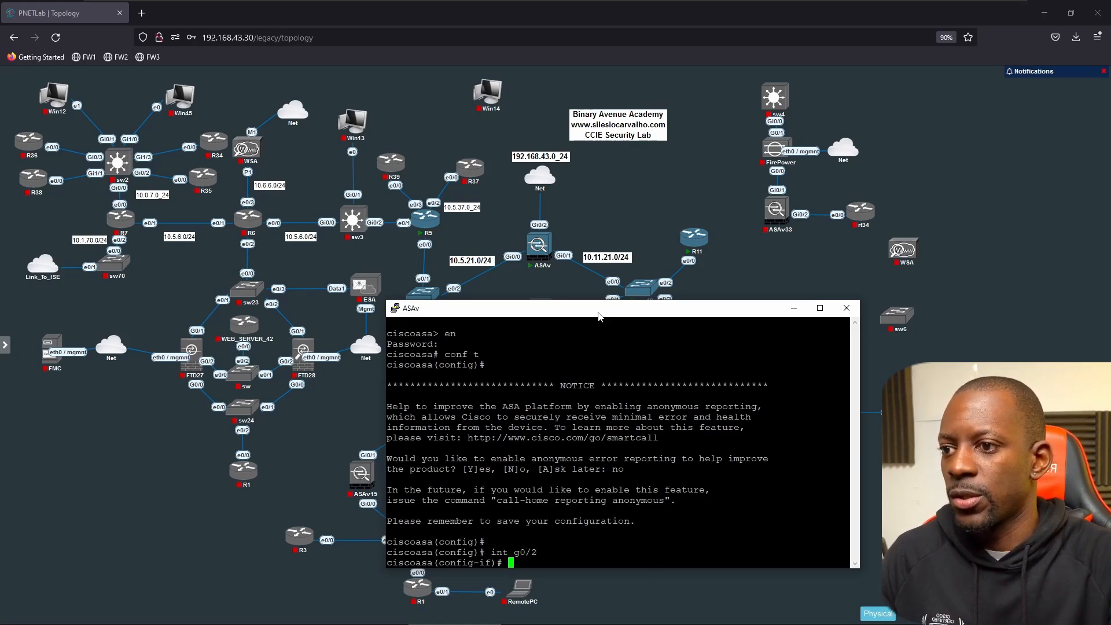
type("ip add")
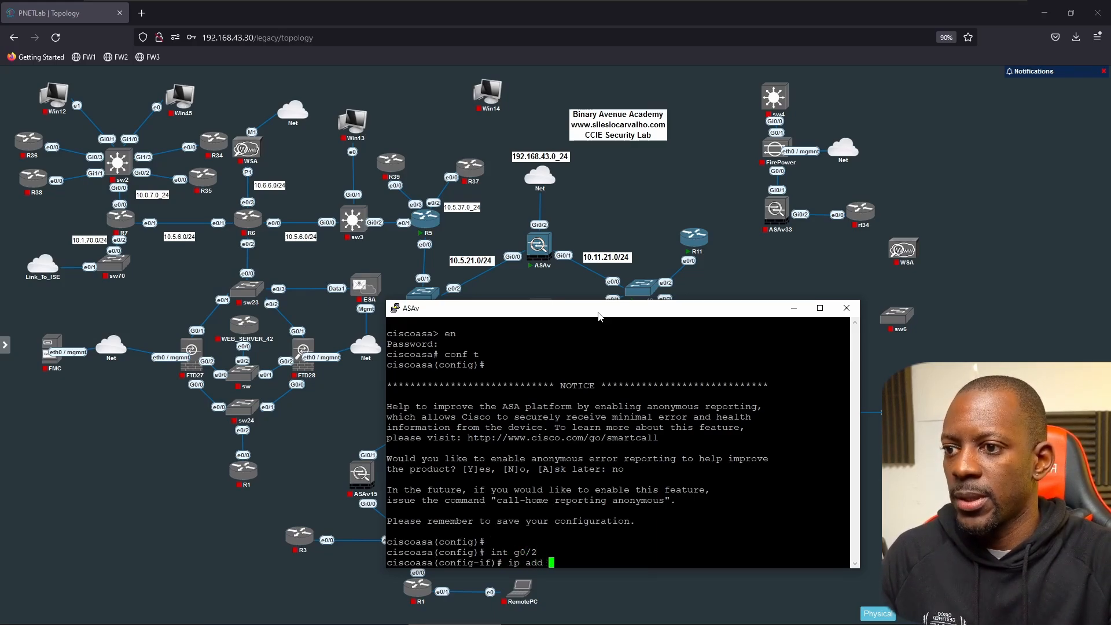
type("192.168.43.6 2")
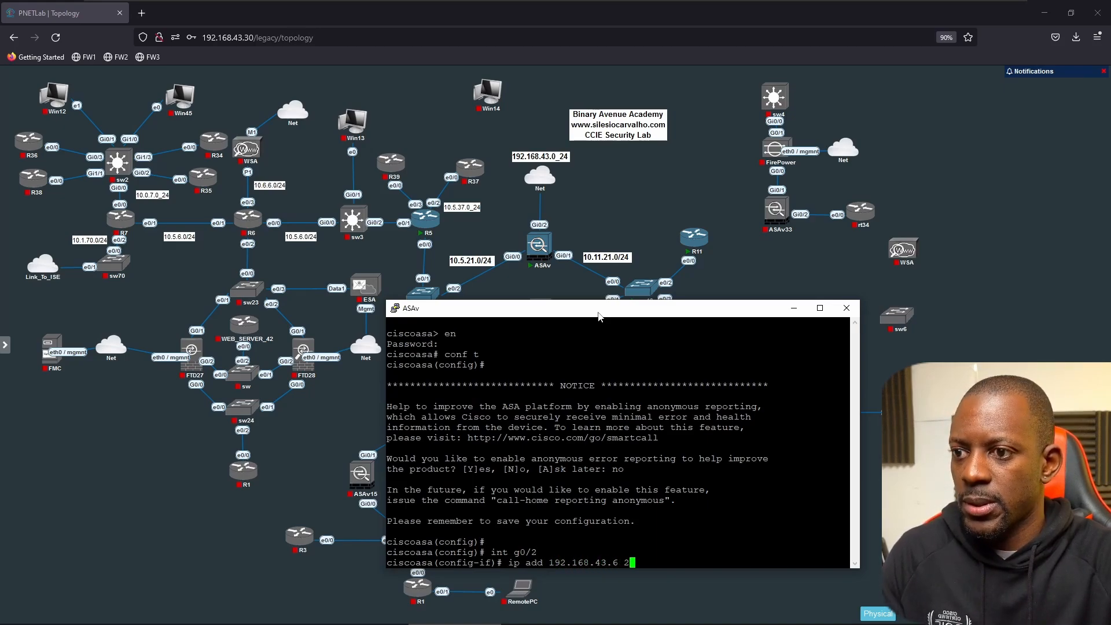
type("55.255.255.0")
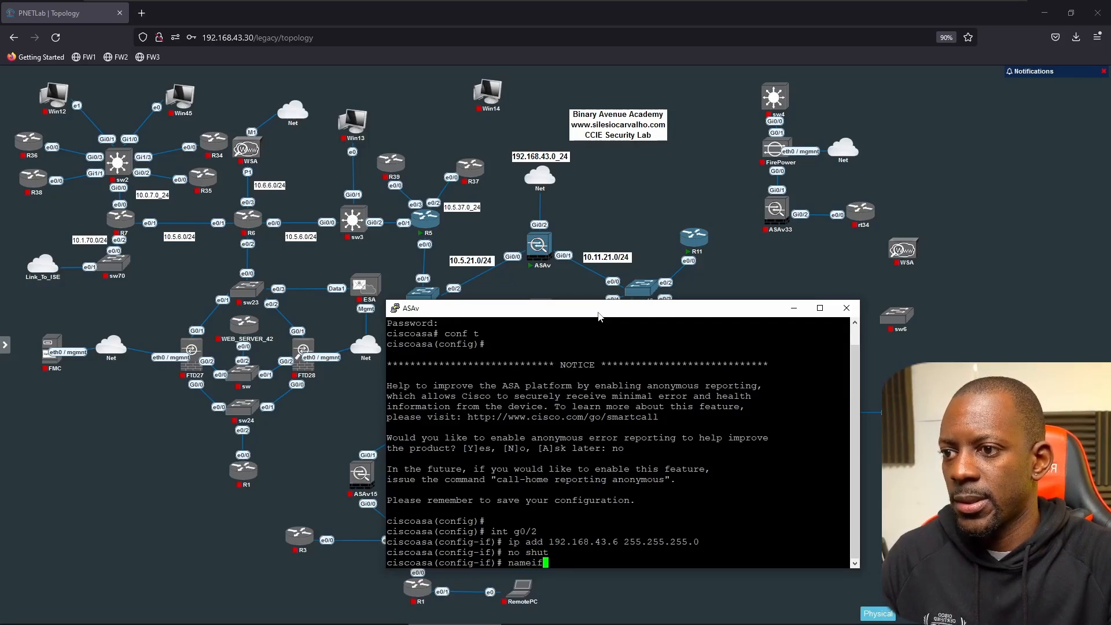
type("managmene")
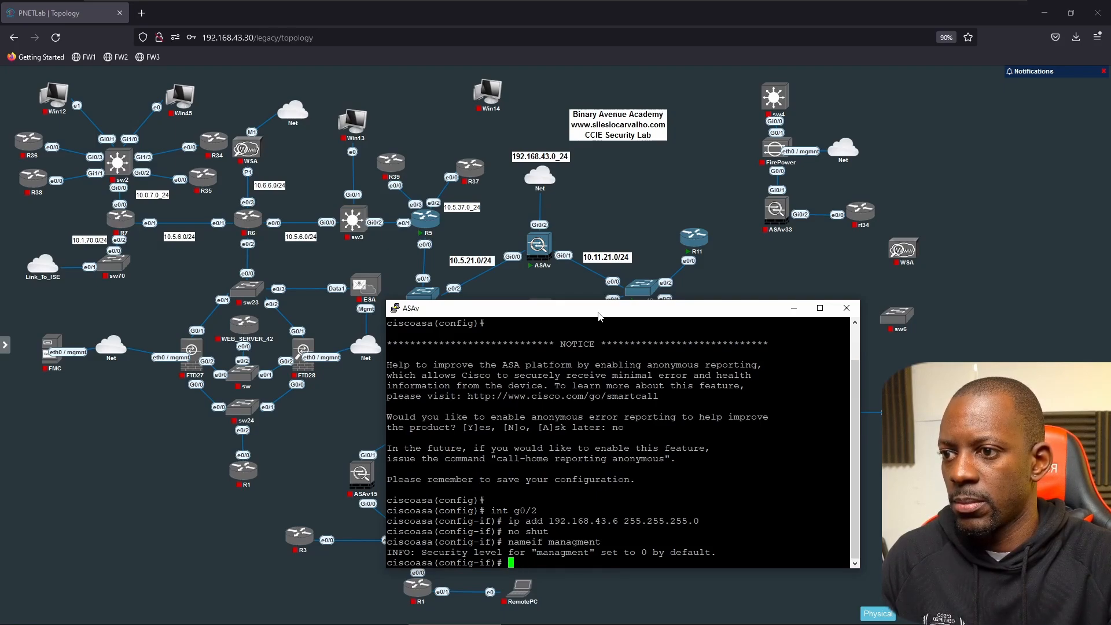
type("security-level 100")
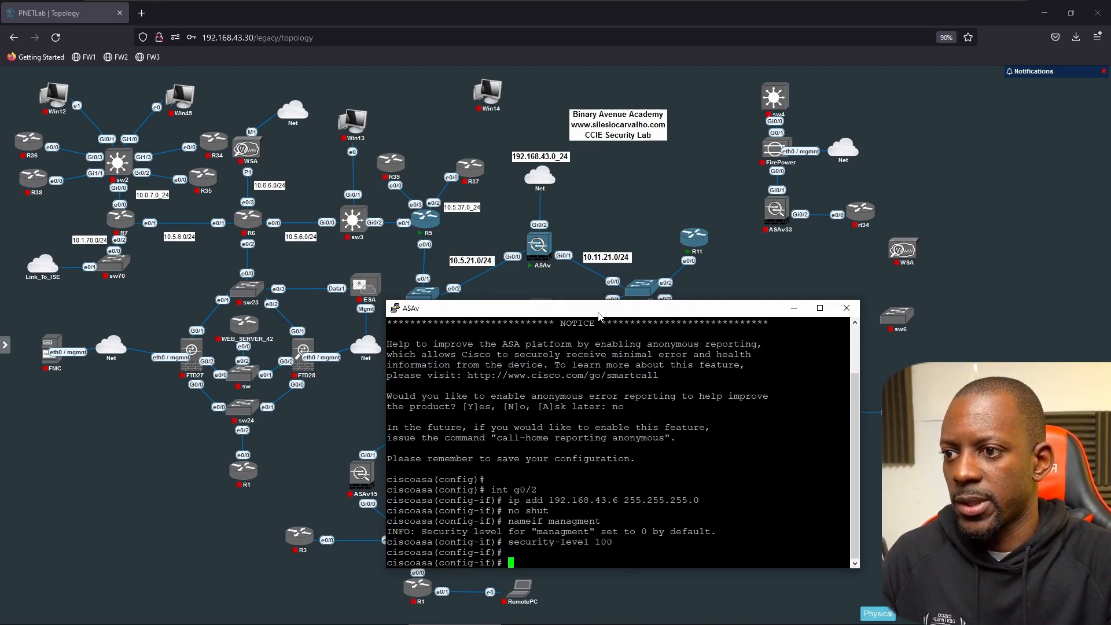
Ping 192.168.43.30 from the ASA and confirm a 5/5 success rate
type("p")
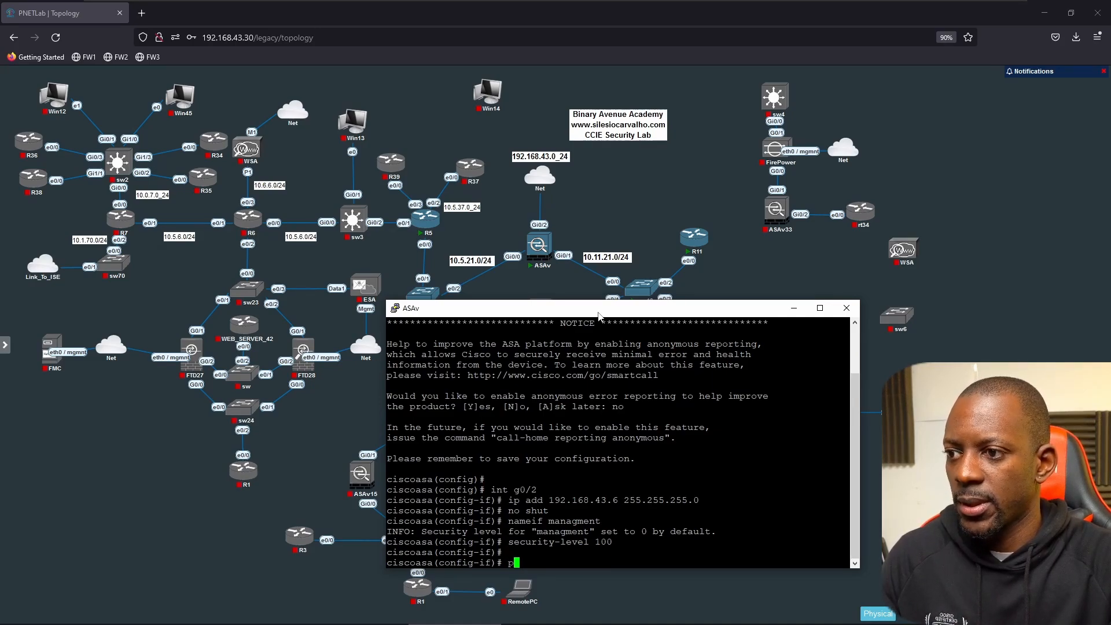
type("ing 1921.68")
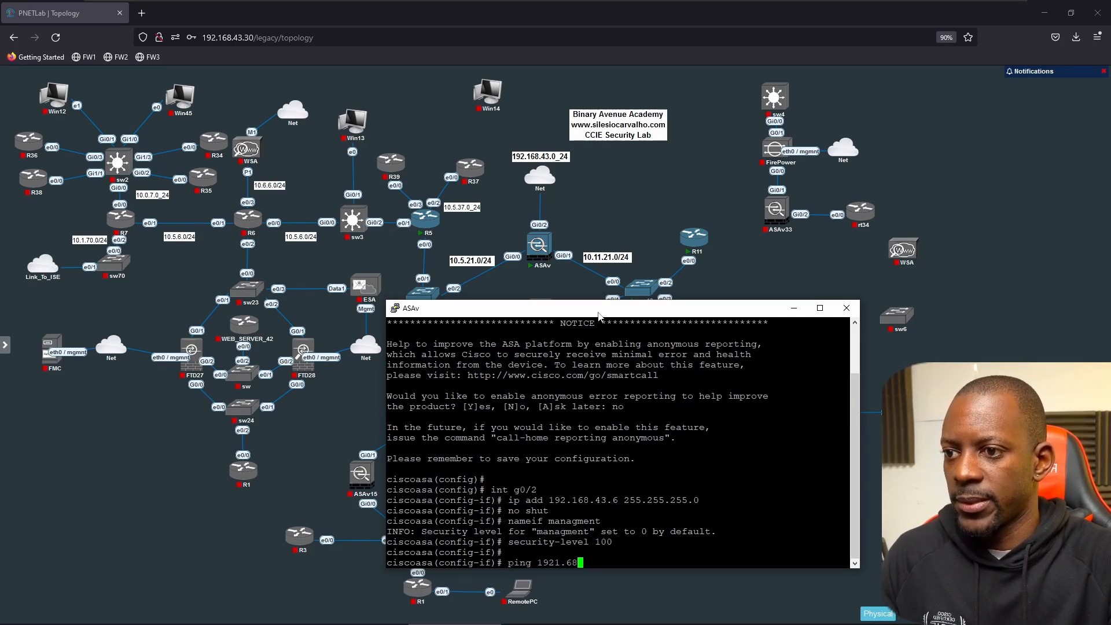
type("192.168.43.30")
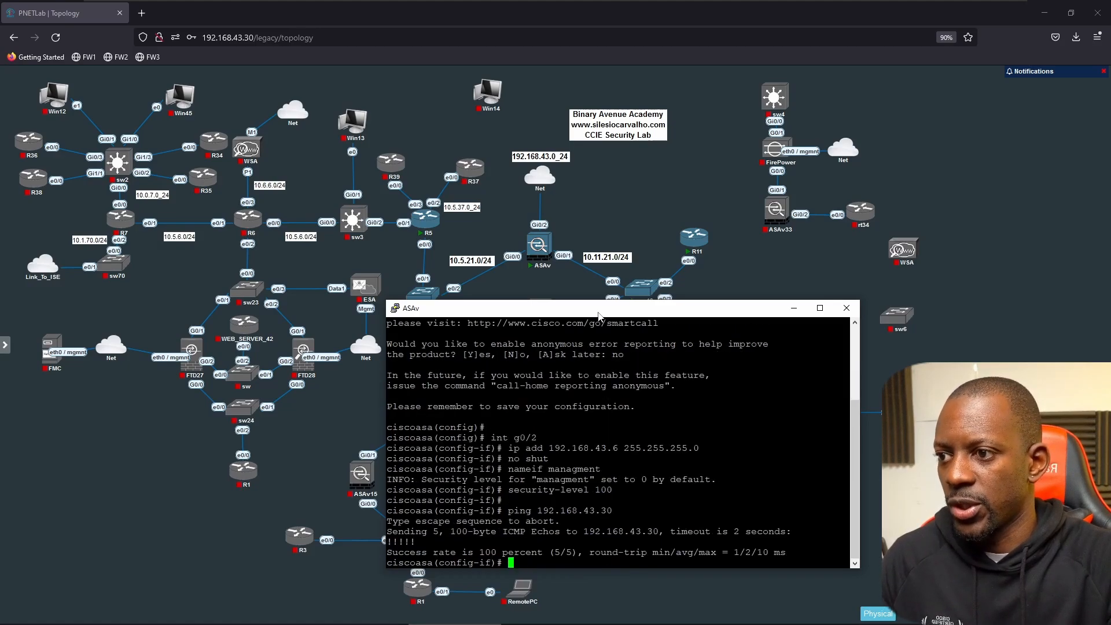
Exit ASA config mode and ping 192.168.43.6 from the workstation's Command Prompt
type("end")
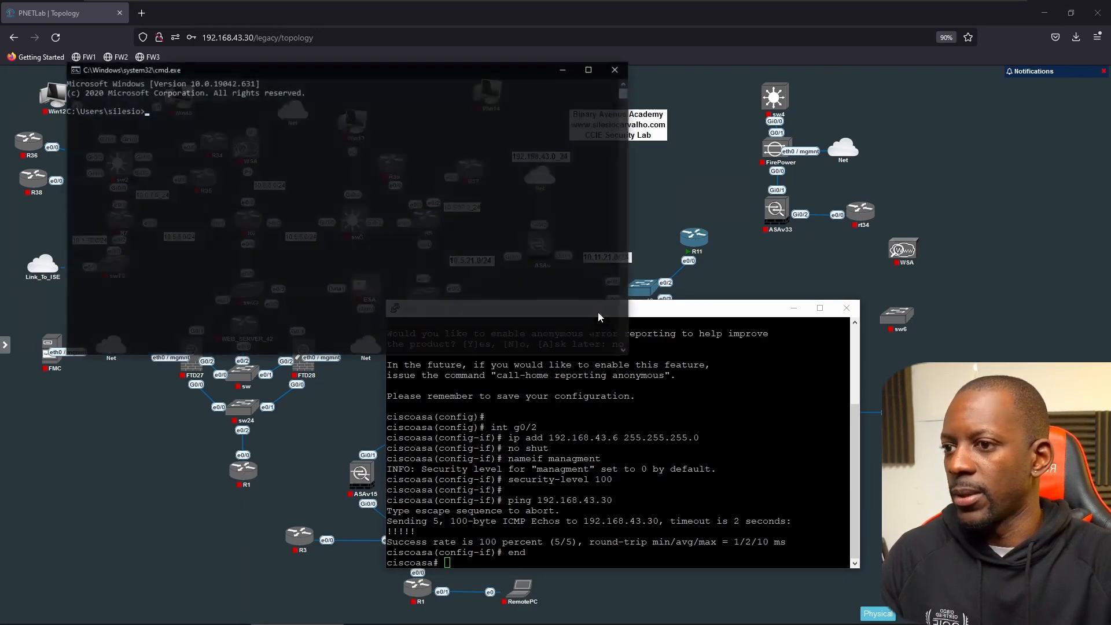
type("ping 192.168.43.6")
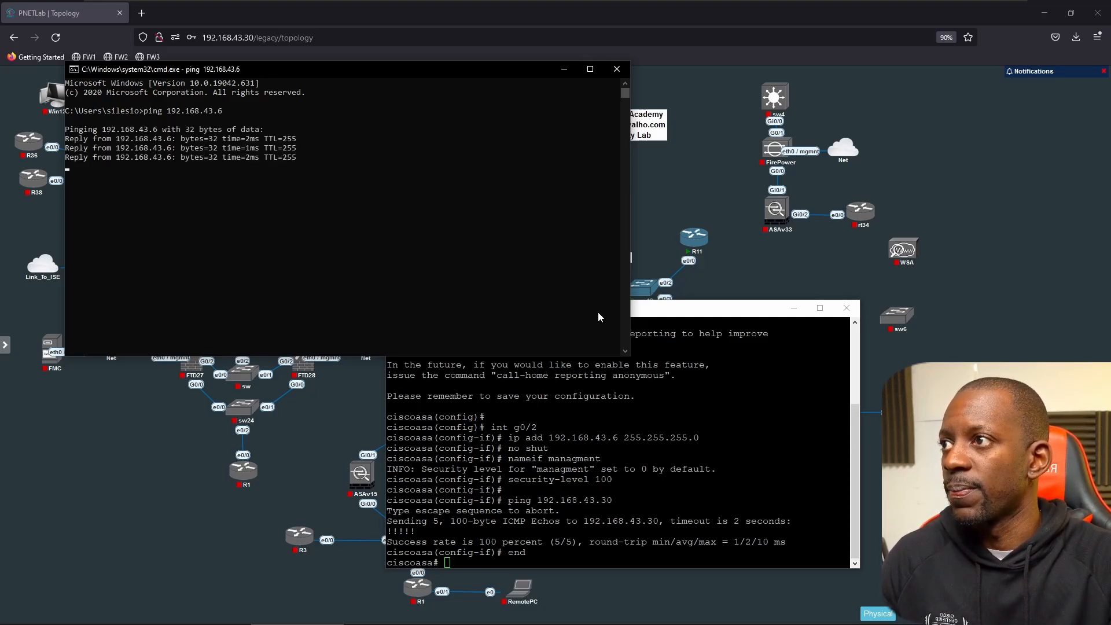
key("ctrl+c")
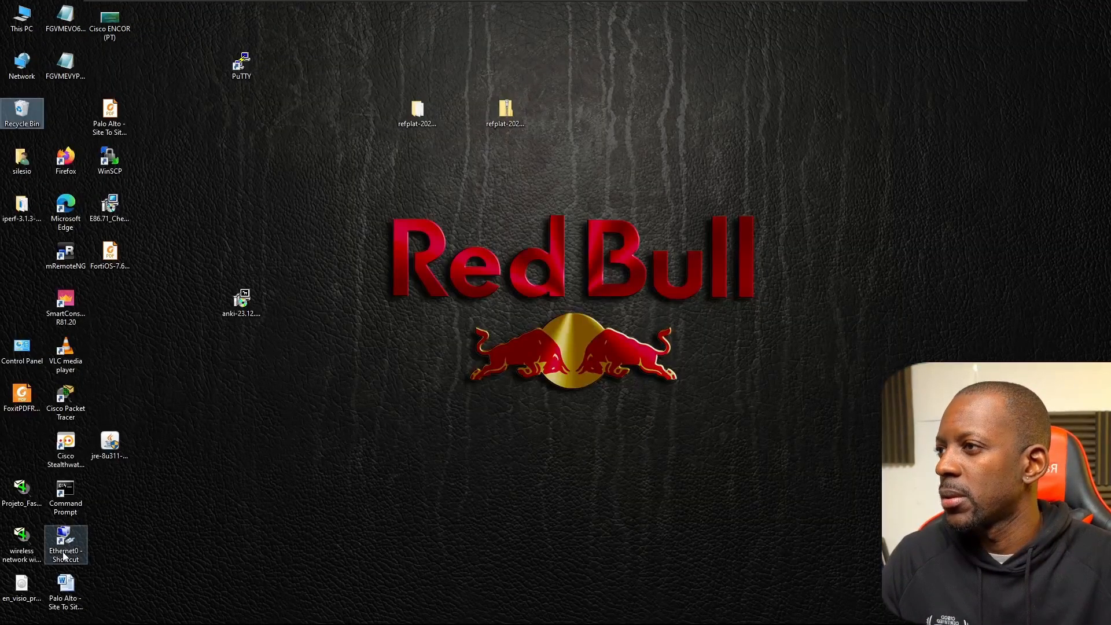
Launch tftpd64 from Downloads\tftpd64.464 and serve the Downloads folder on 192.168.43.5
left_click(505, 113)
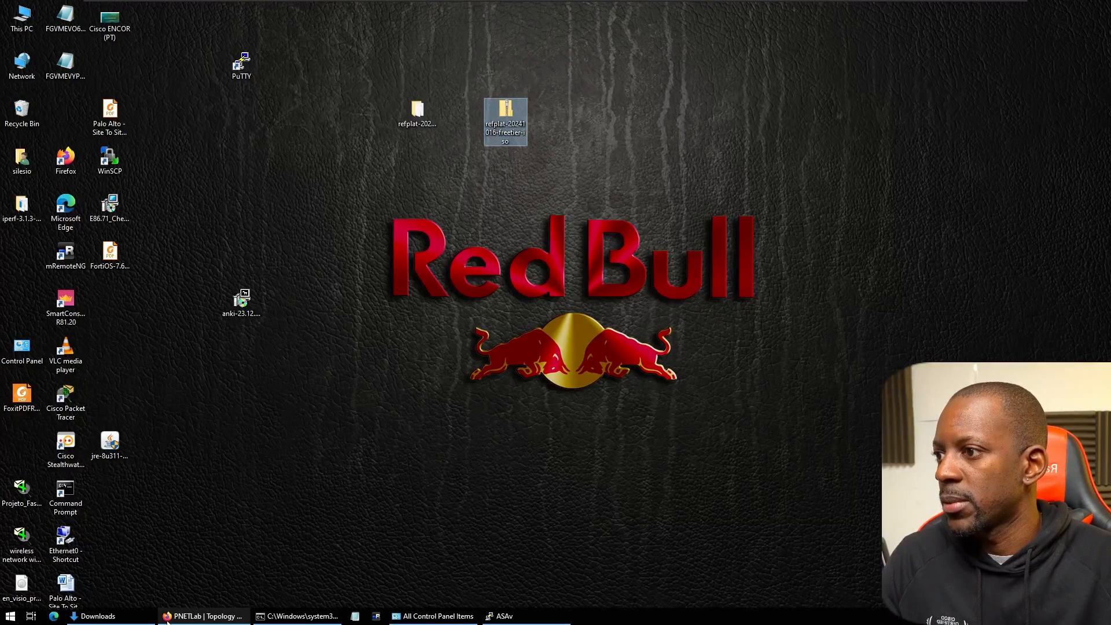
left_click(97, 615)
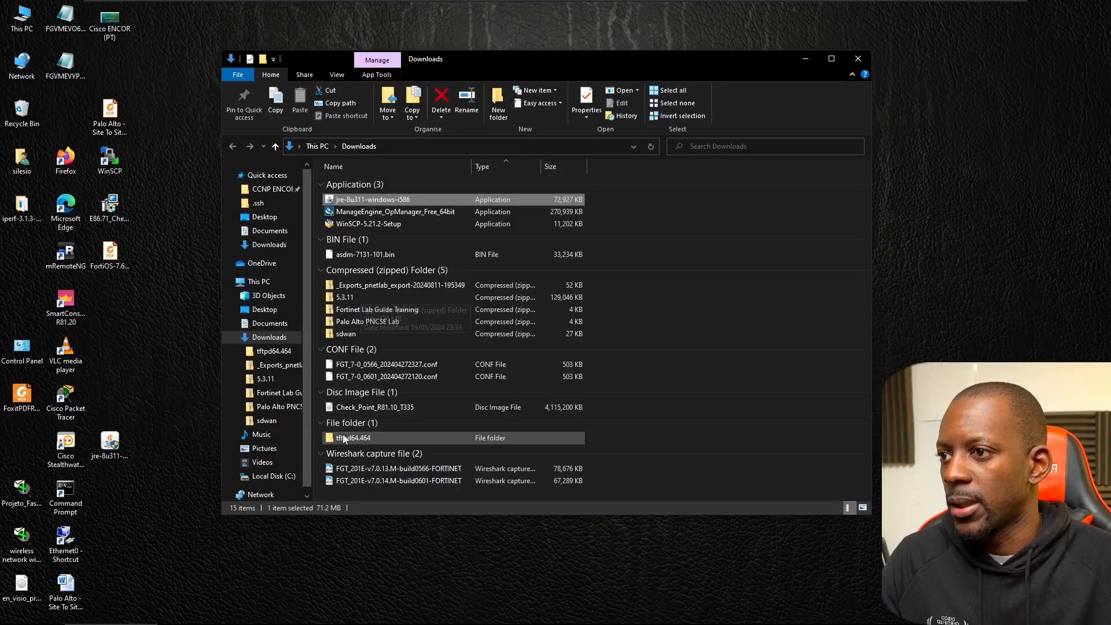
double_click(354, 438)
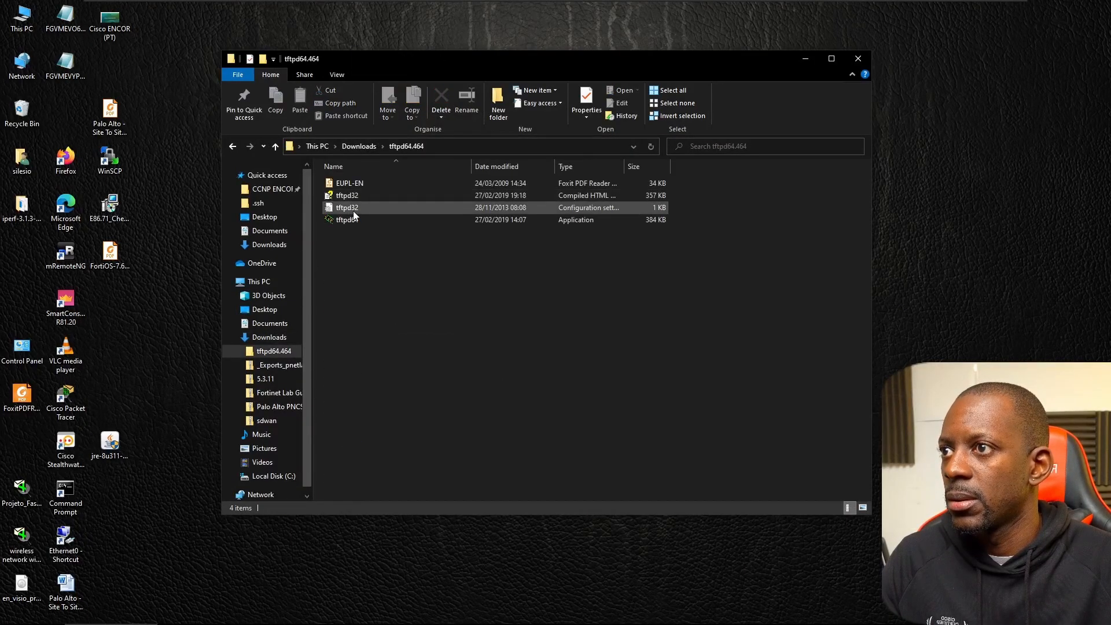
double_click(346, 220)
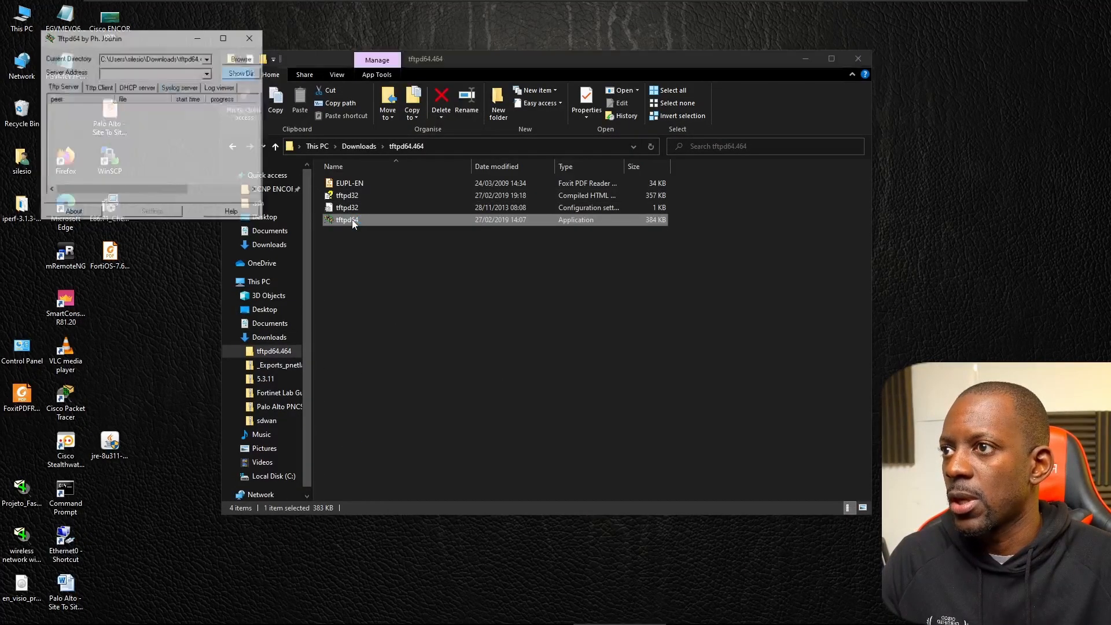
left_click(208, 72)
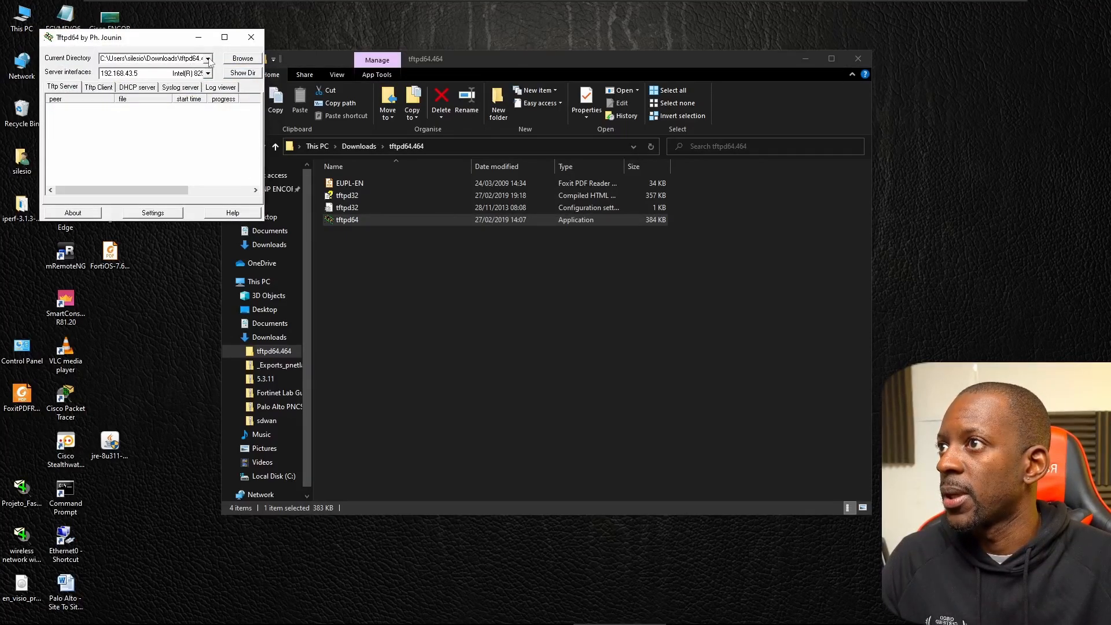
left_click(207, 58)
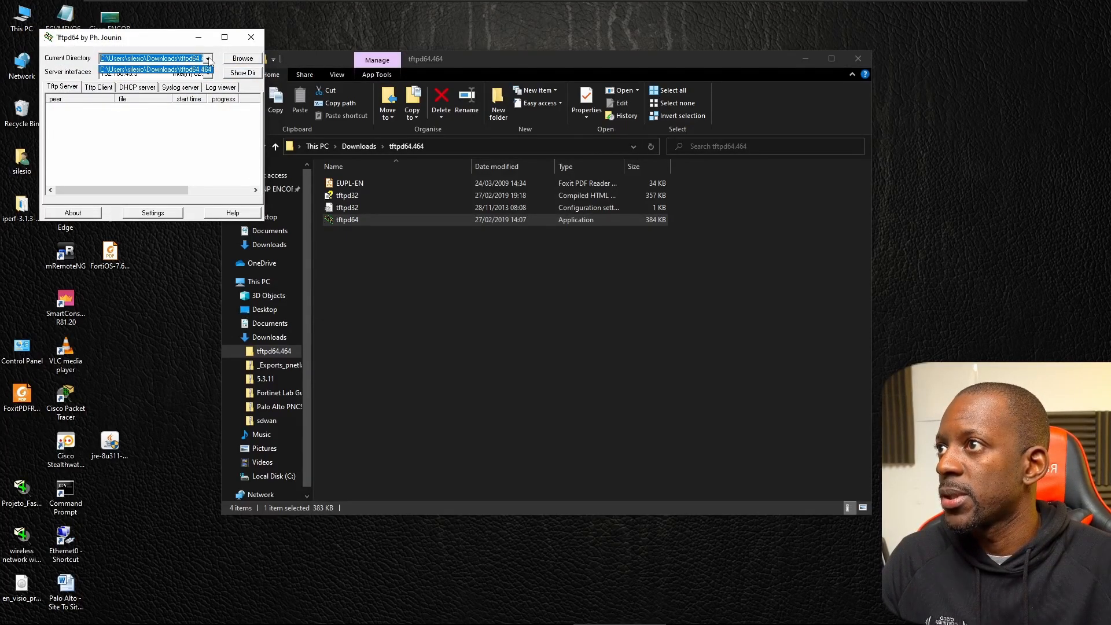
left_click(242, 58)
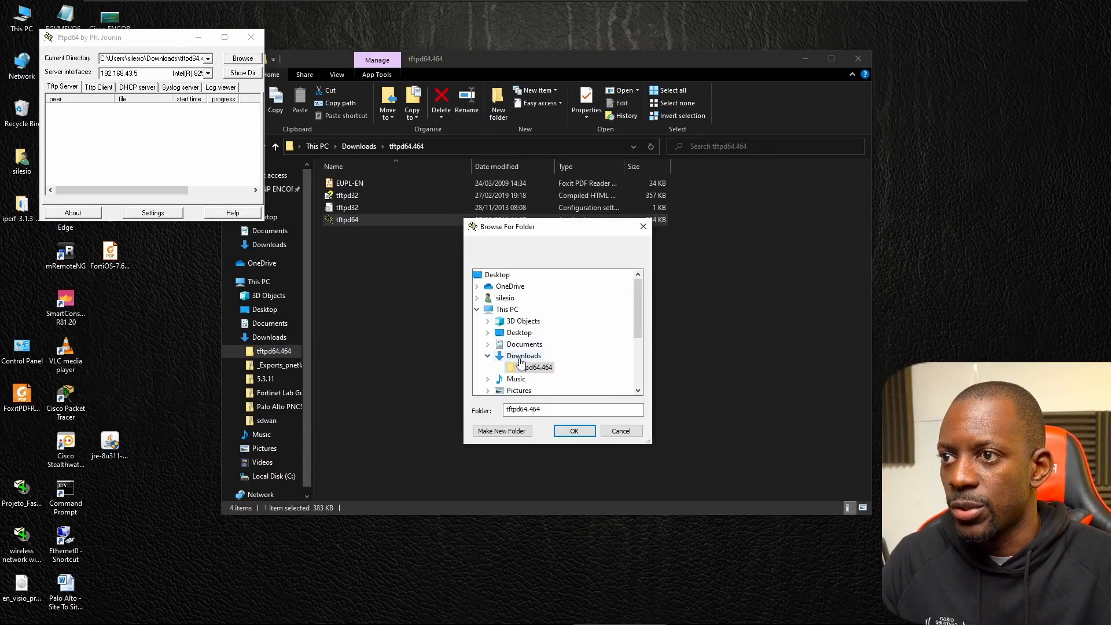
left_click(574, 430)
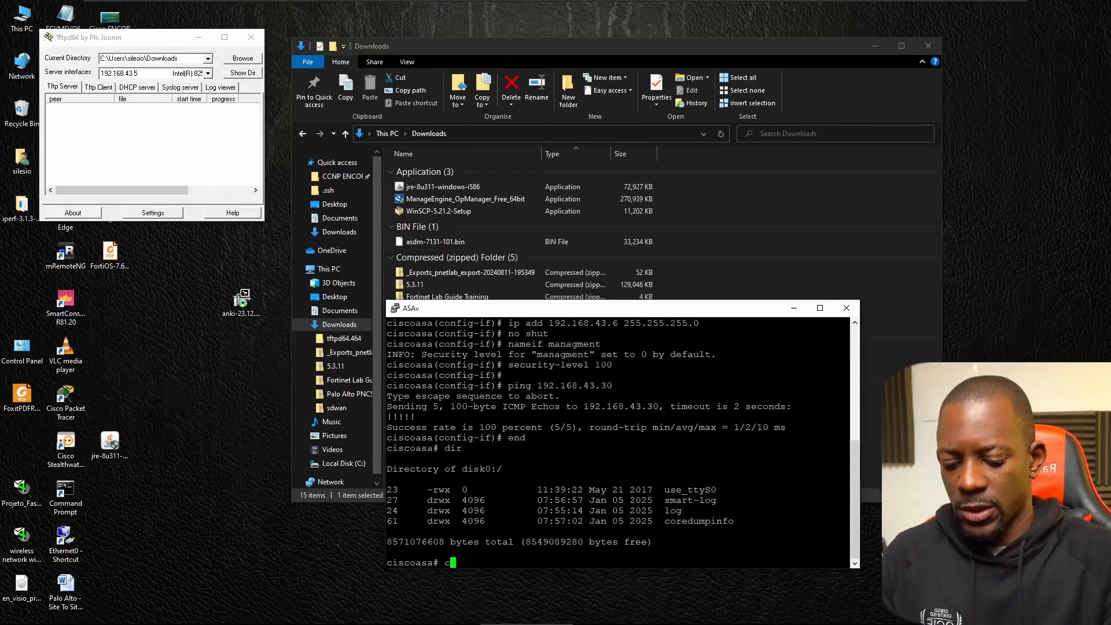
Start a TFTP copy from 192.168.43.5 to disk0, leaving the source filename blank
type("opy tftp:")
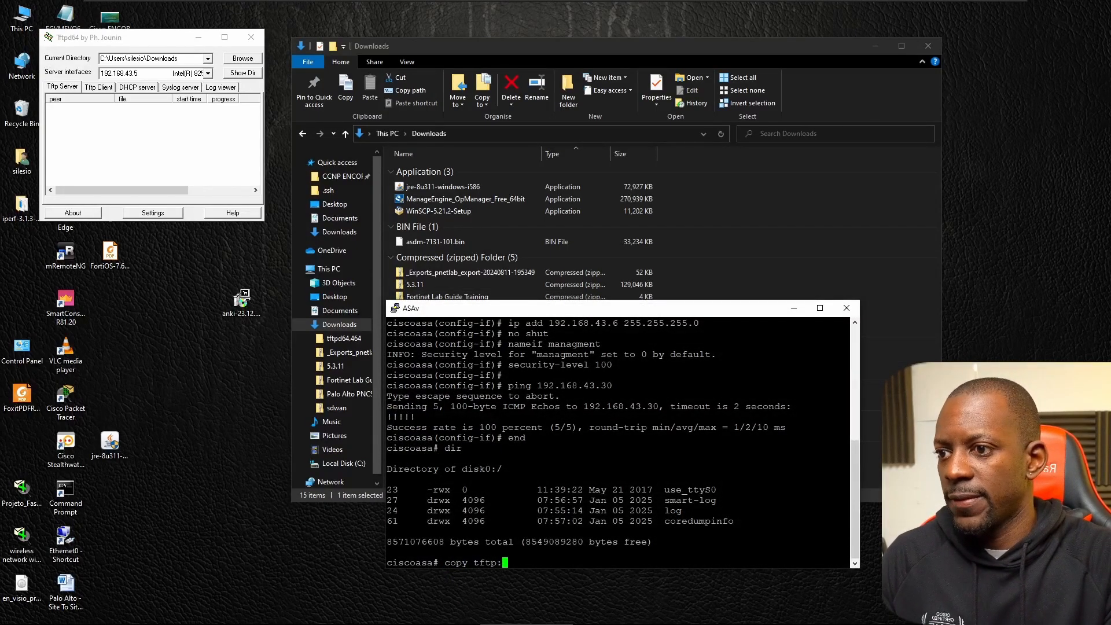
type("//192.168")
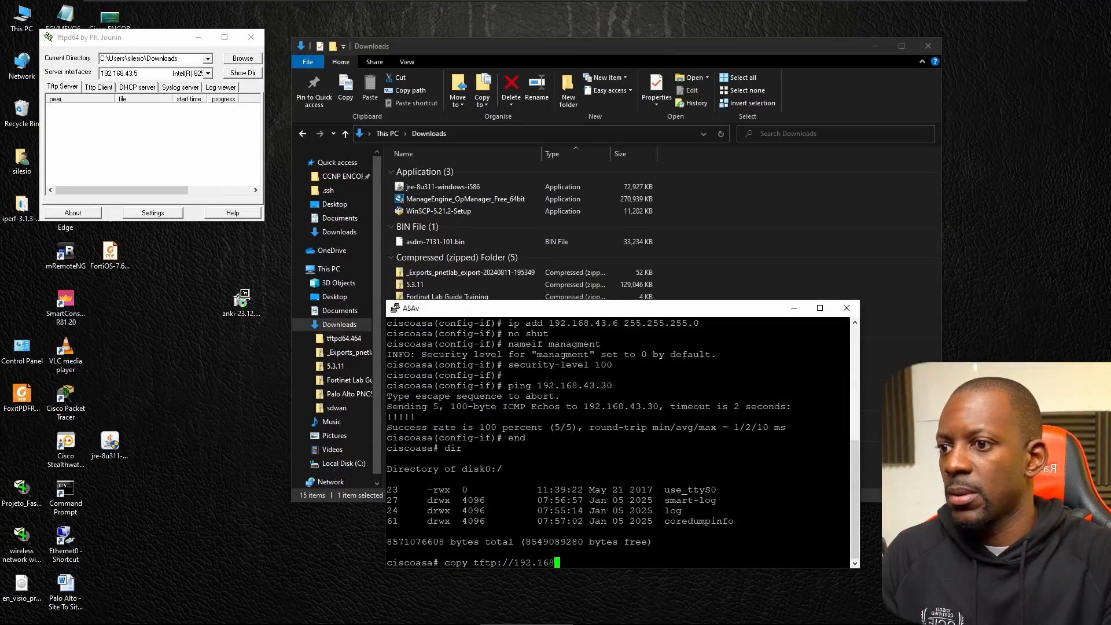
type("43.5")
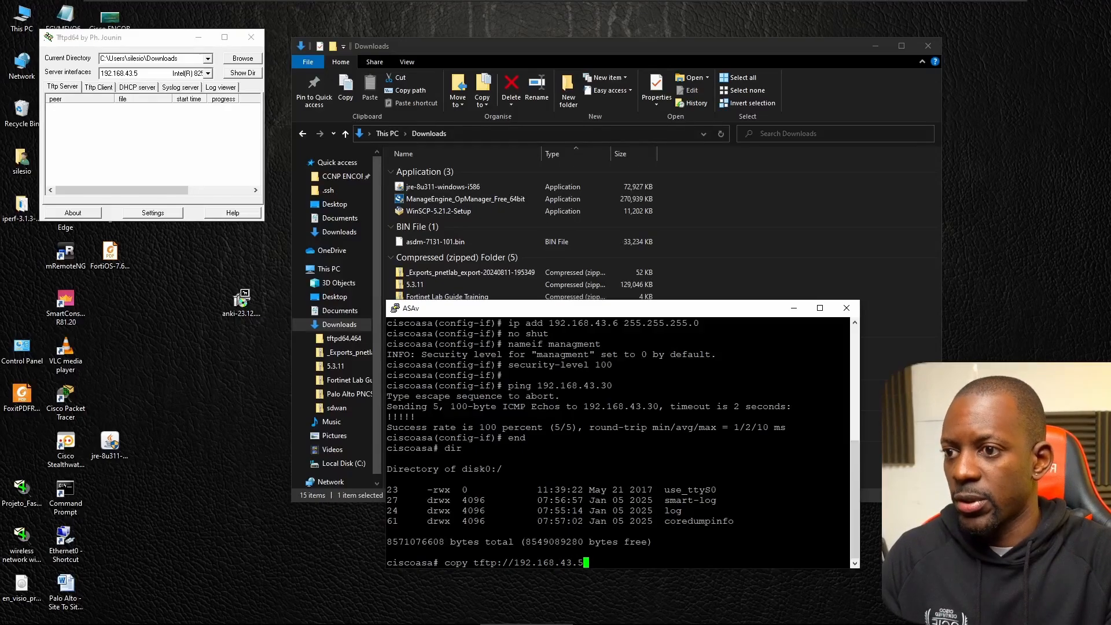
type("dis")
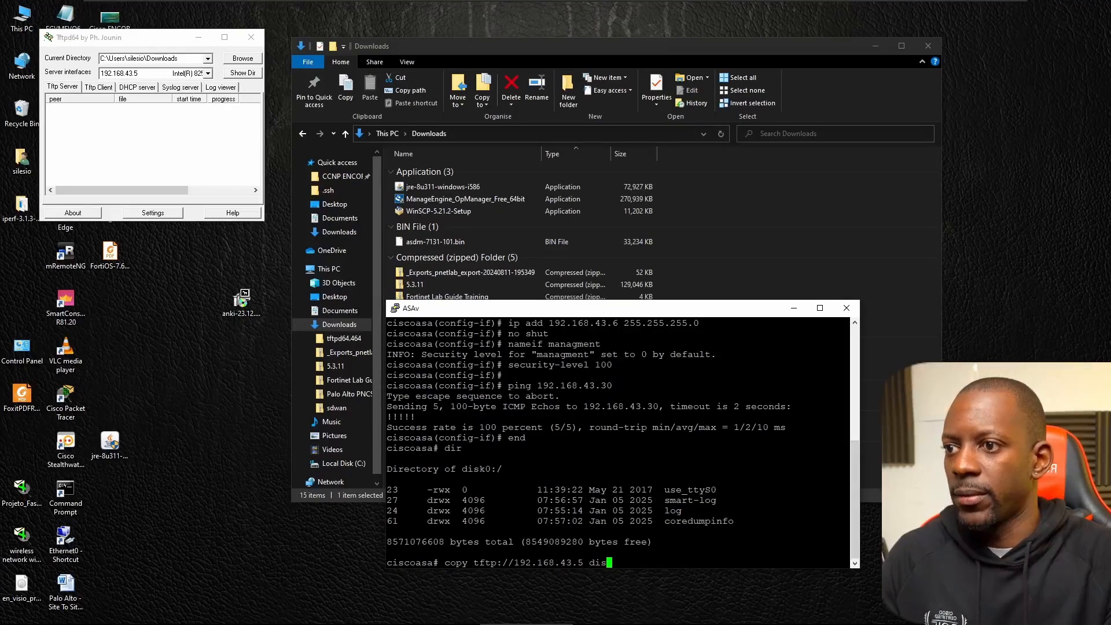
type("k0:/asdm-7131-101.bin")
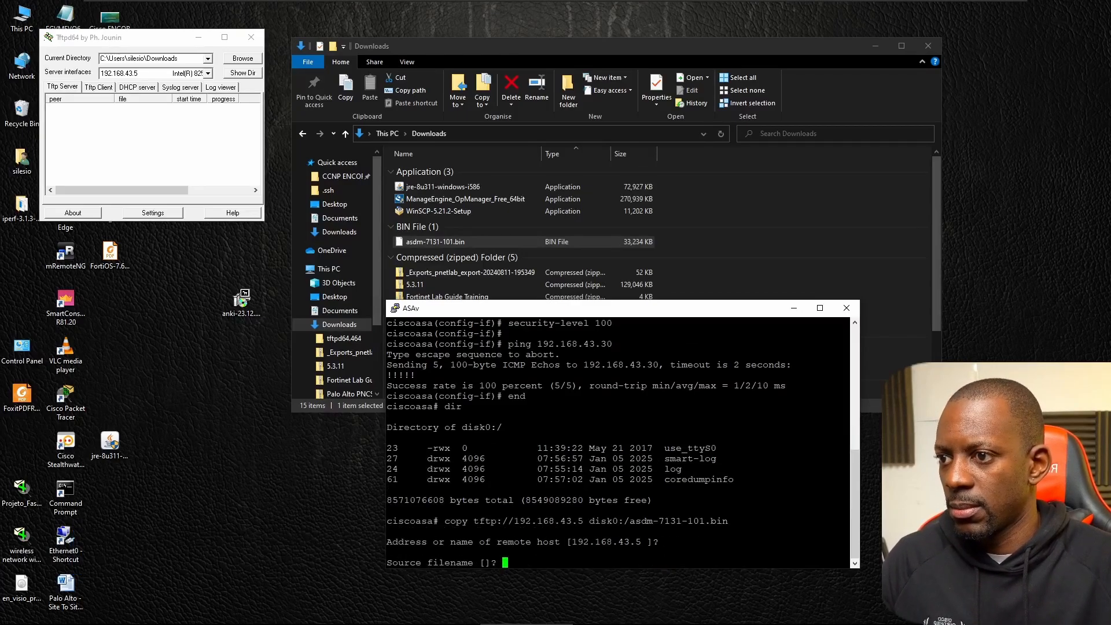
key("enter")
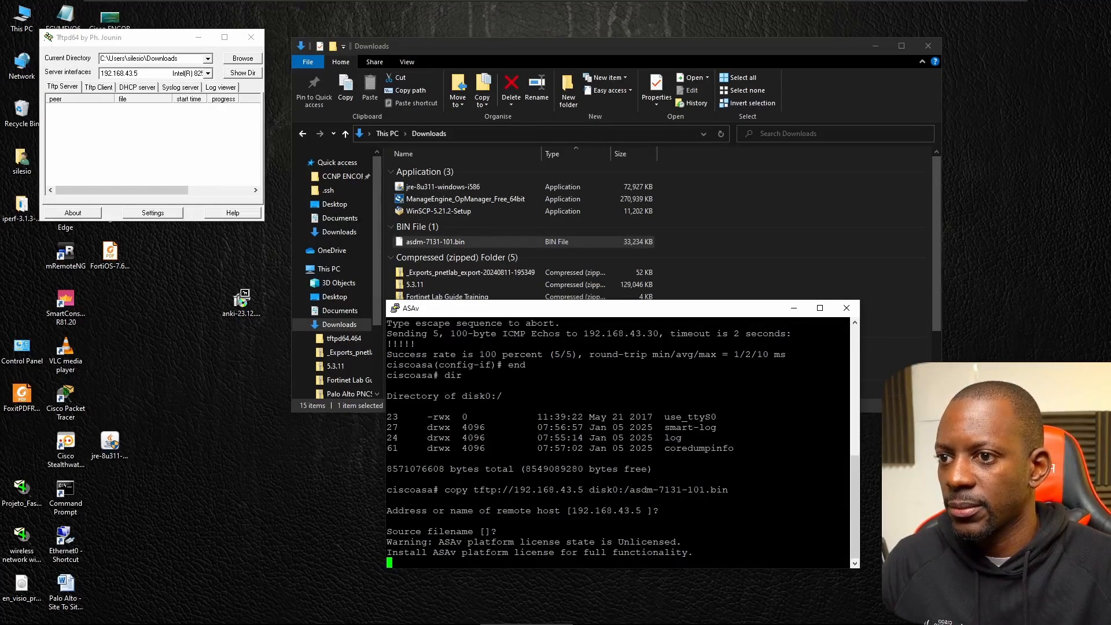
key("enter")
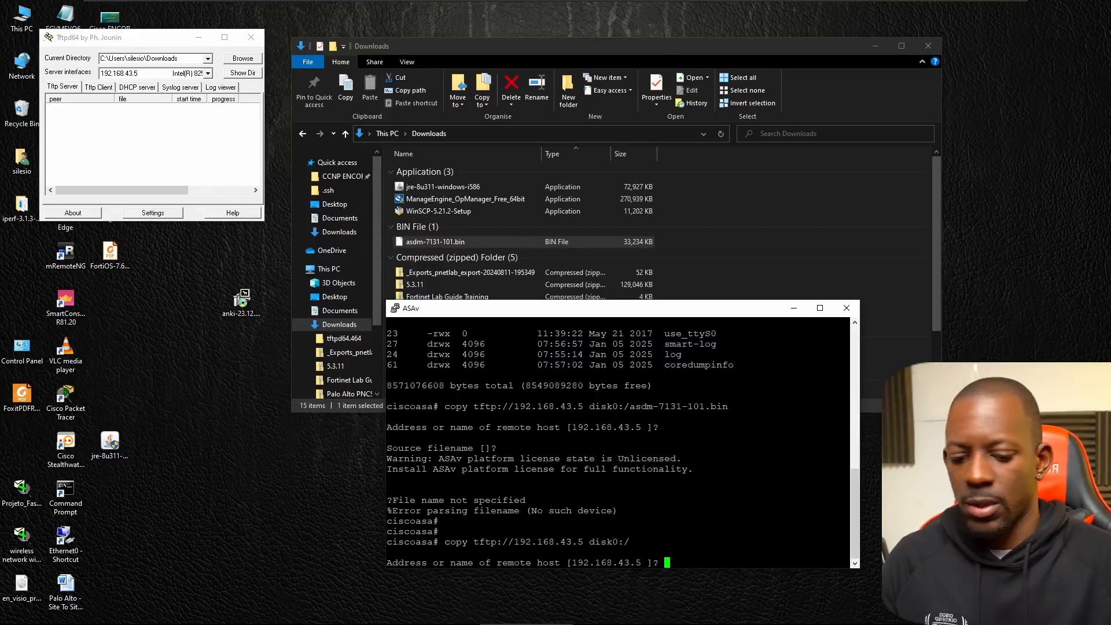
Copy asdm-7131-101.bin onto disk0 and confirm its 34,030,612 bytes in the dir listing
type("asdm-7131-101.bin")
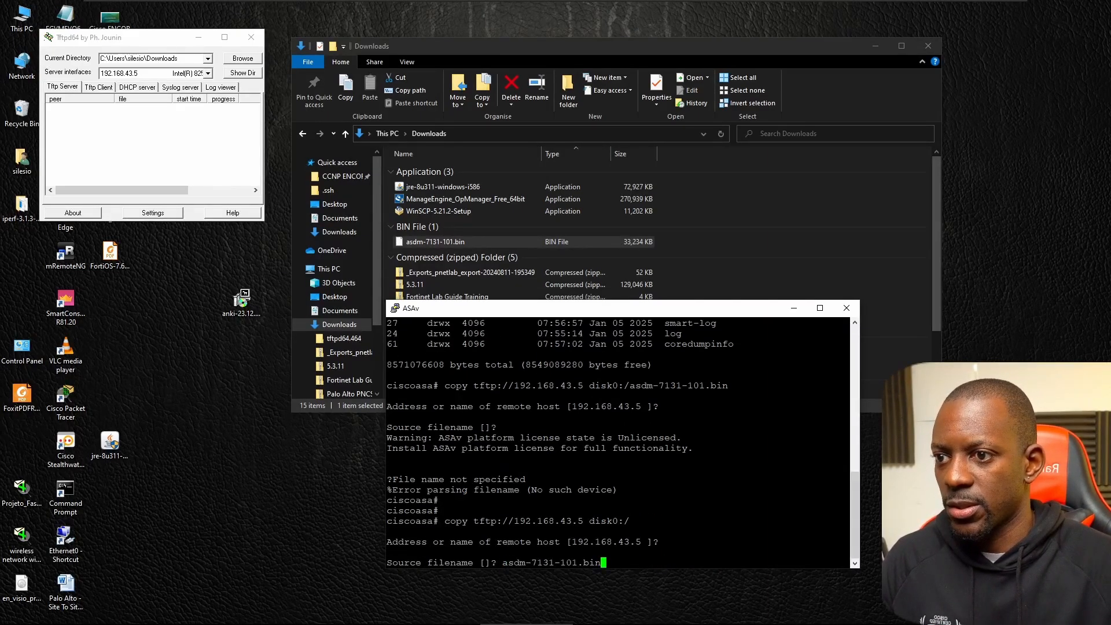
key("enter")
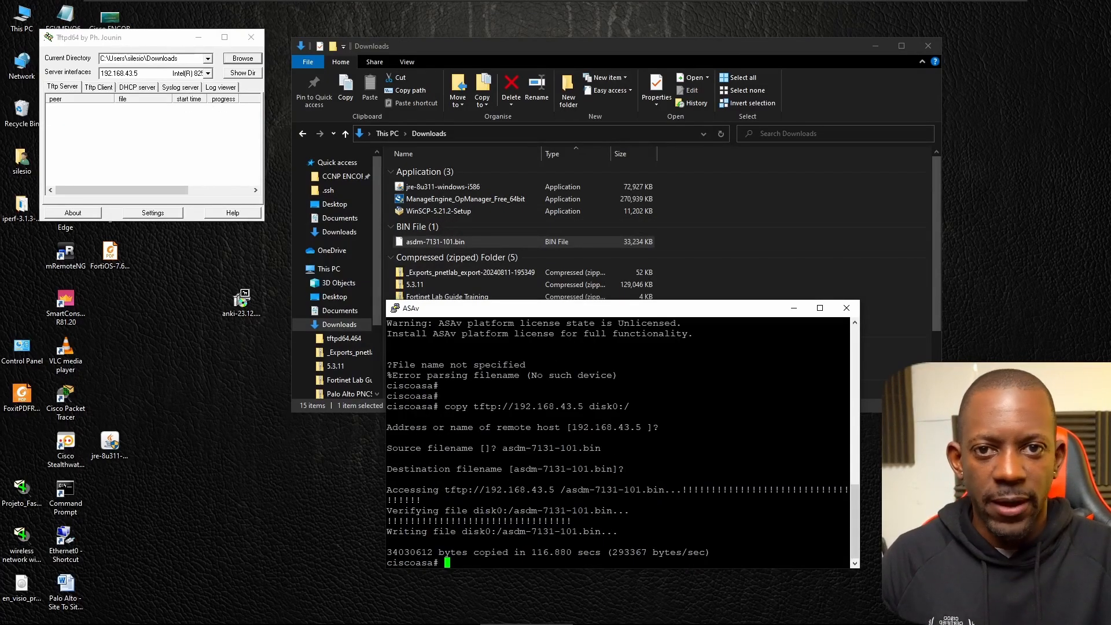
type("dir")
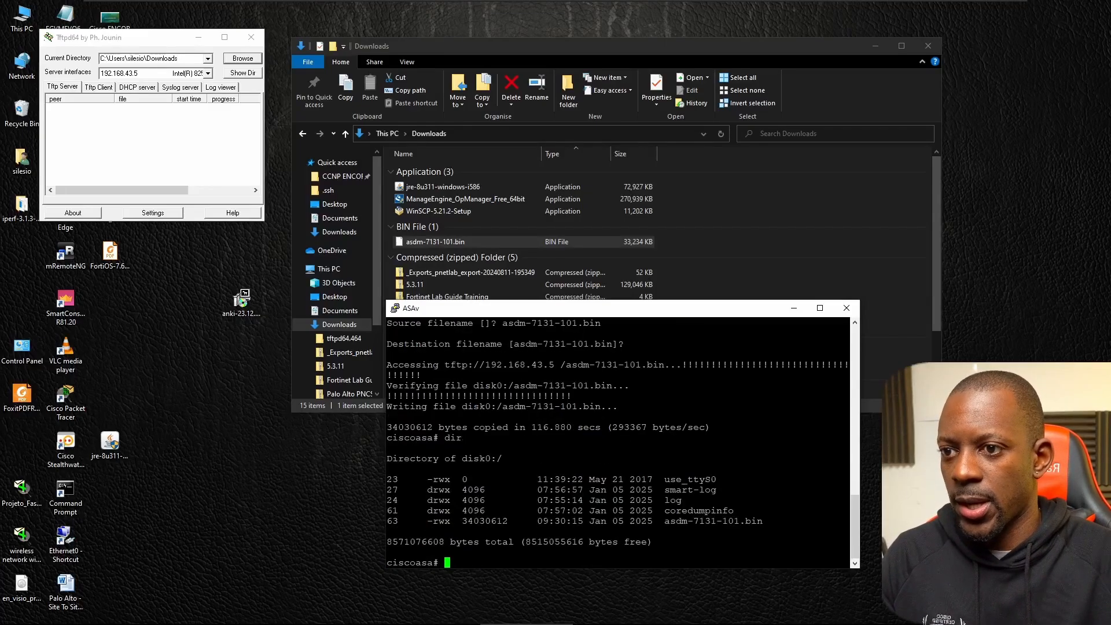
double_click(688, 521)
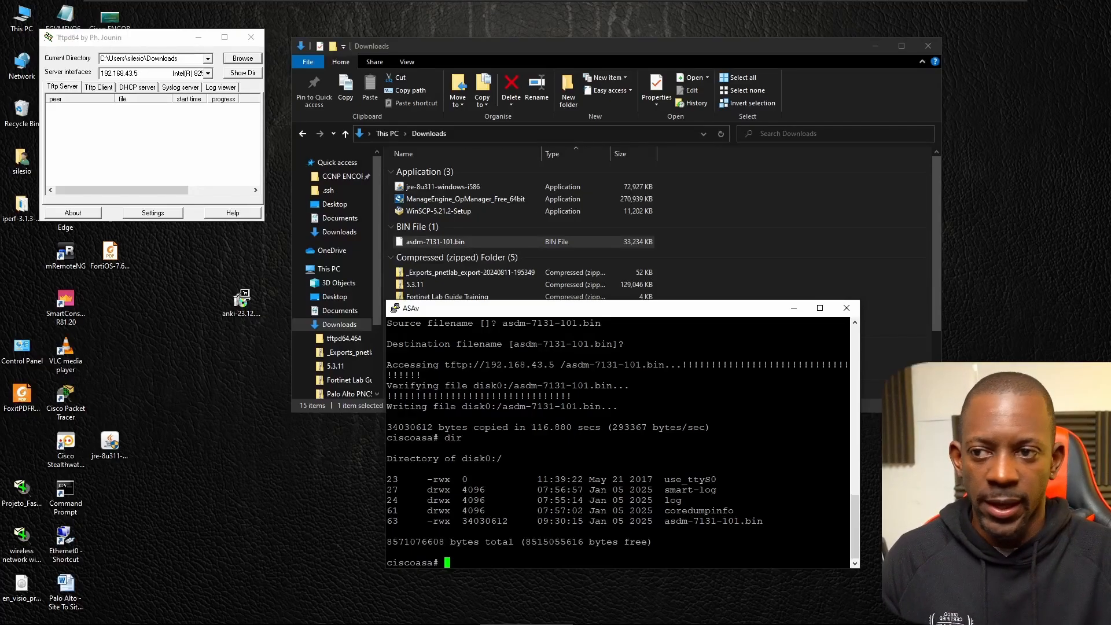
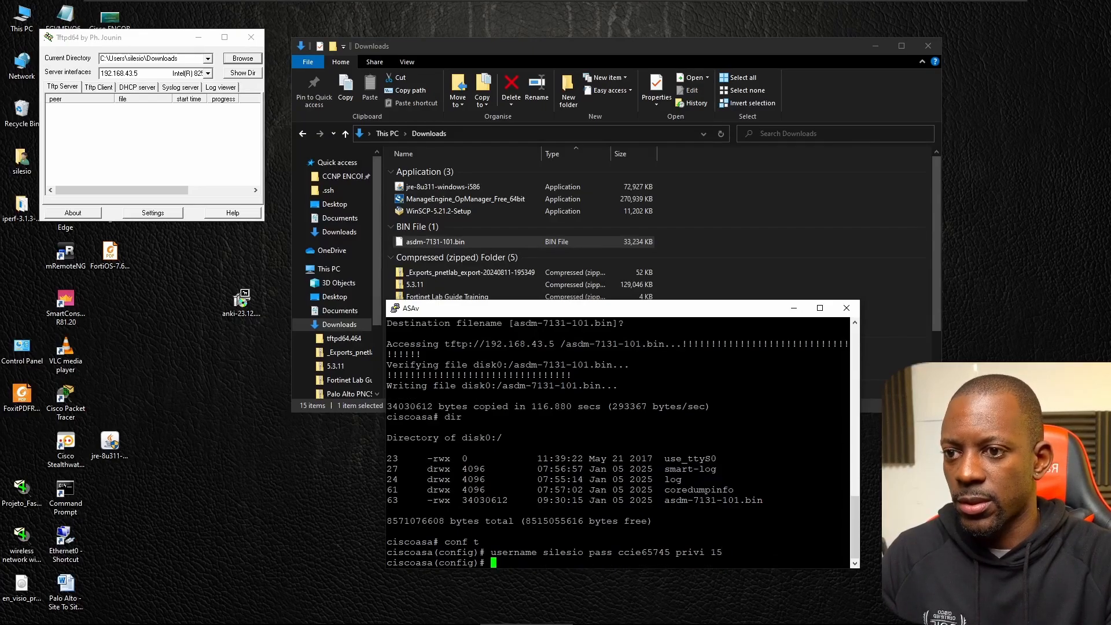
Enable HTTP server for 192.168.43.0/24 on management with LOCAL console authentication
type("http")
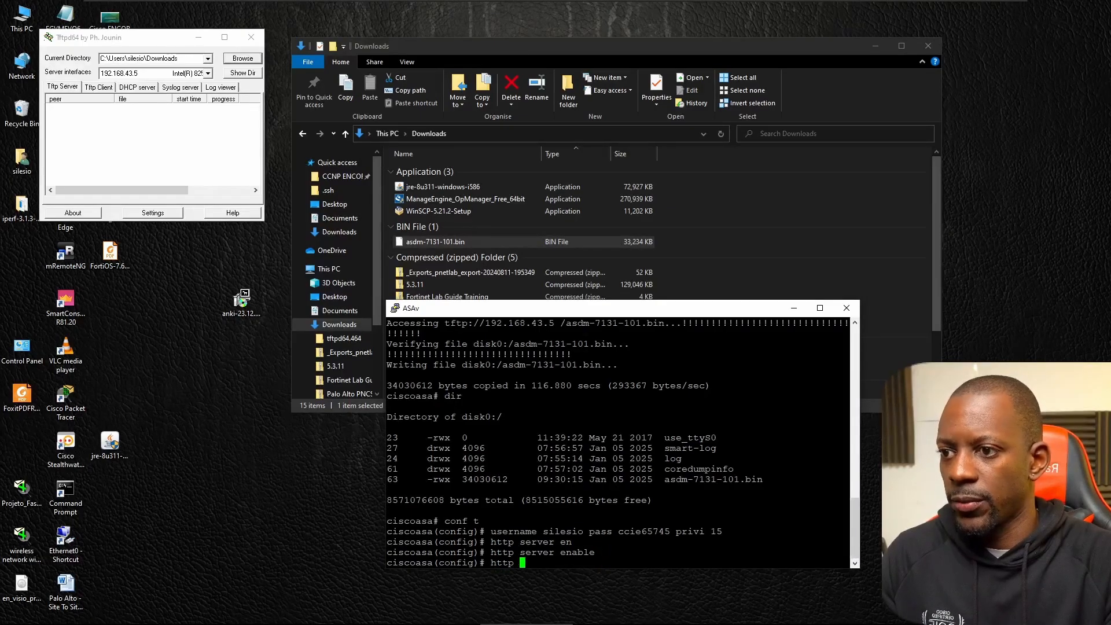
type("192.168.43.0 2")
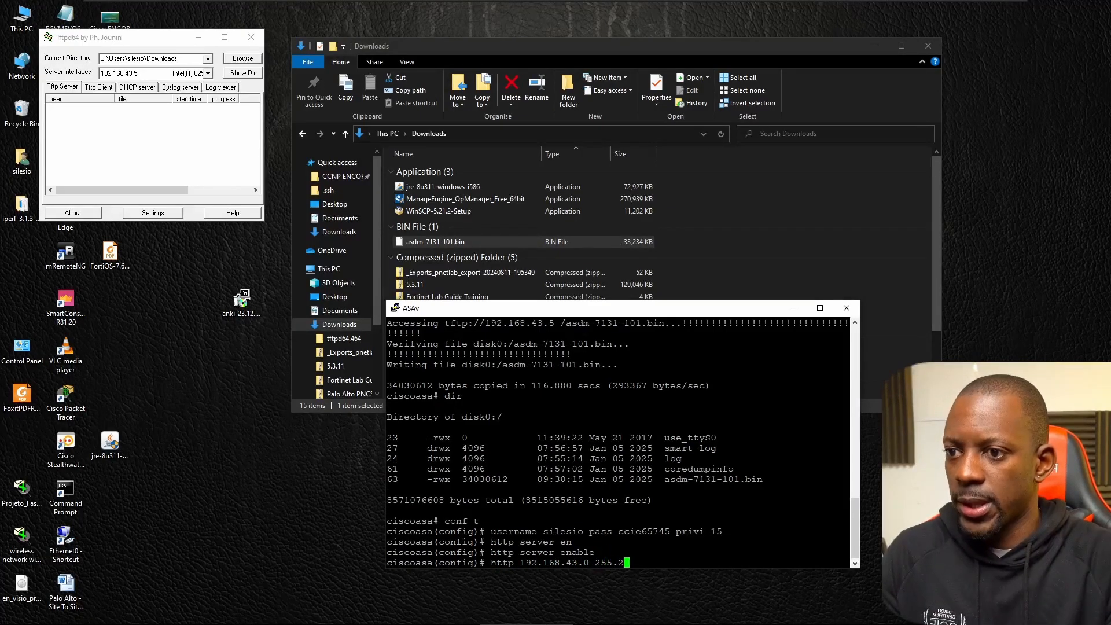
type("55.255.0 man")
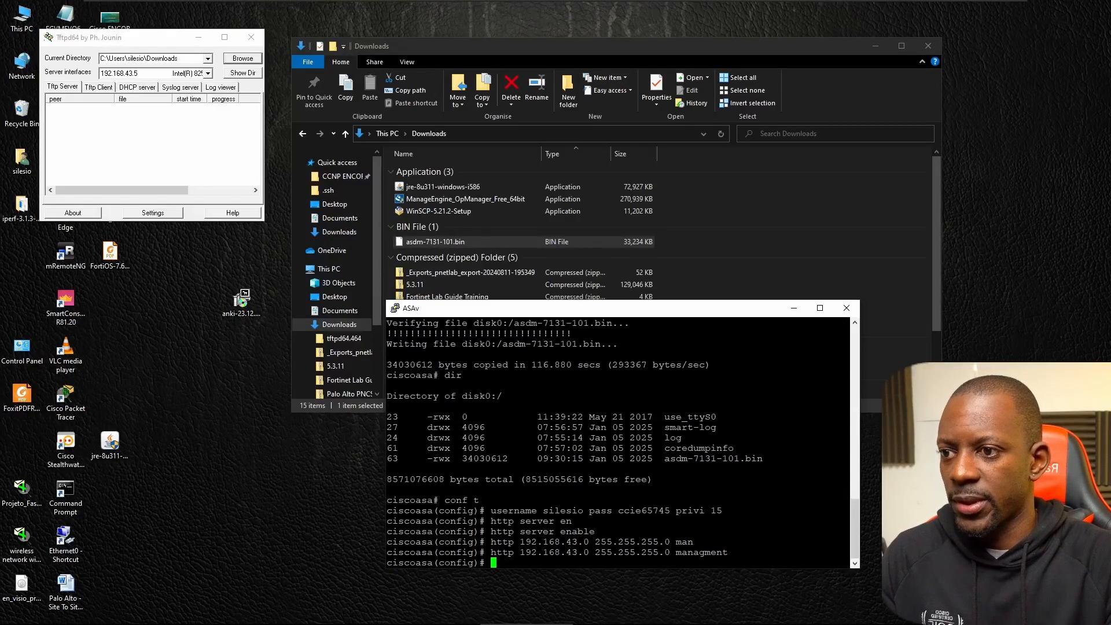
type("aaa authentication http")
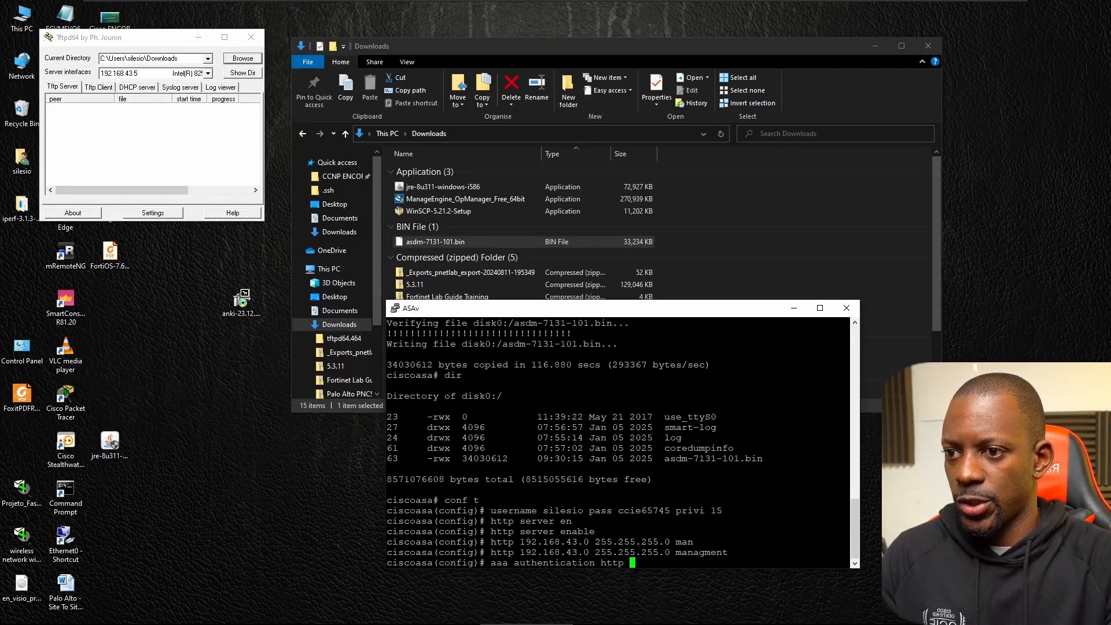
type("?")
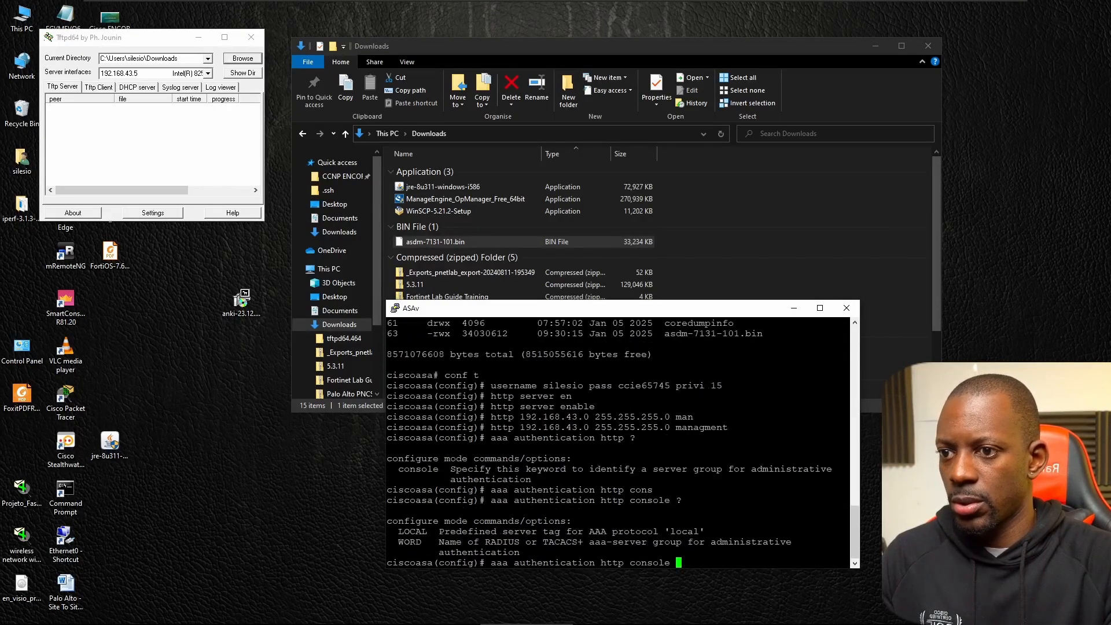
type("LOCAL")
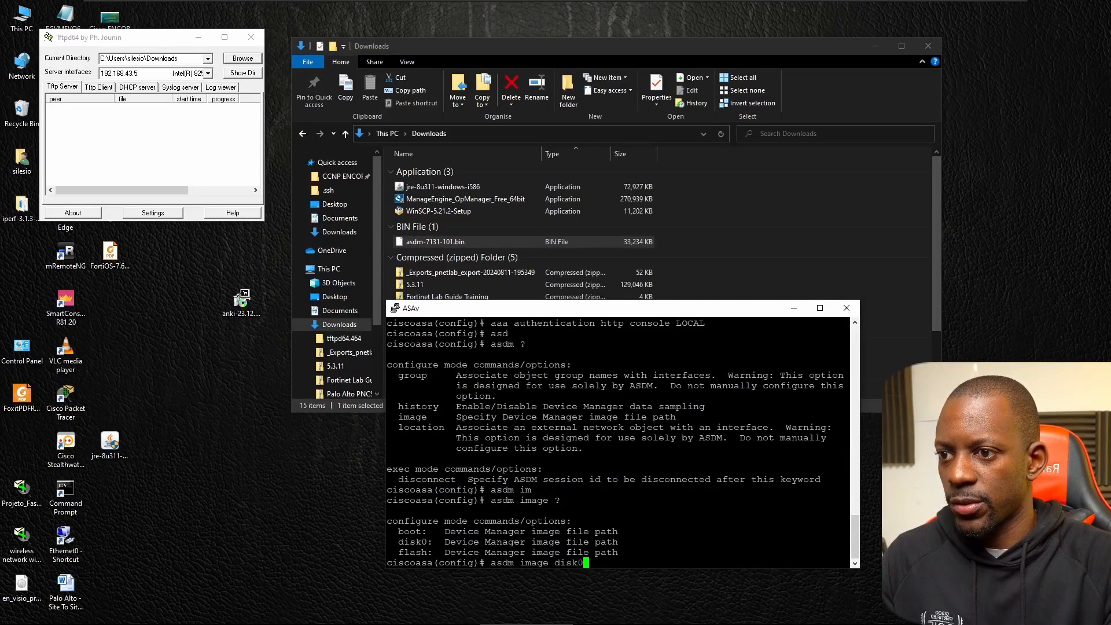
Set ASDM image disk0:/asdm-7131-101.bin, enable console logging, exit, and show running config
type(":/asdm-7131-101.bin")
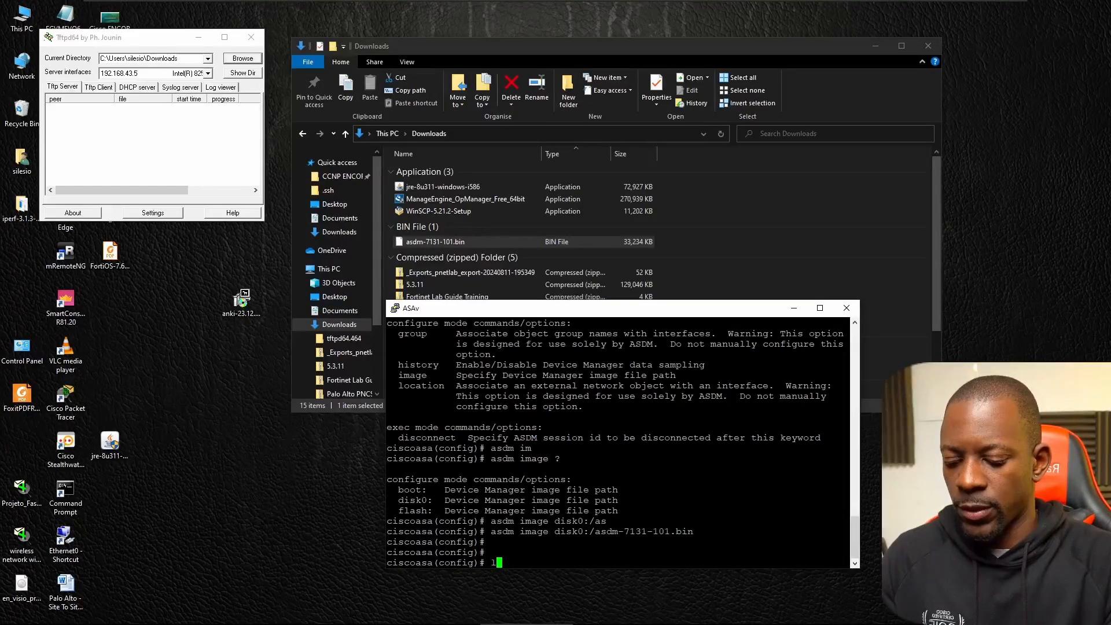
type("oggin con 6")
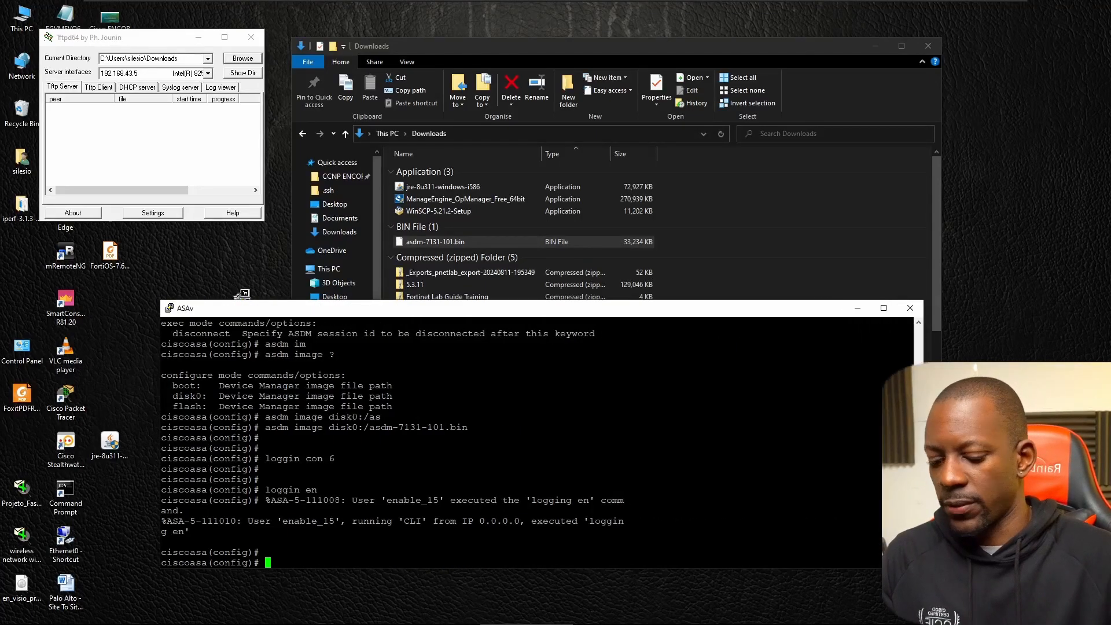
type("end")
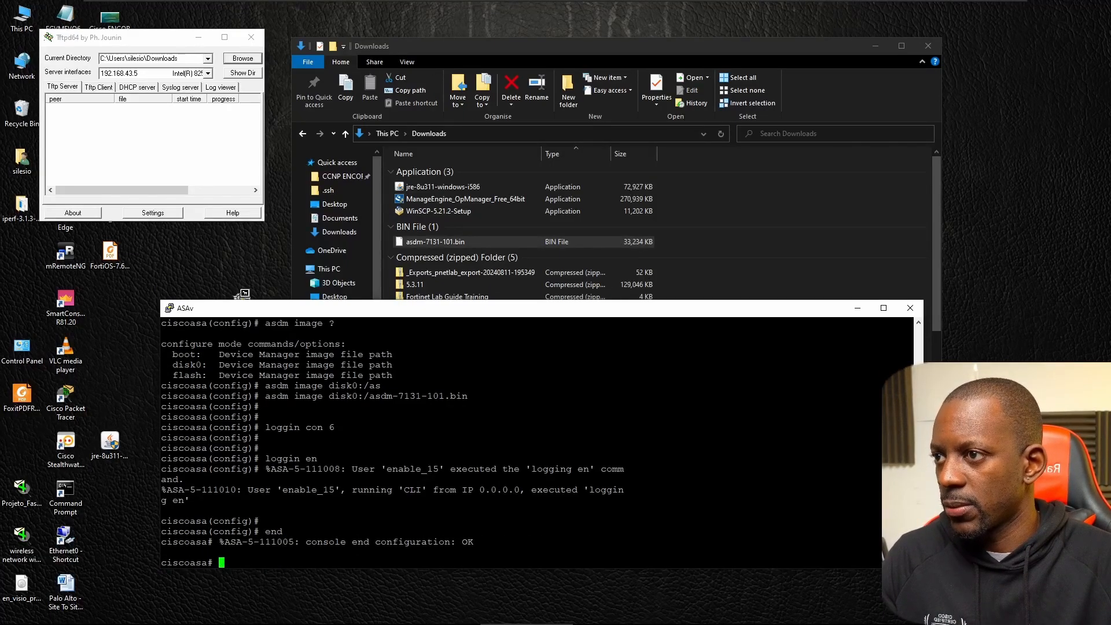
type("sh run")
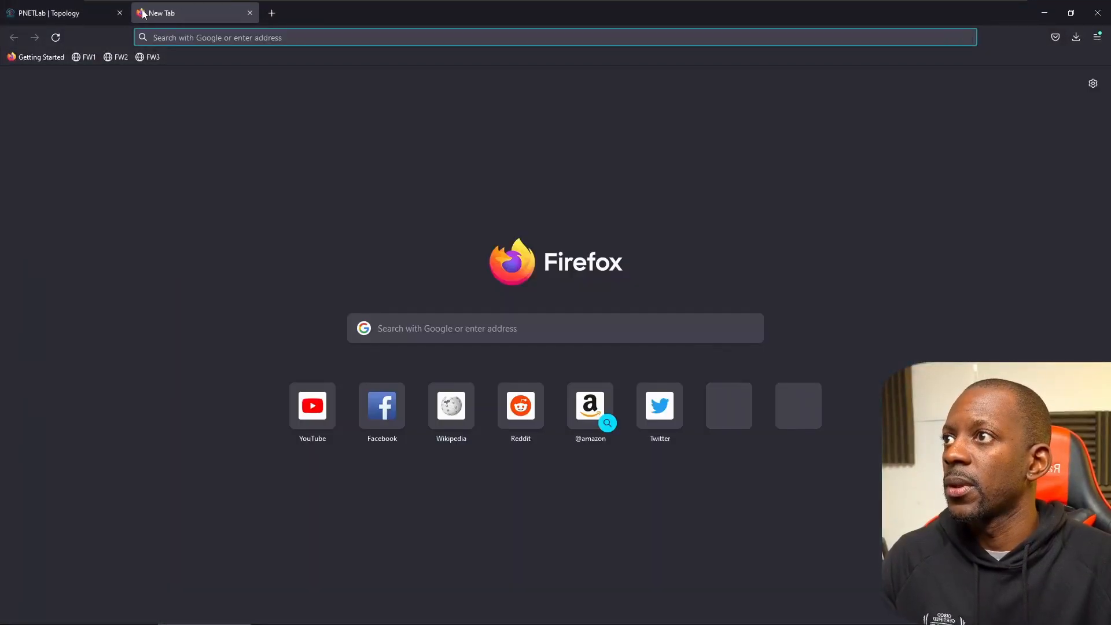
type("http:")
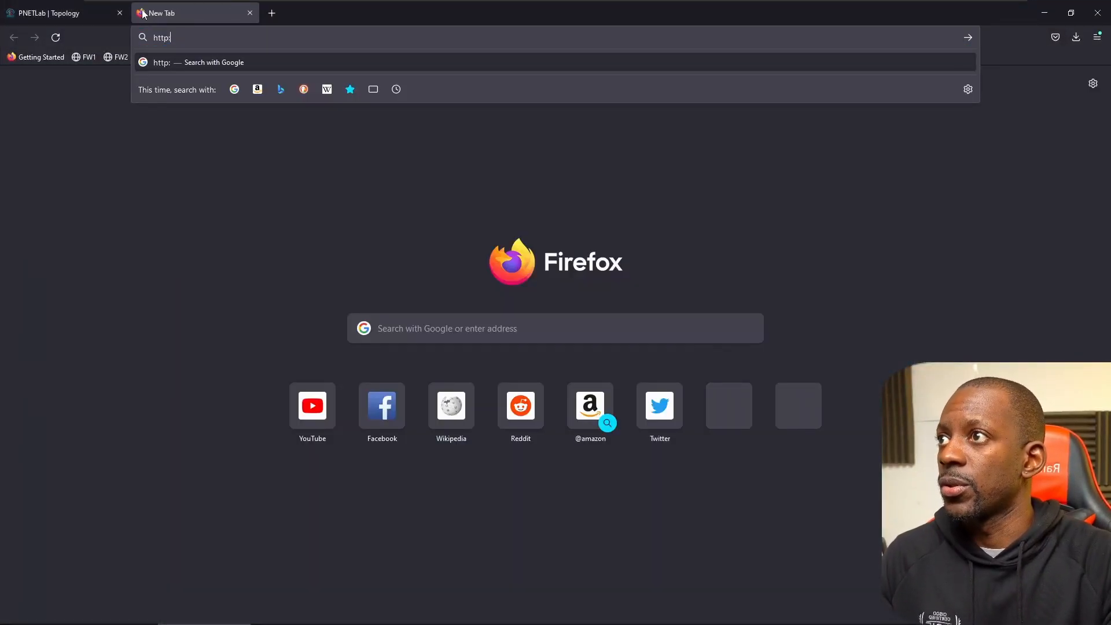
type("s")
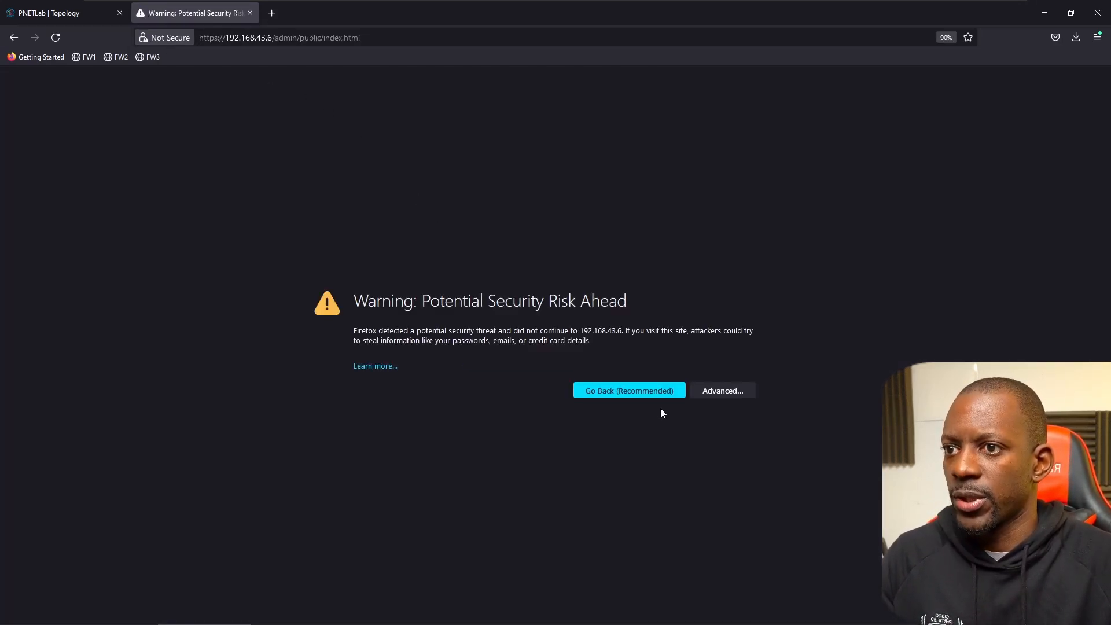
left_click(721, 391)
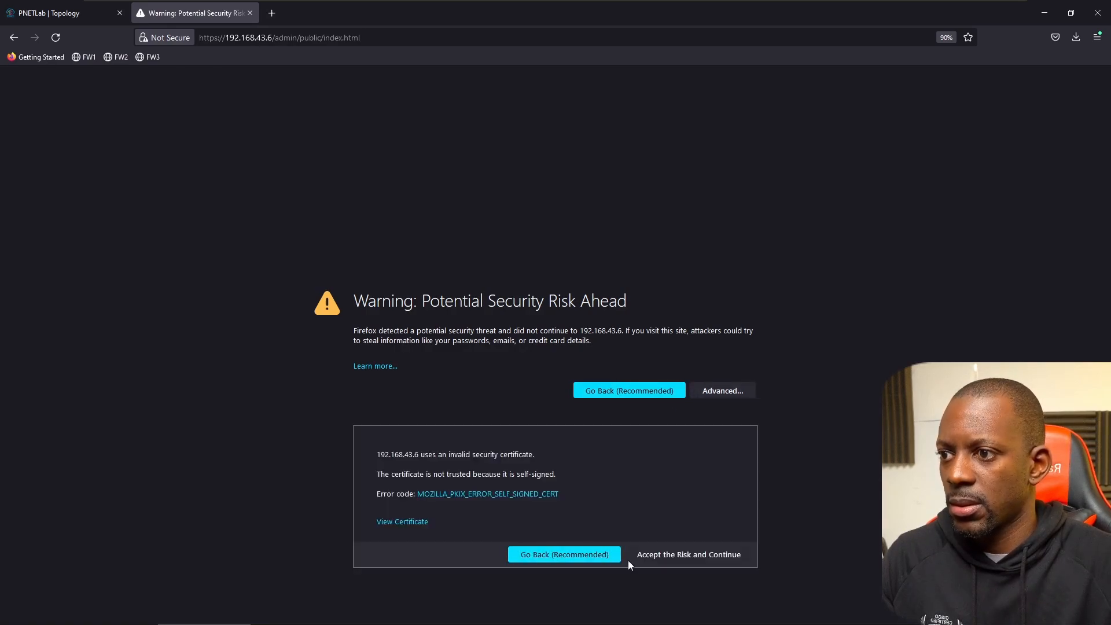
mouse_move(688, 554)
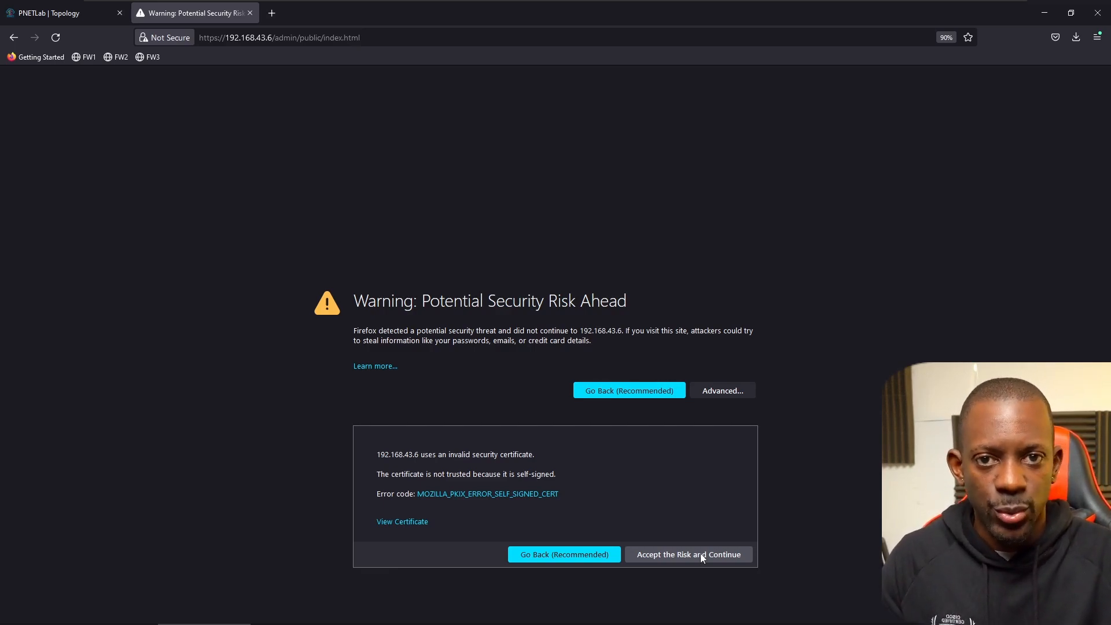
left_click(687, 555)
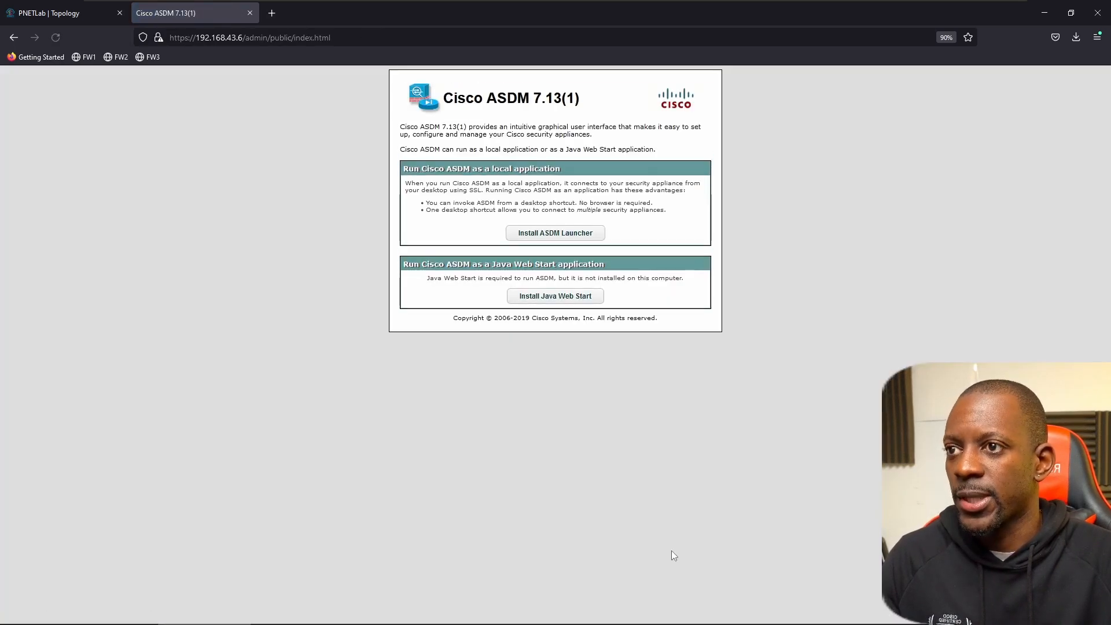
mouse_move(555, 232)
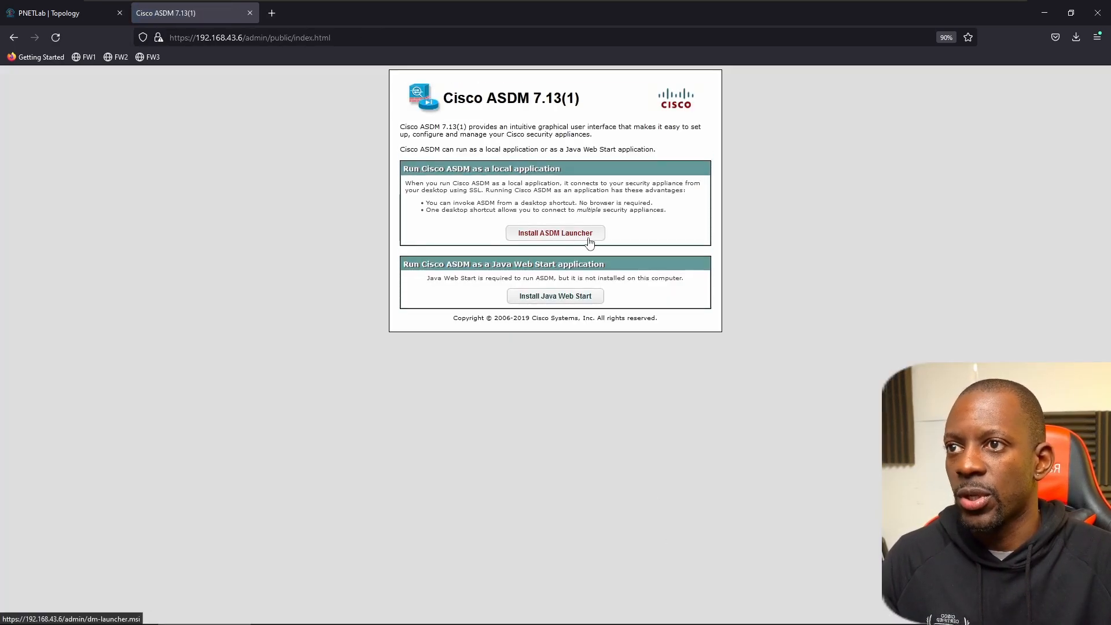
Sign in as silesio and save the dm-launcher.msi ASDM launcher installer
left_click(555, 233)
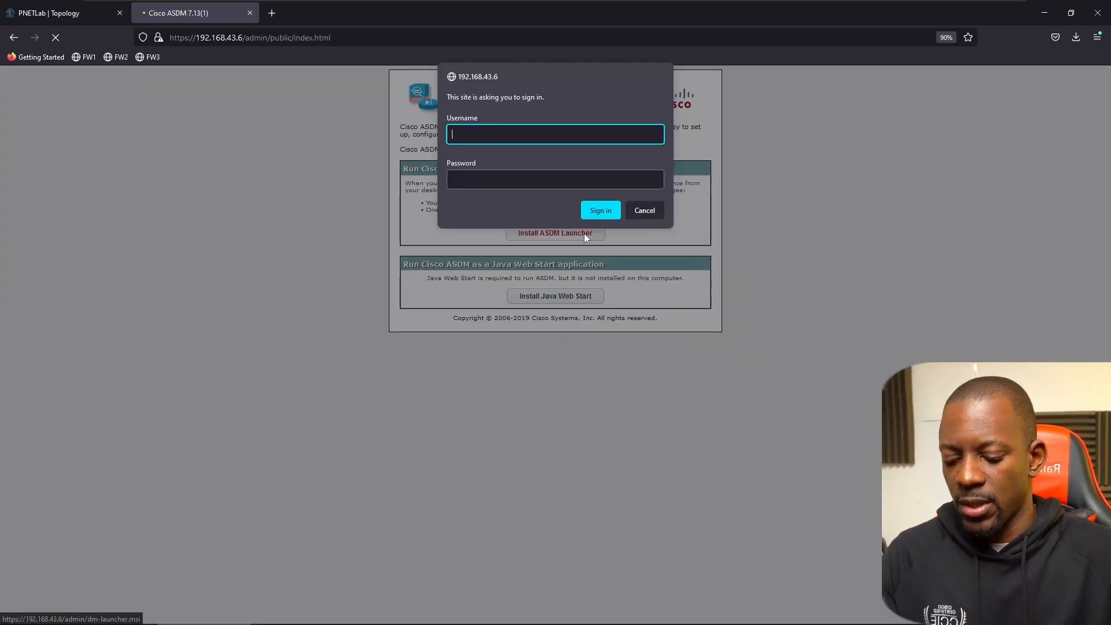
type("silesio")
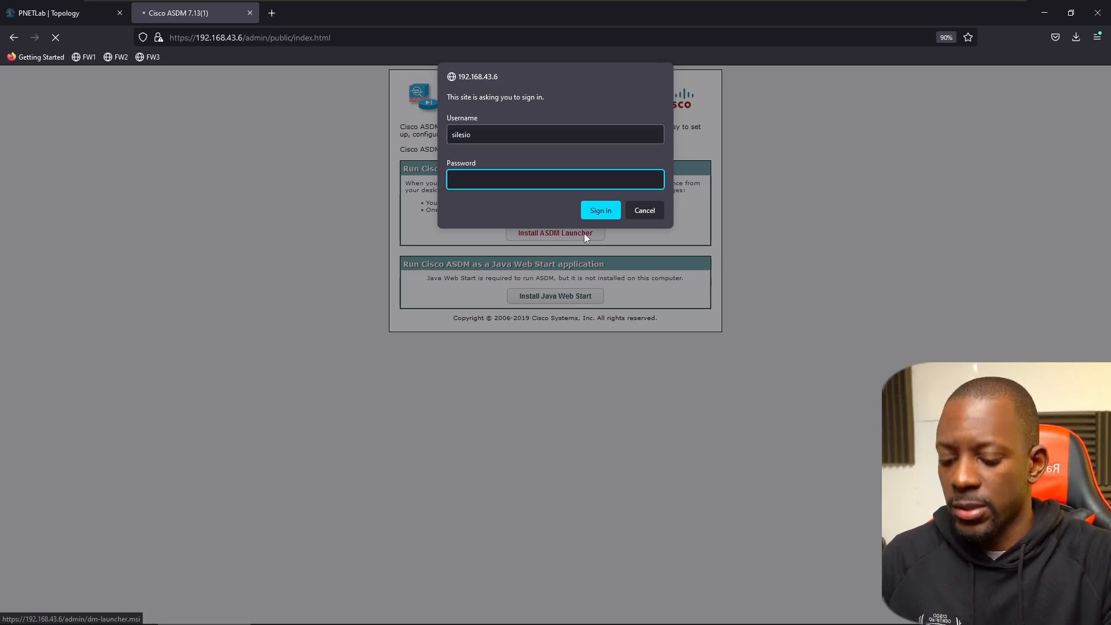
type("password")
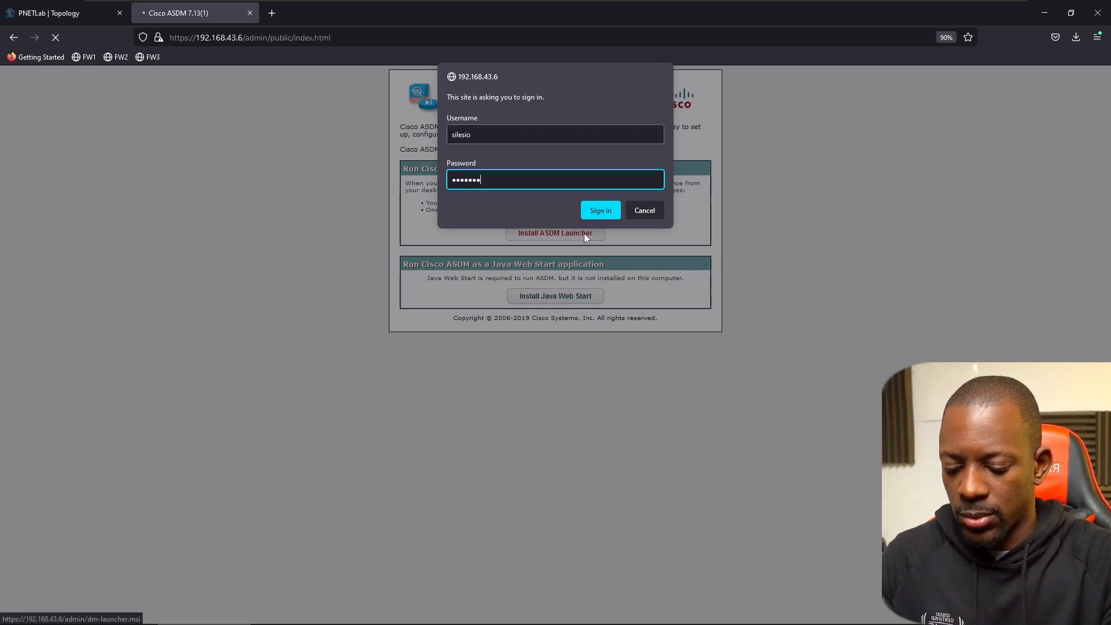
left_click(600, 209)
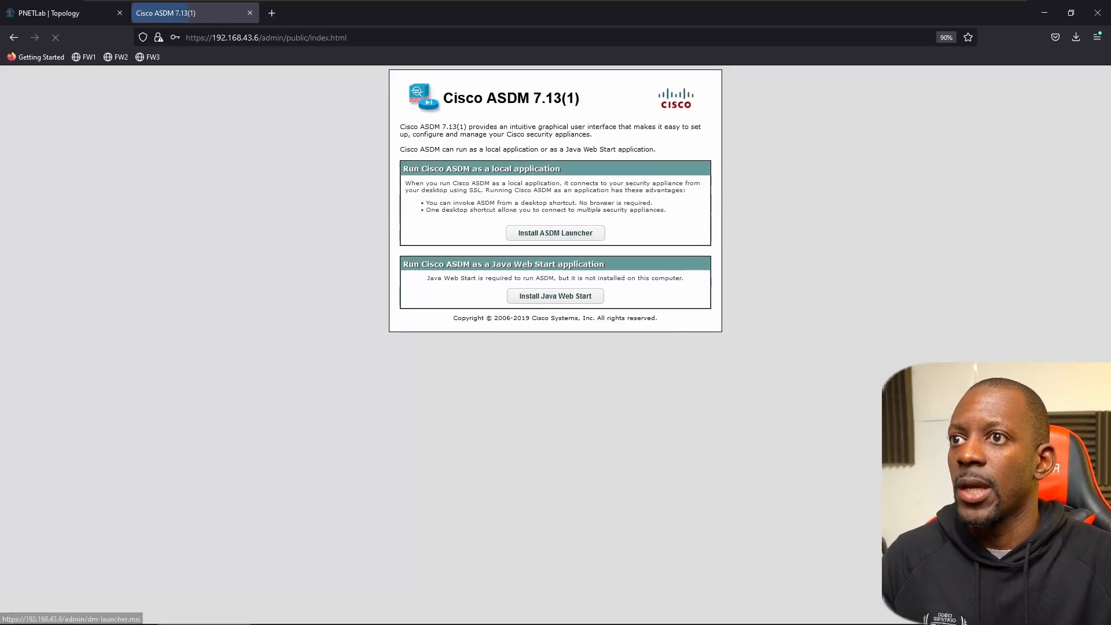
left_click(555, 233)
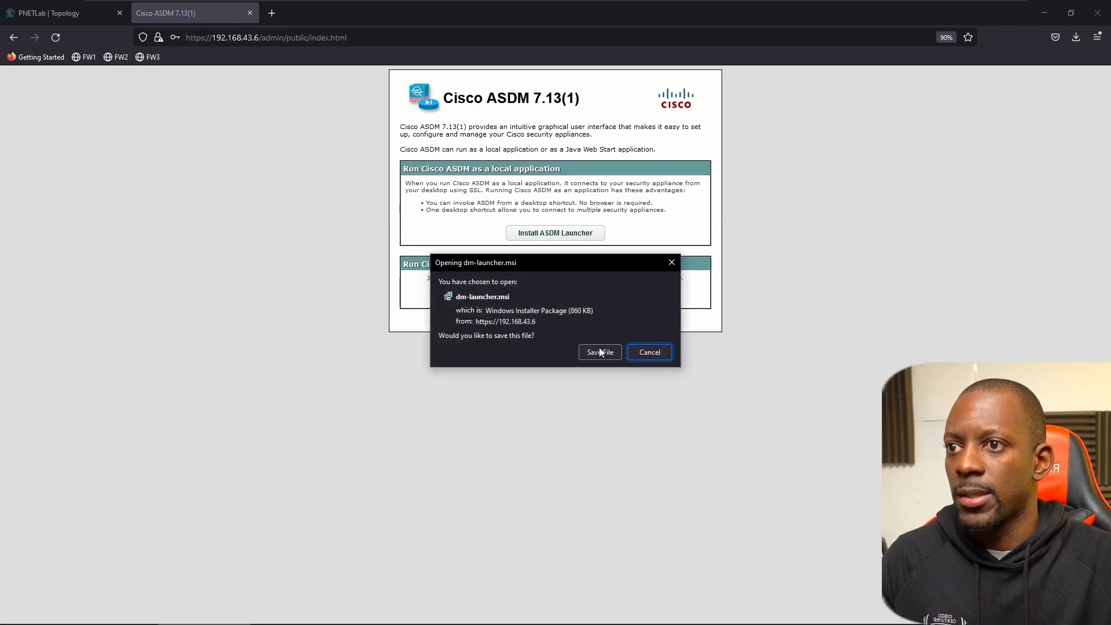
left_click(598, 353)
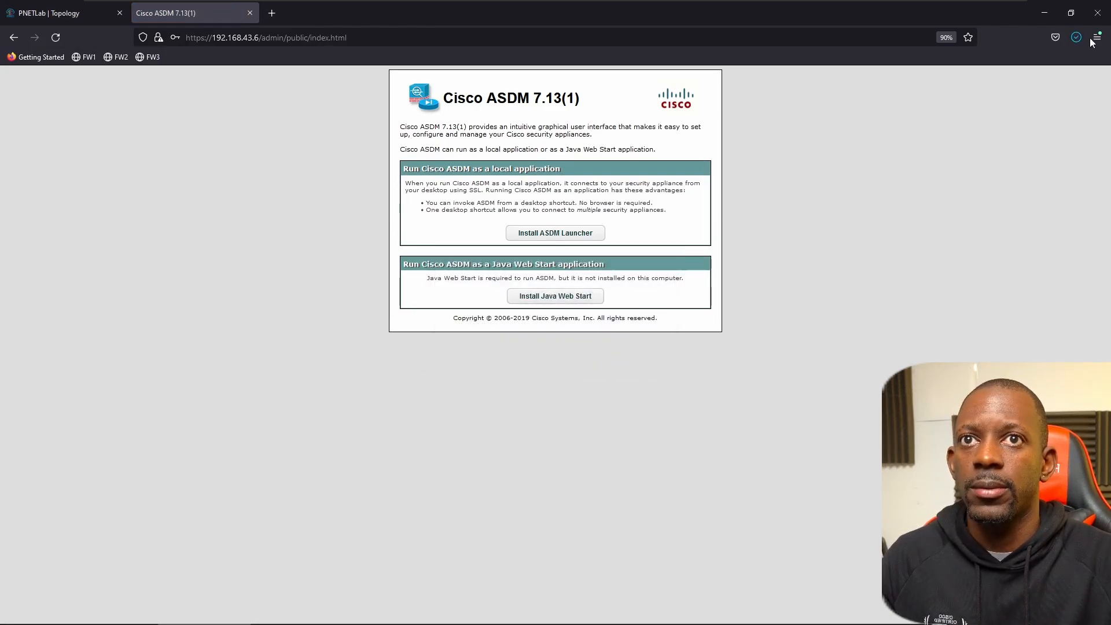
Launch dm-launcher.msi from Downloads and let it run past SmartScreen
left_click(1075, 37)
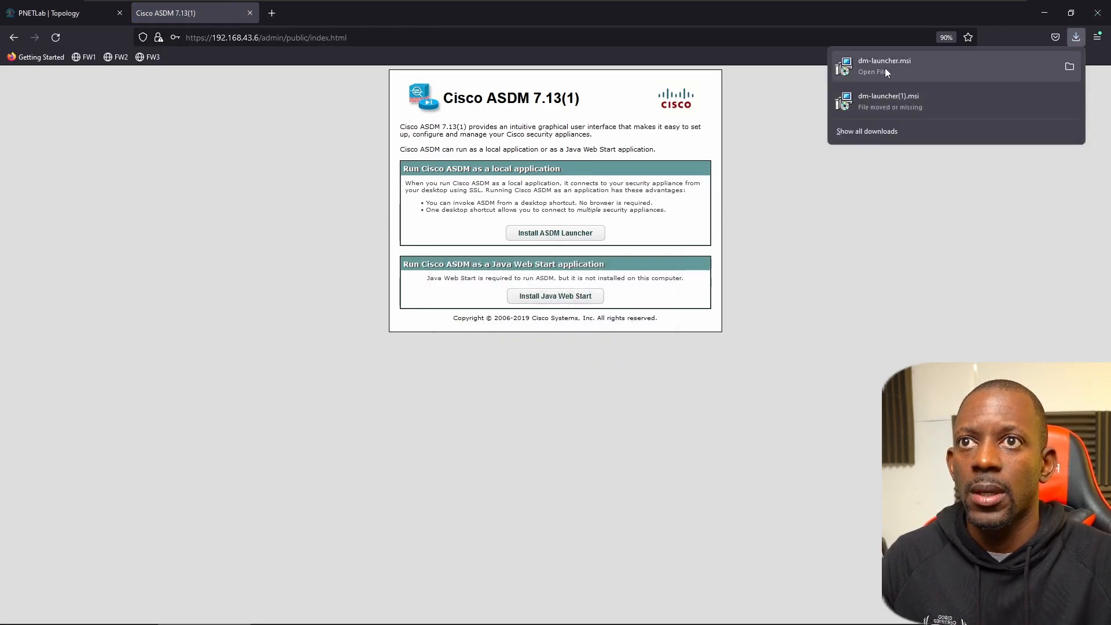
left_click(872, 72)
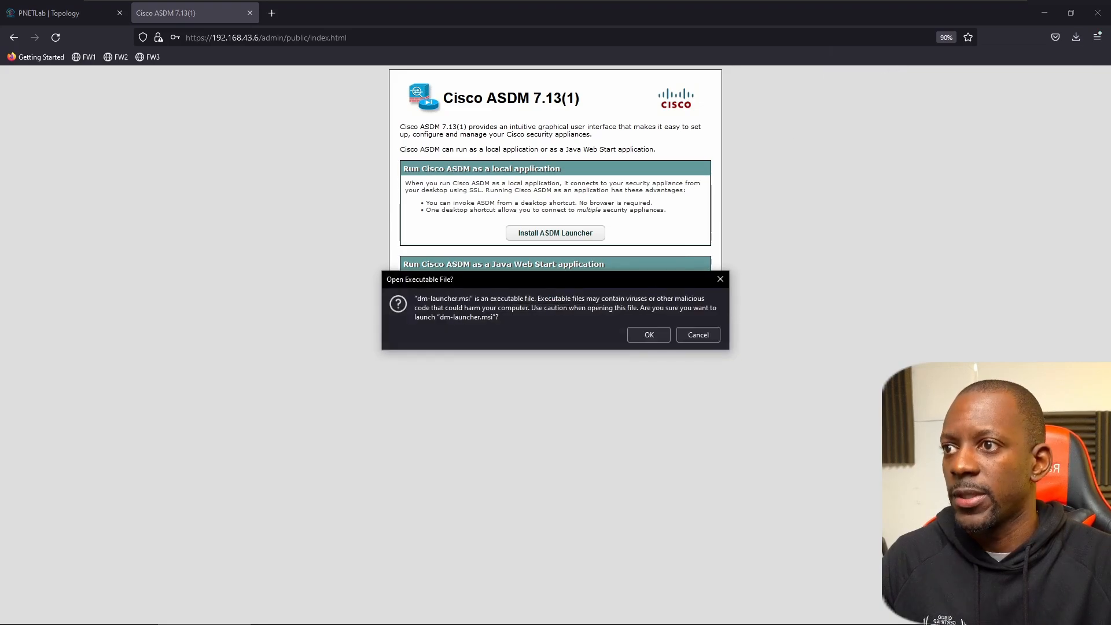
left_click(696, 335)
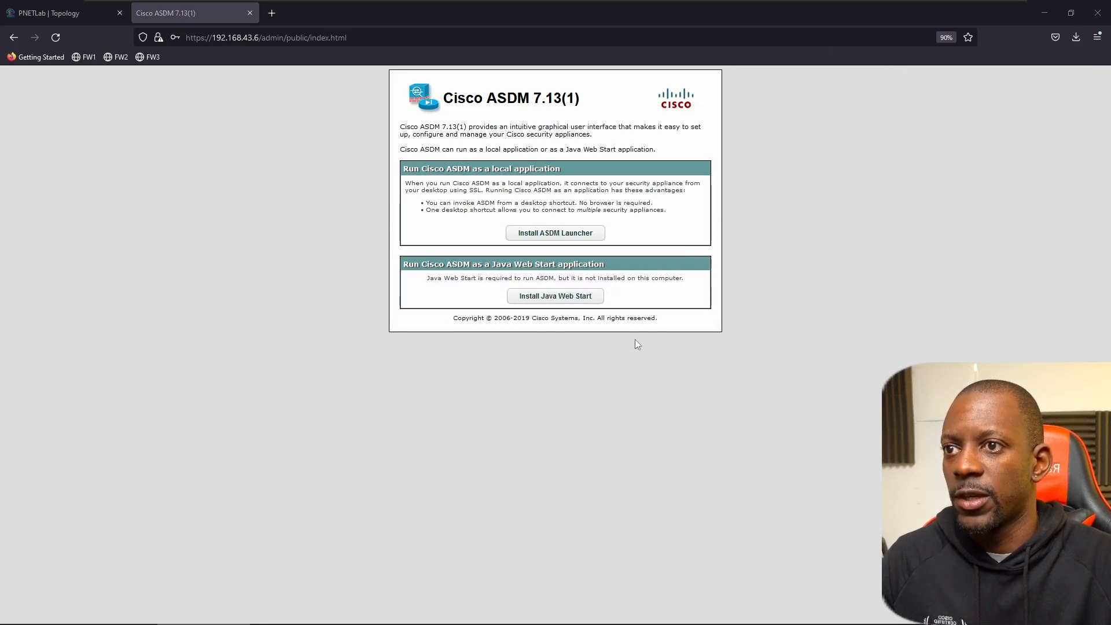
left_click(555, 233)
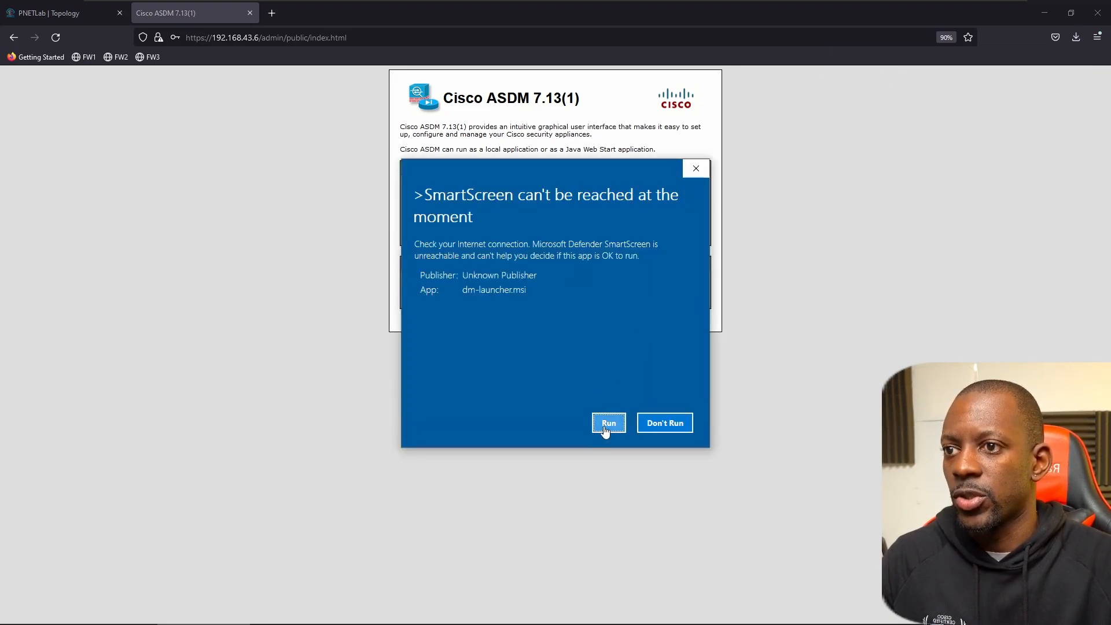
left_click(608, 422)
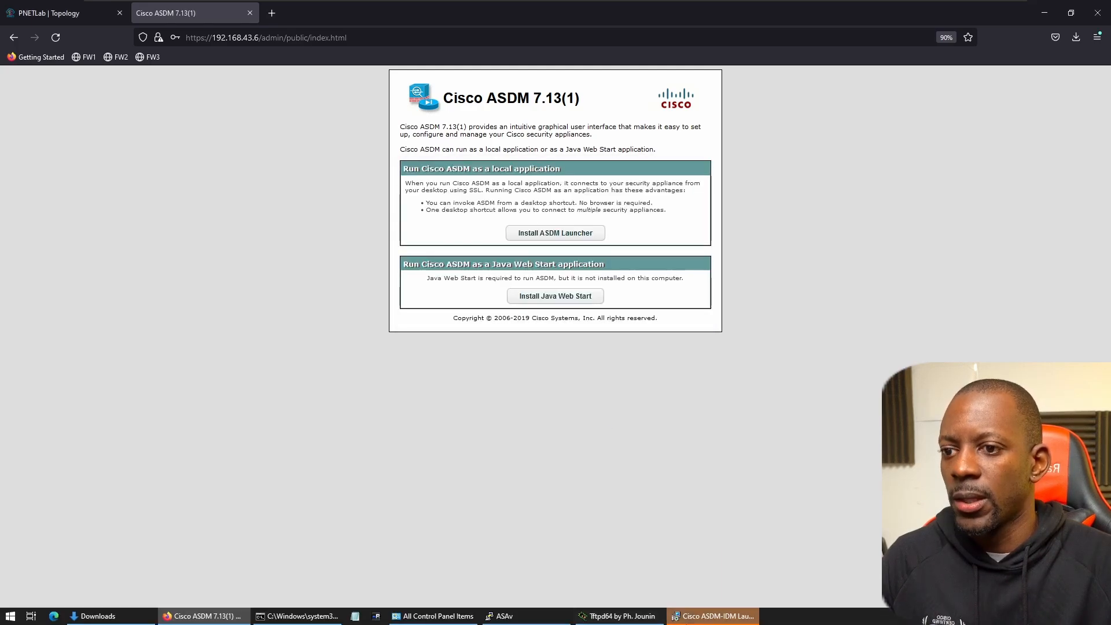
Complete the ASDM-IDM Launcher setup wizard with the default installation folder
left_click(556, 232)
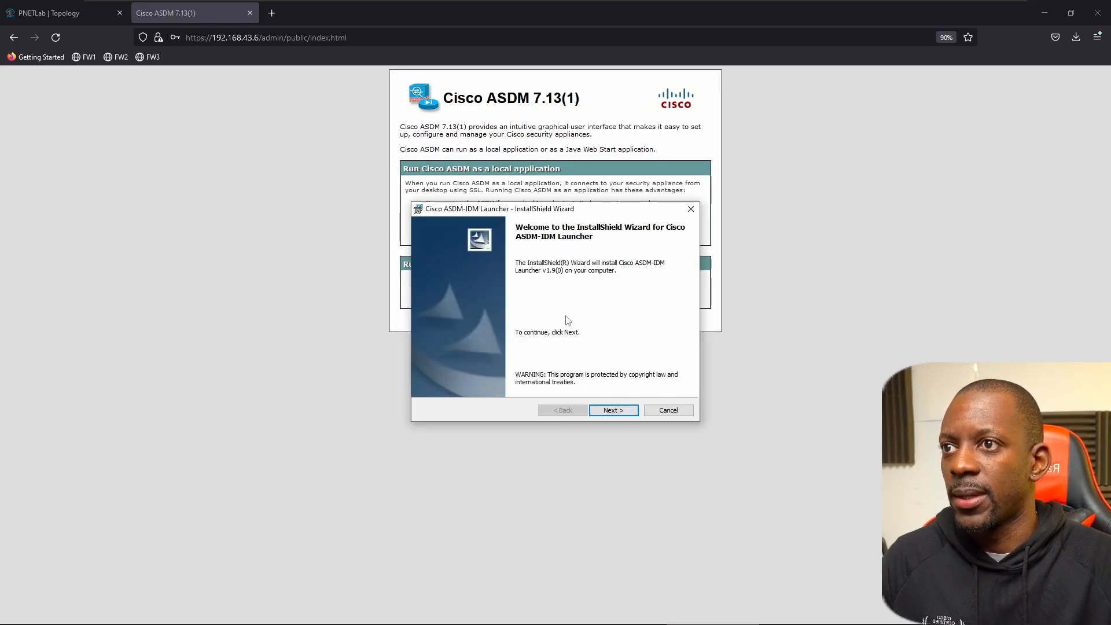
left_click(612, 410)
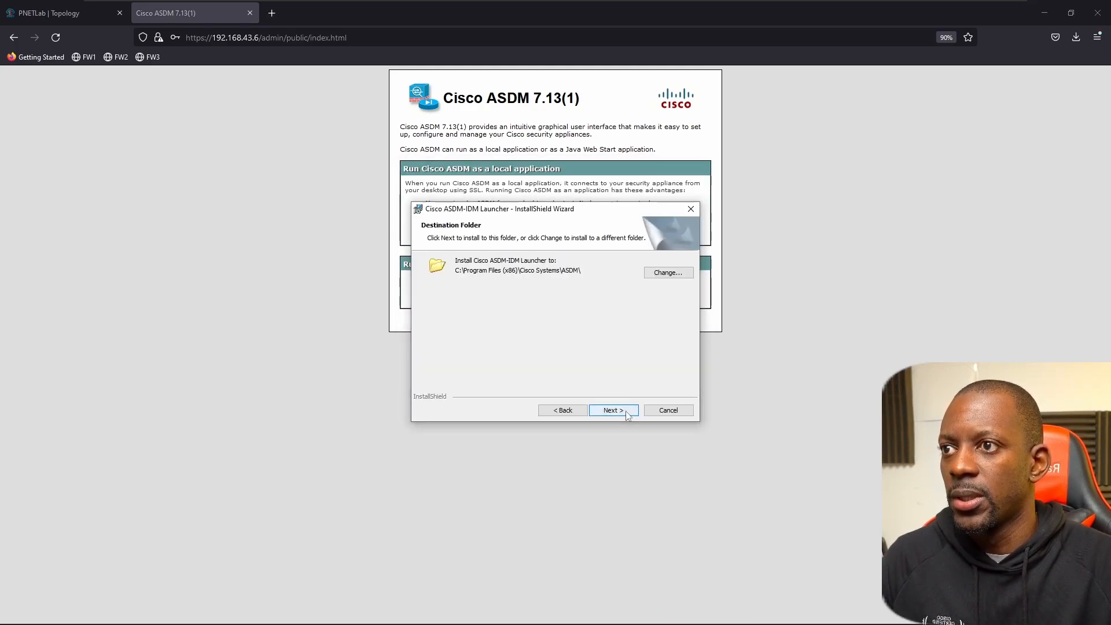
left_click(612, 409)
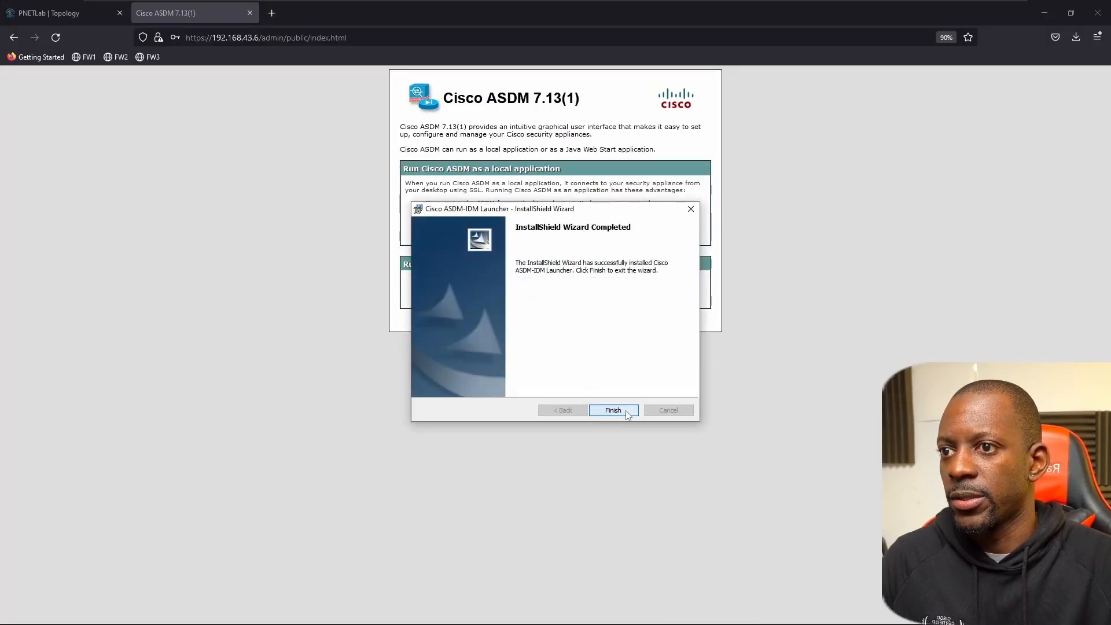
left_click(613, 410)
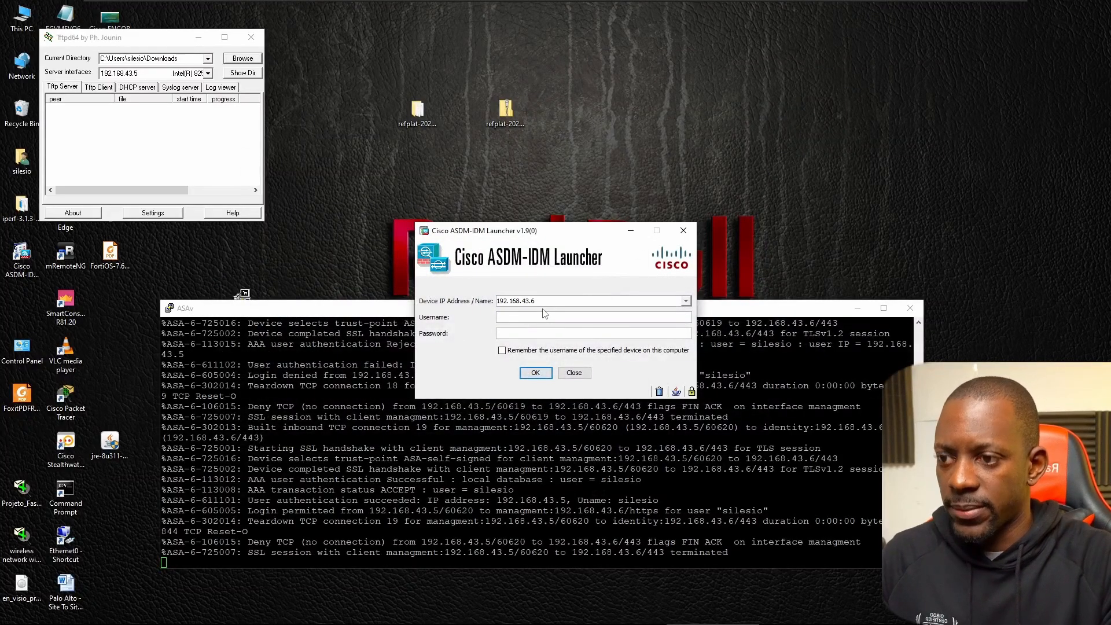
Log in to the ASA at 192.168.43.6 as silesio and let the update finish
type("silesio")
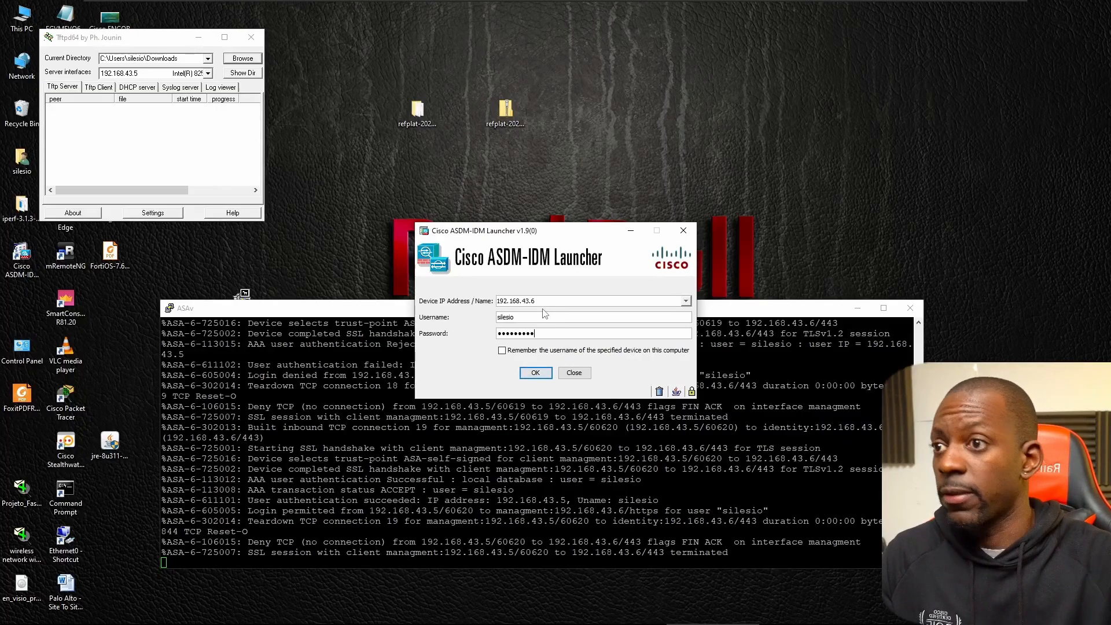
left_click(536, 372)
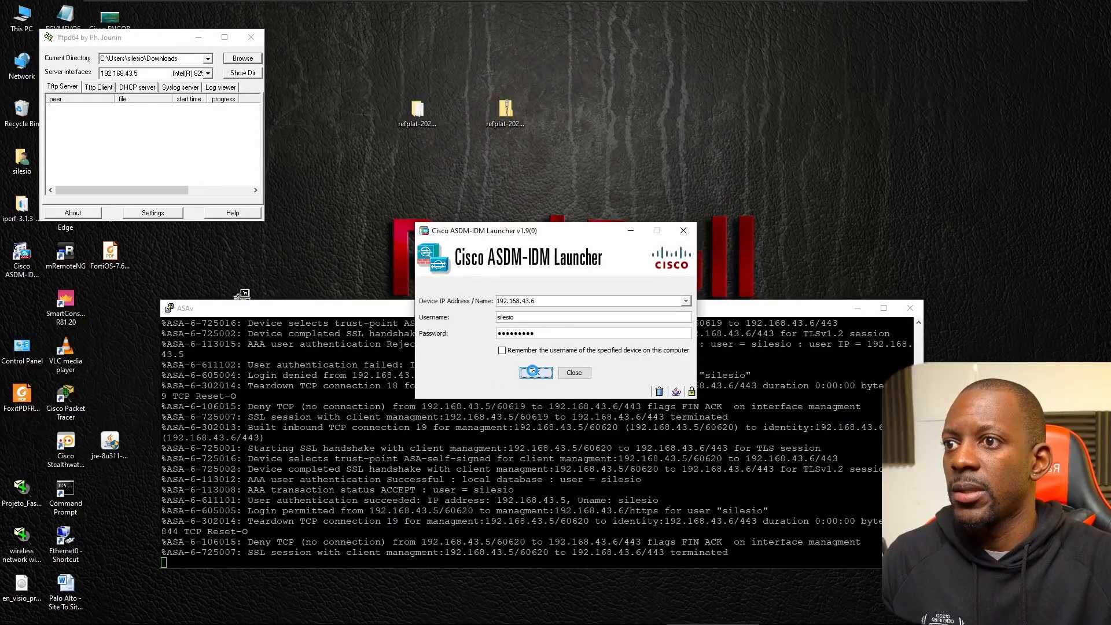
left_click(535, 372)
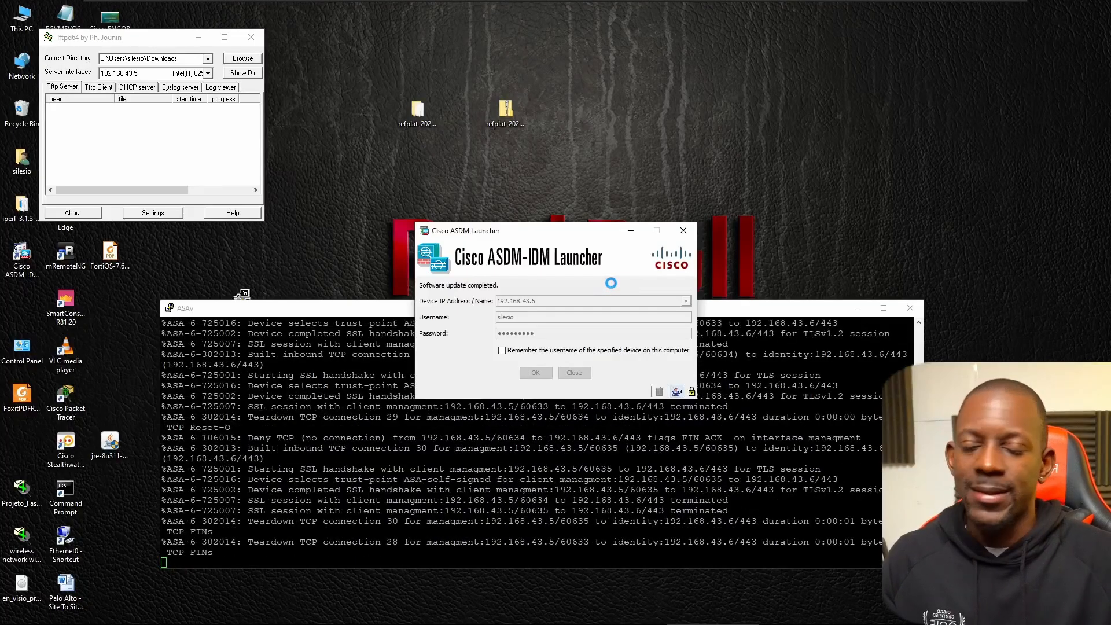
left_click(535, 373)
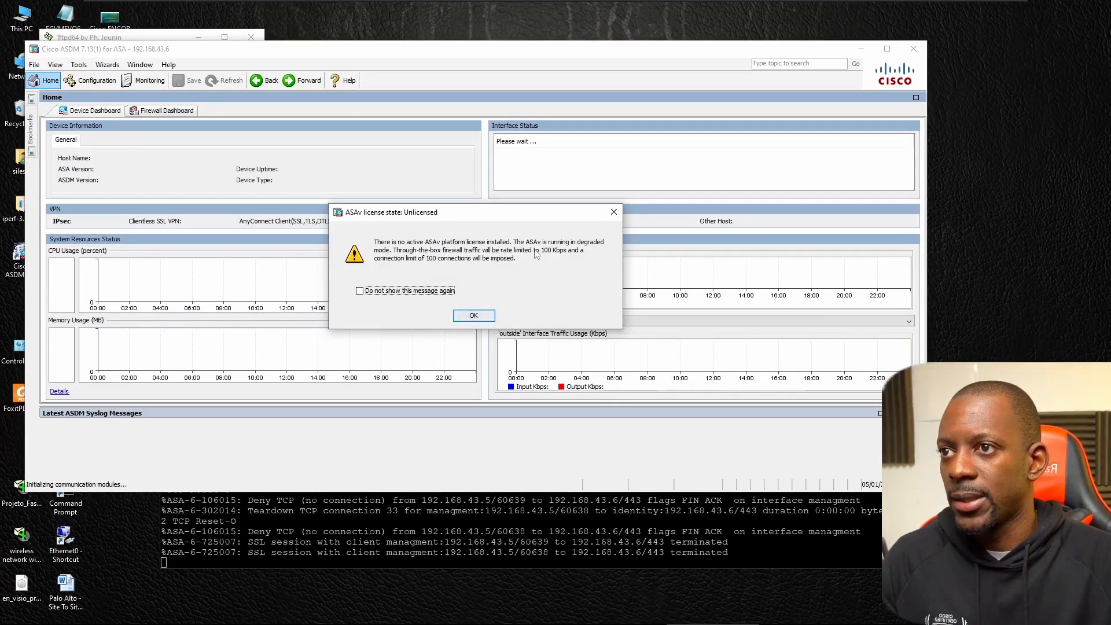
Dismiss the unlicensed ASAv warning and show Configuration's Device Setup Startup Wizard page
left_click(360, 291)
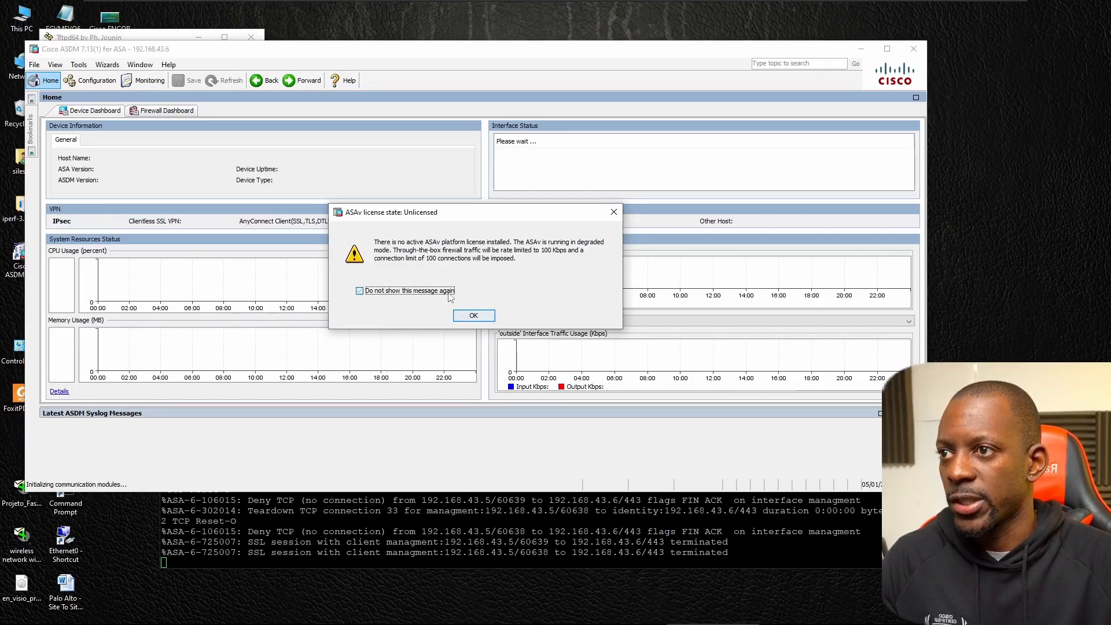
left_click(473, 316)
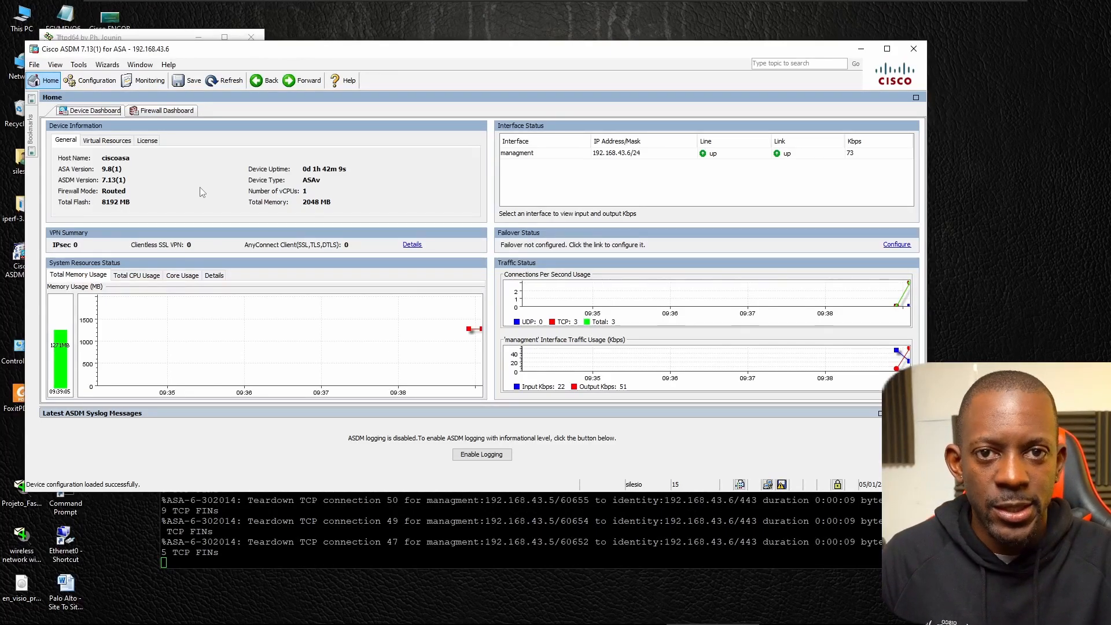
mouse_move(136, 135)
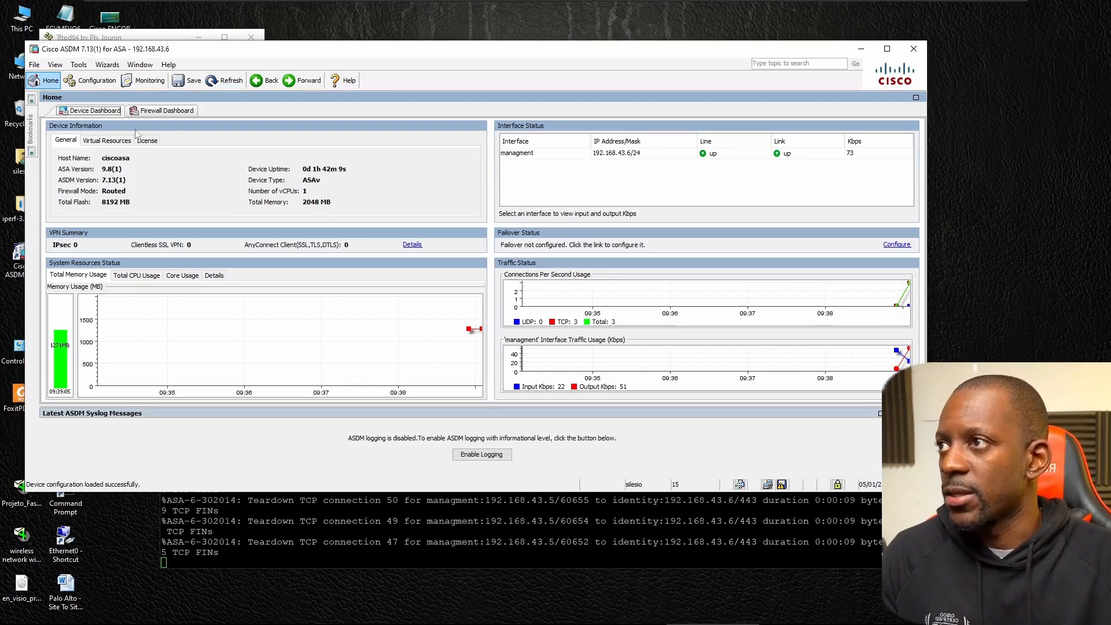
left_click(97, 79)
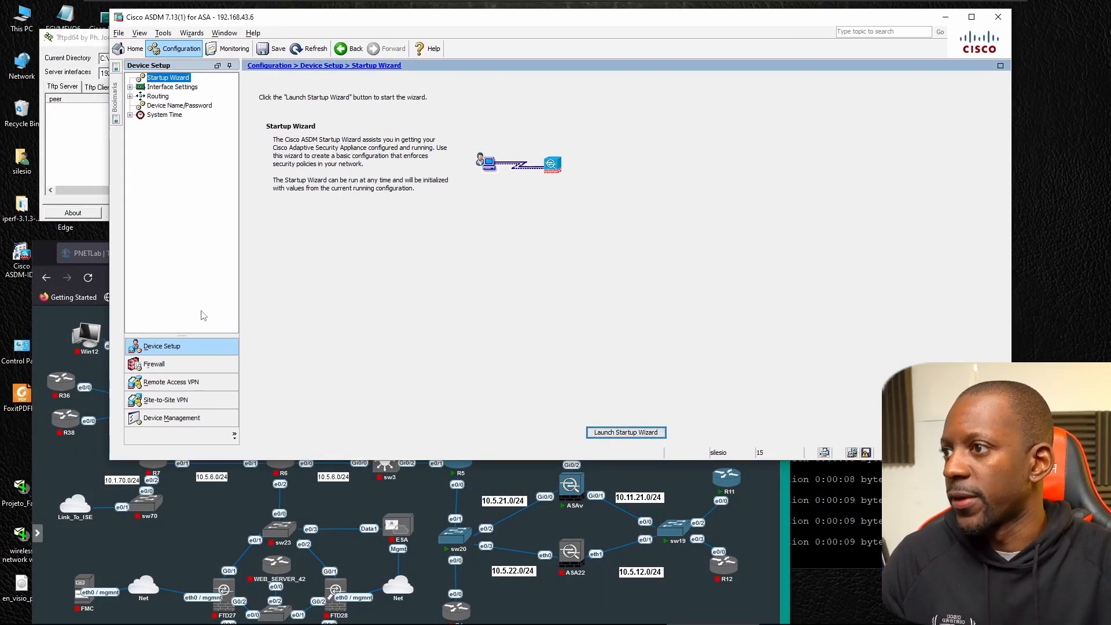
List interfaces under Interface Settings and open GigabitEthernet0/0 for editing
left_click(131, 86)
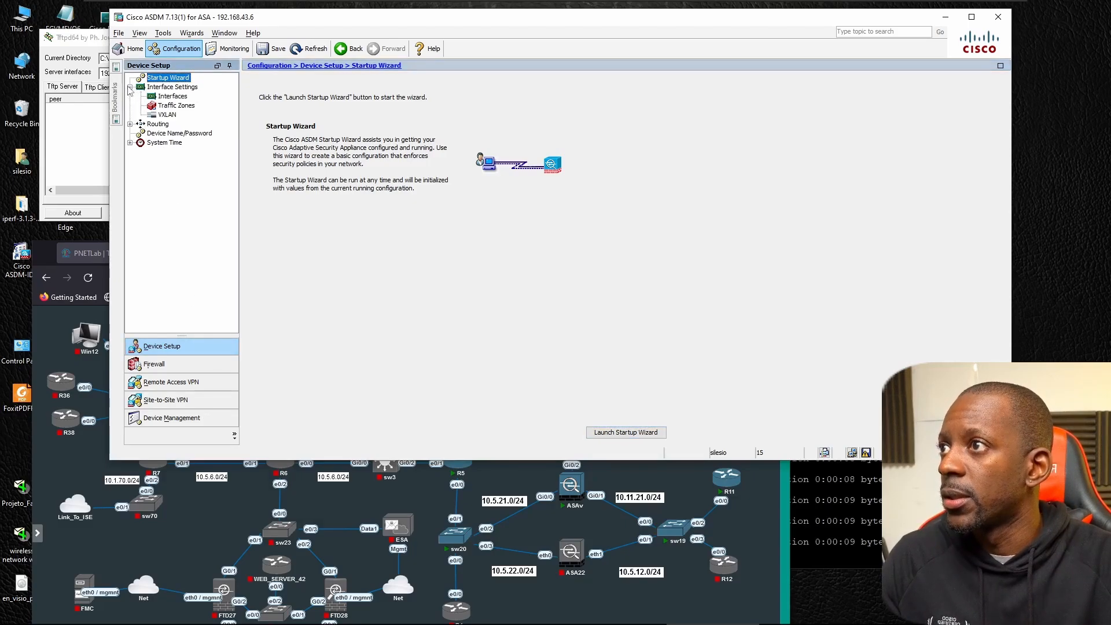
left_click(173, 95)
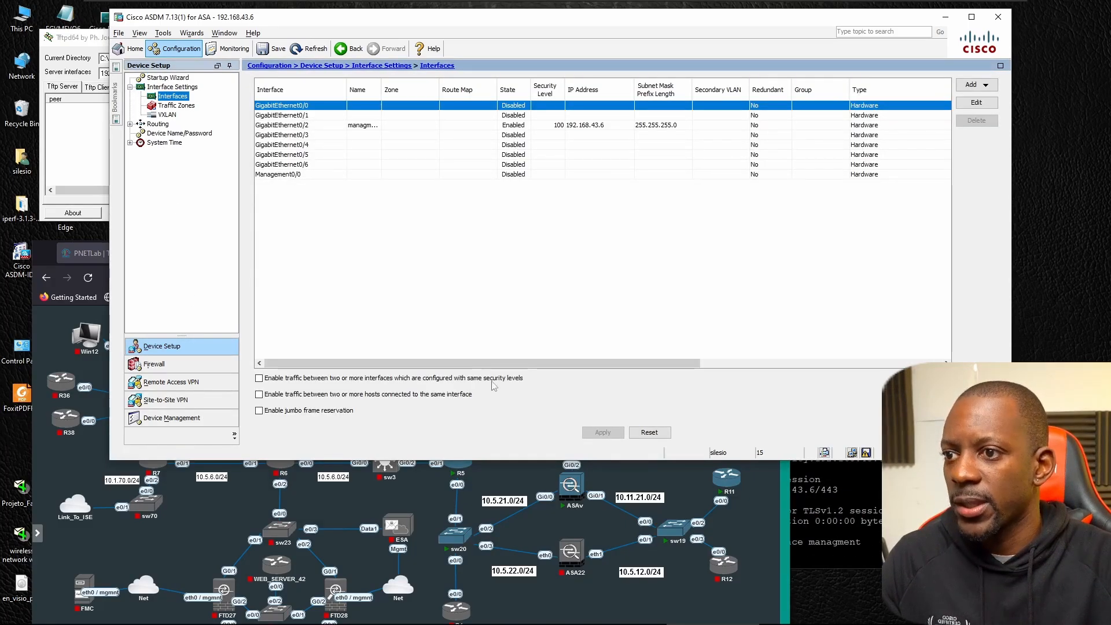
mouse_move(337, 105)
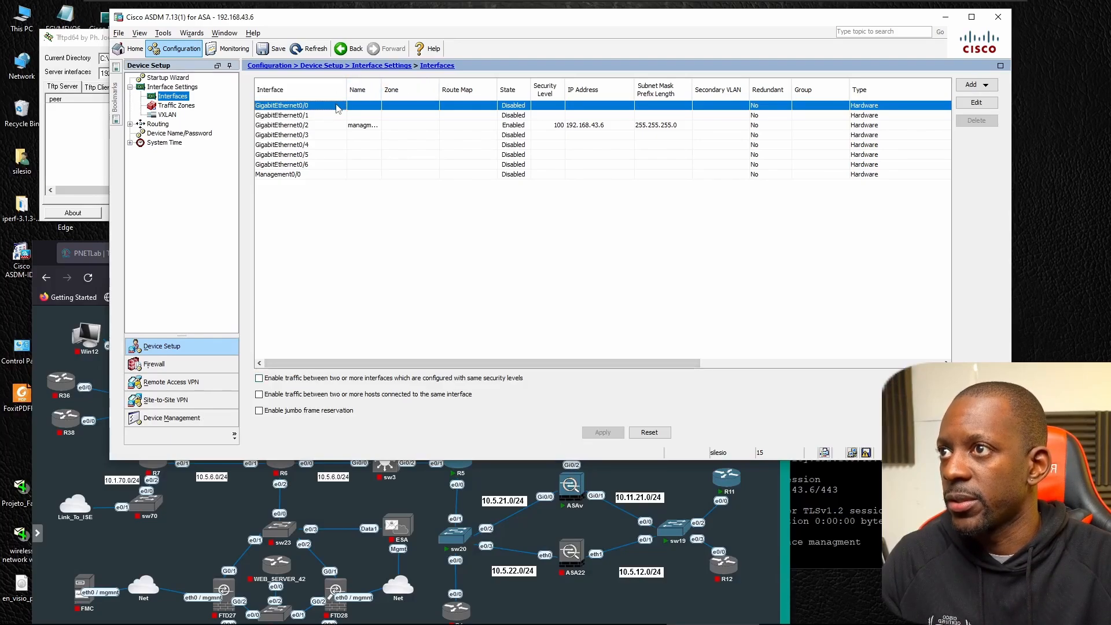
left_click(976, 102)
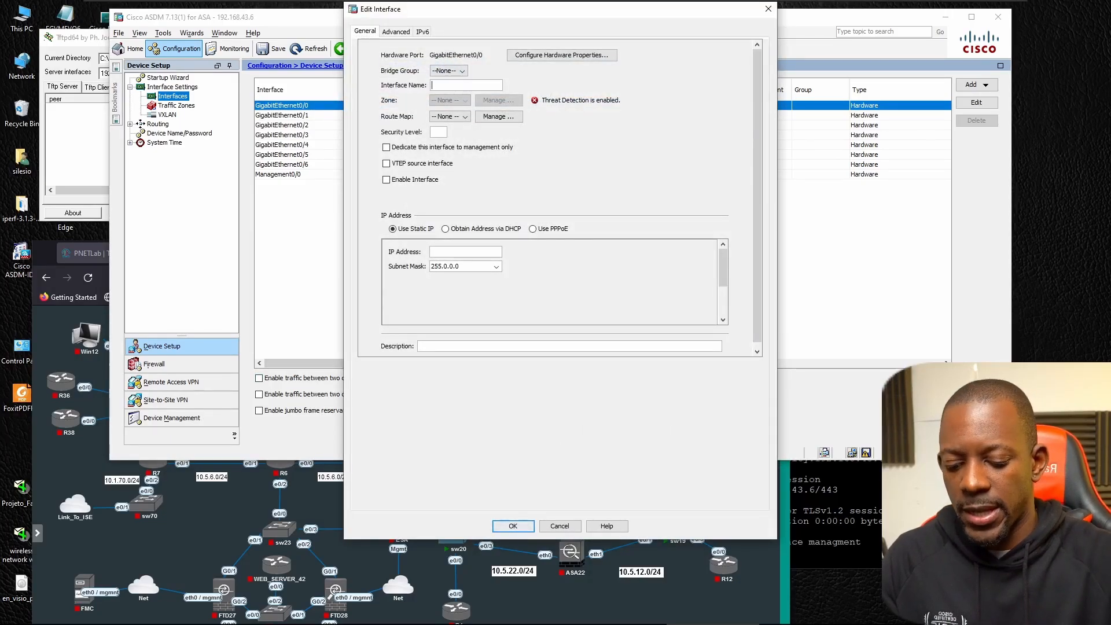
Set GigabitEthernet0/0 to inside, enabled, level 100, 10.5.21.21/255.255.255.0, description LAN
type("inside")
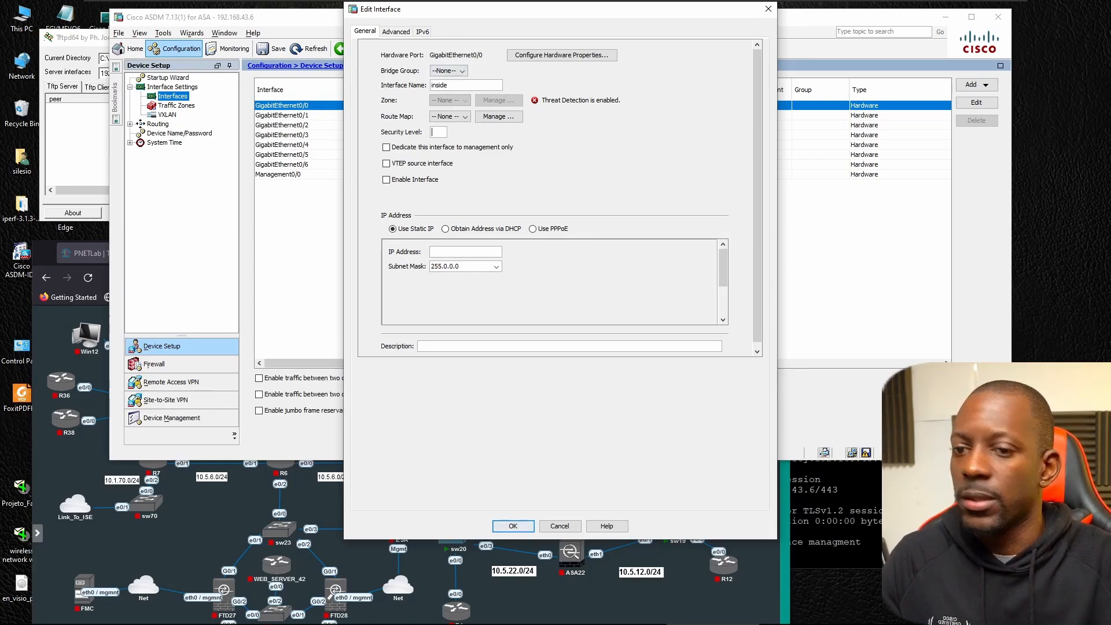
type("100")
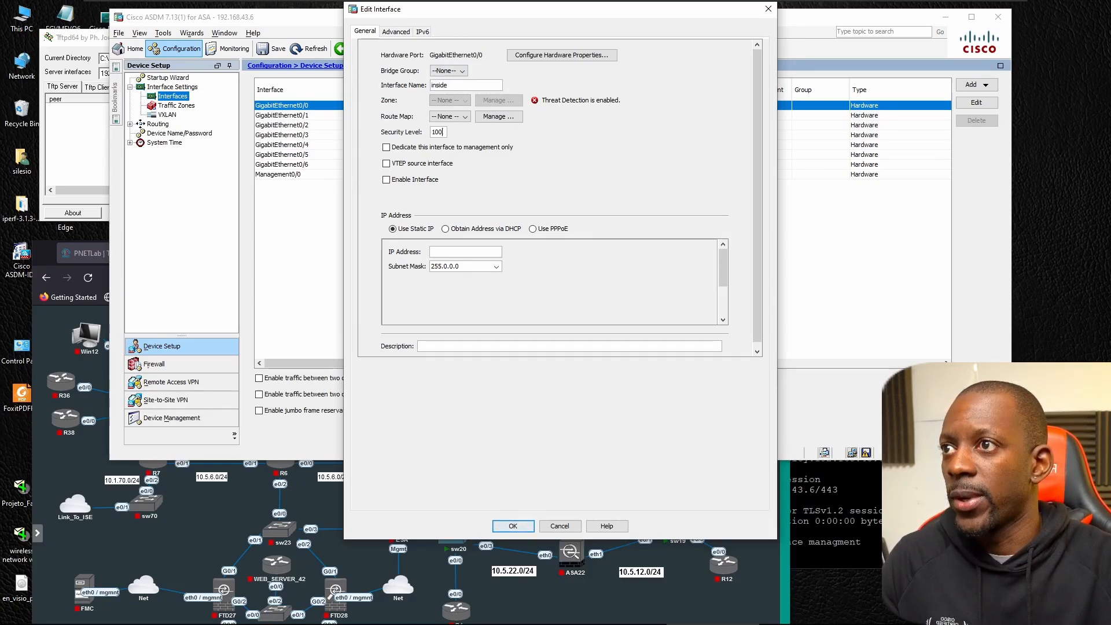
left_click(386, 180)
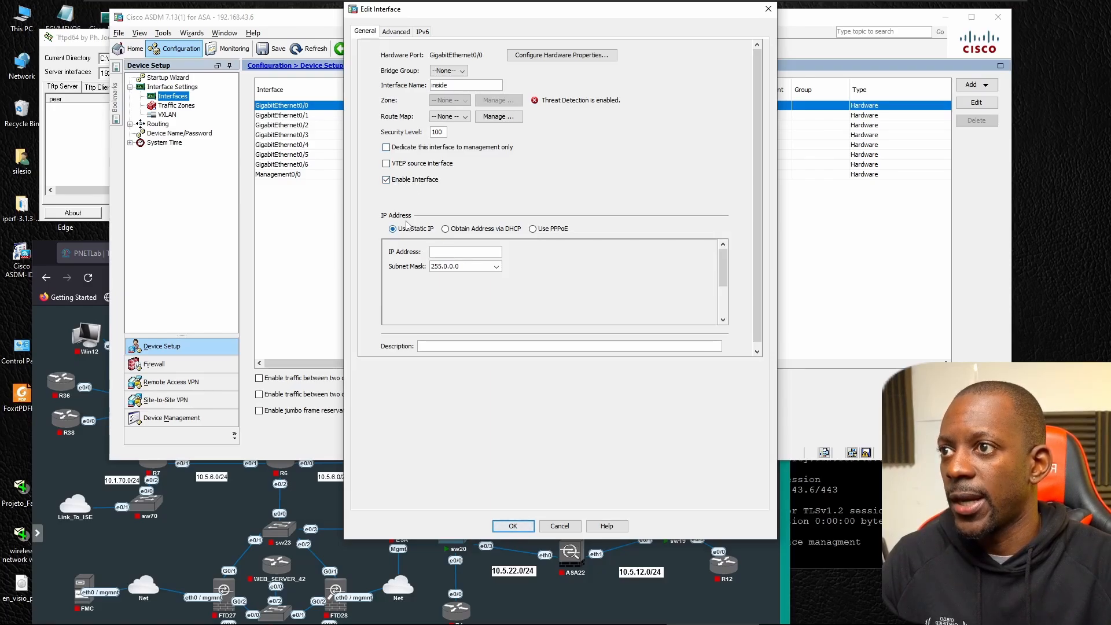
type("10.5.21.21")
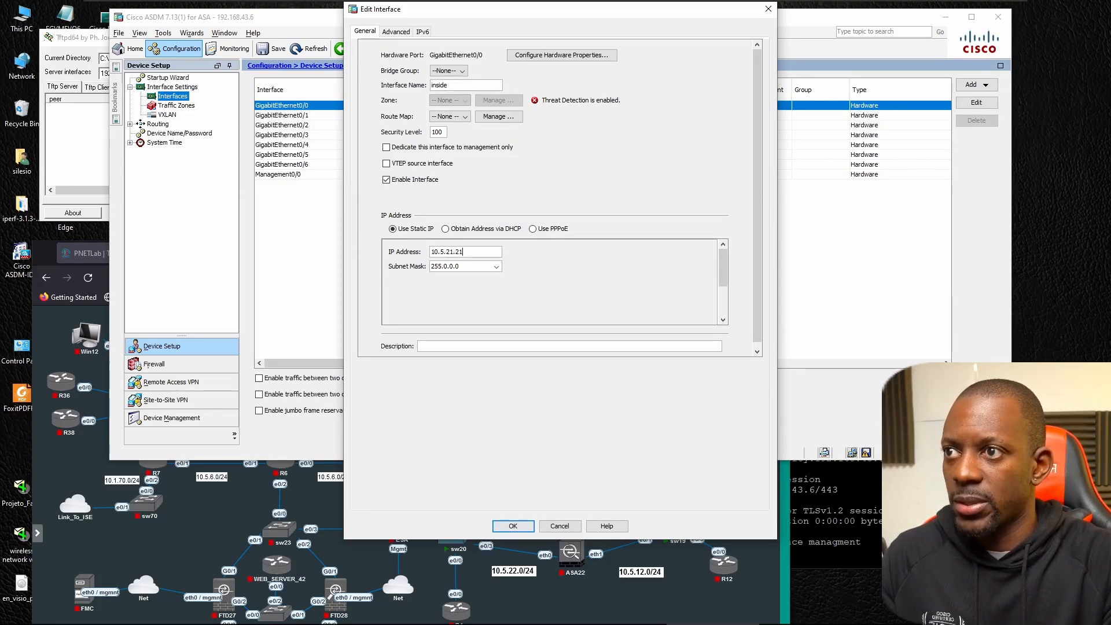
left_click(496, 266)
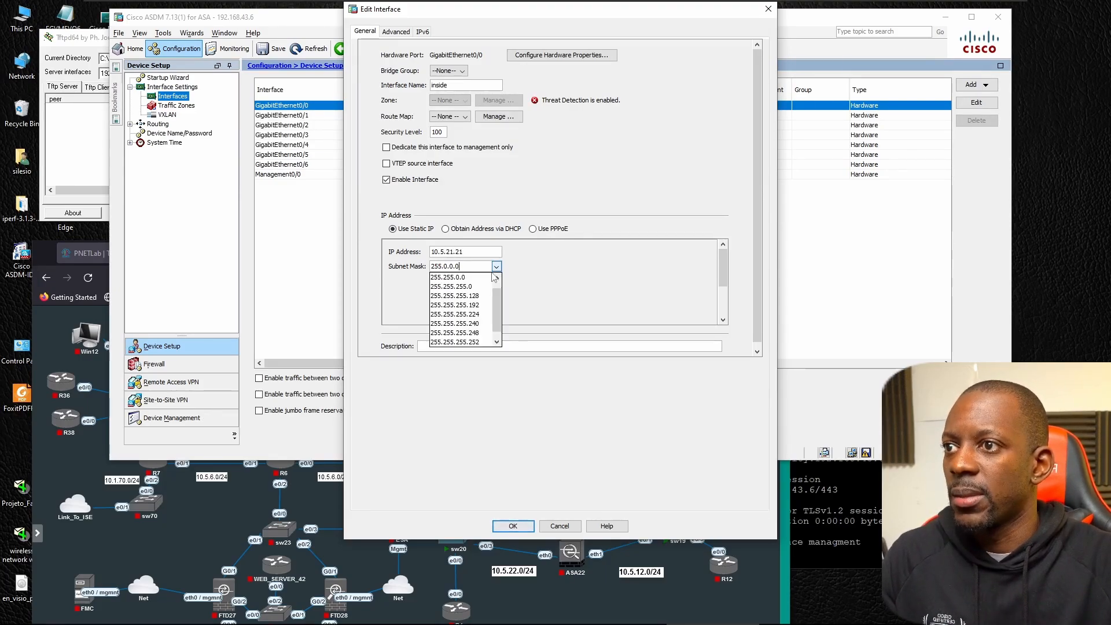
left_click(454, 286)
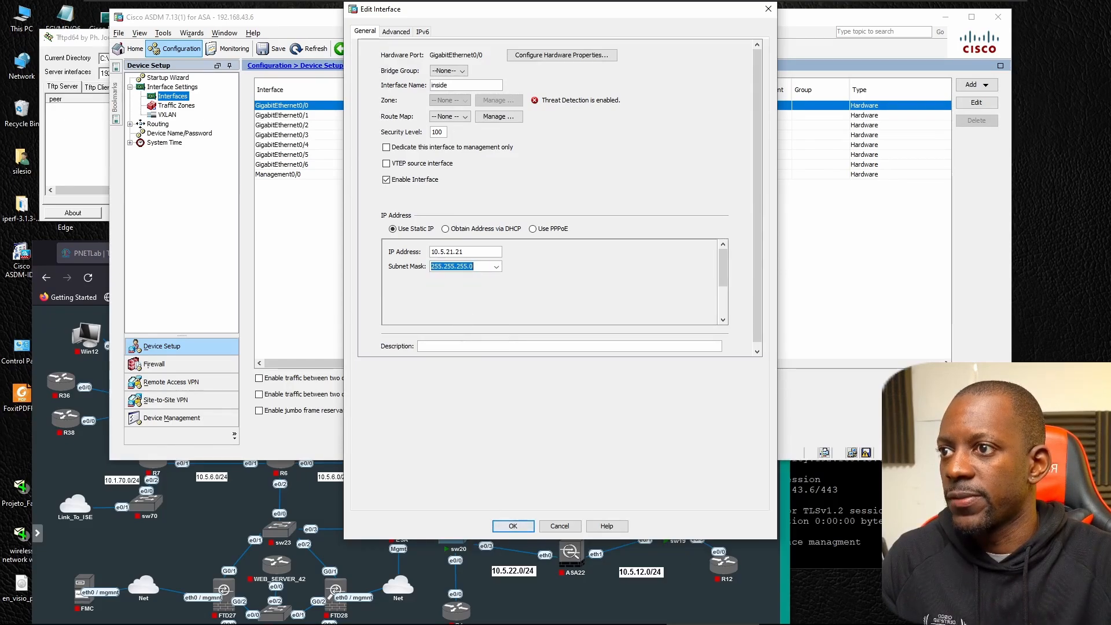
type("LAN")
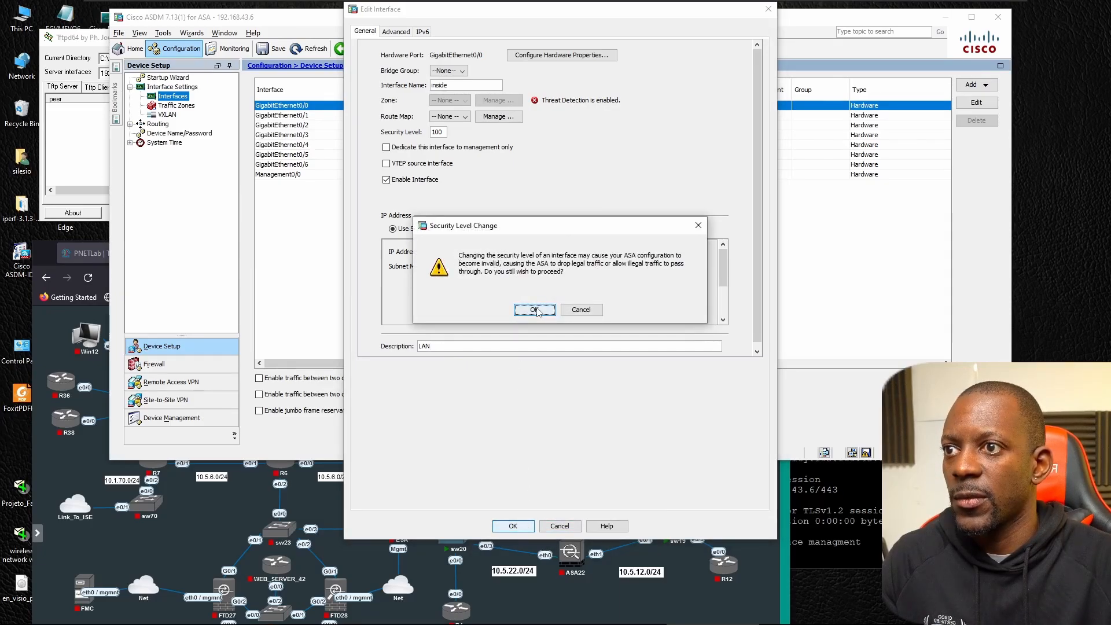
left_click(534, 310)
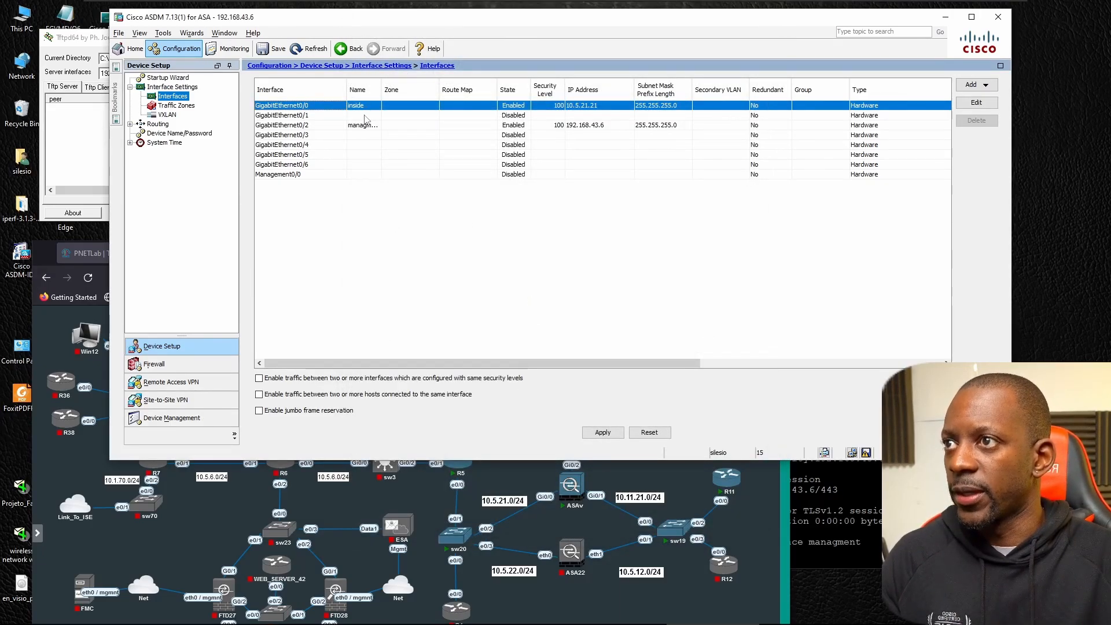
Set GigabitEthernet0/1 to outside, enabled, level 0, 10.11.21.21/255.255.255.0, description WAN
double_click(281, 114)
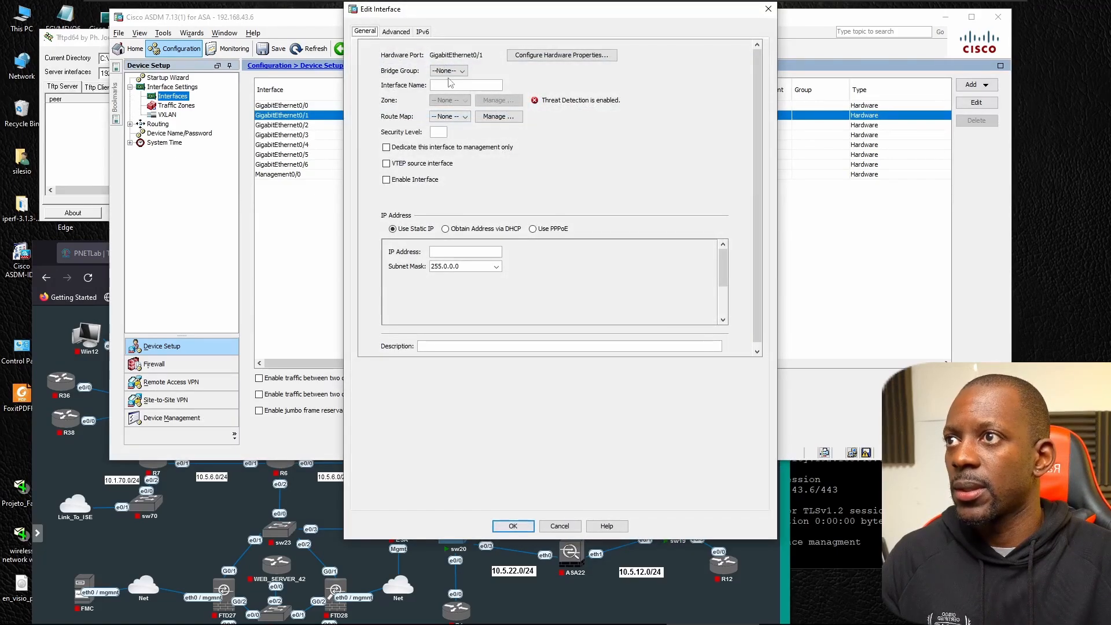
type("outside")
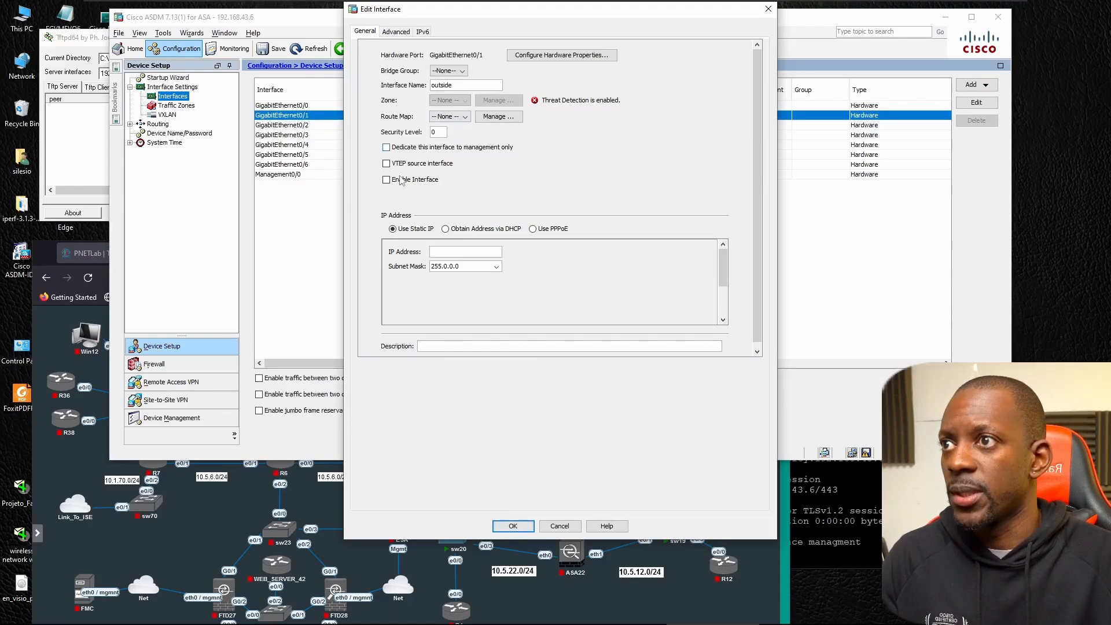
left_click(386, 179)
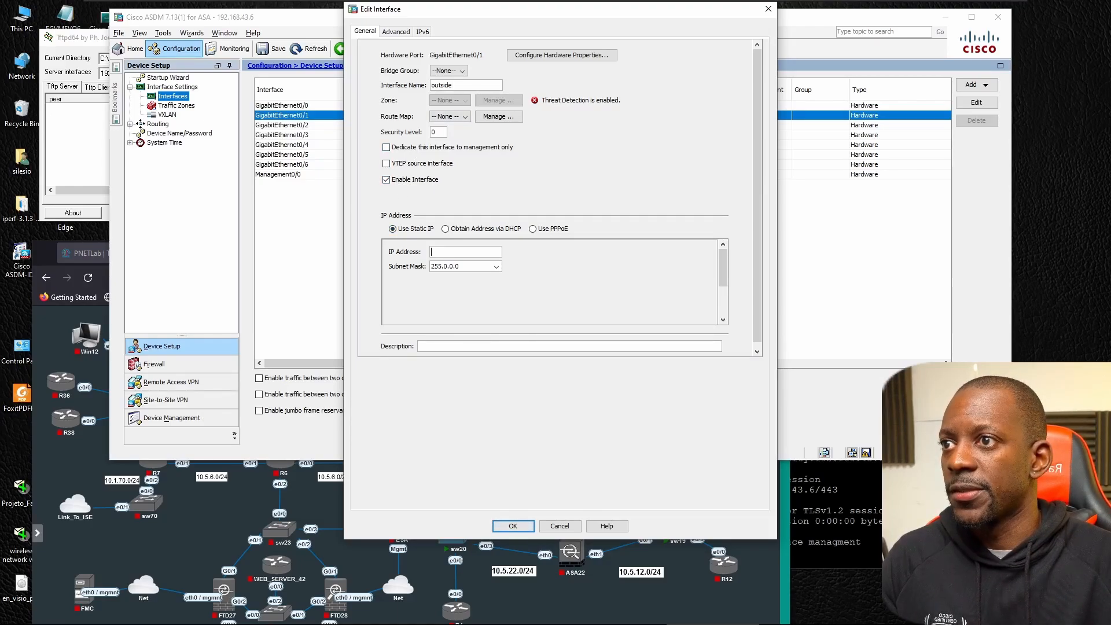
type("10.11.21.21")
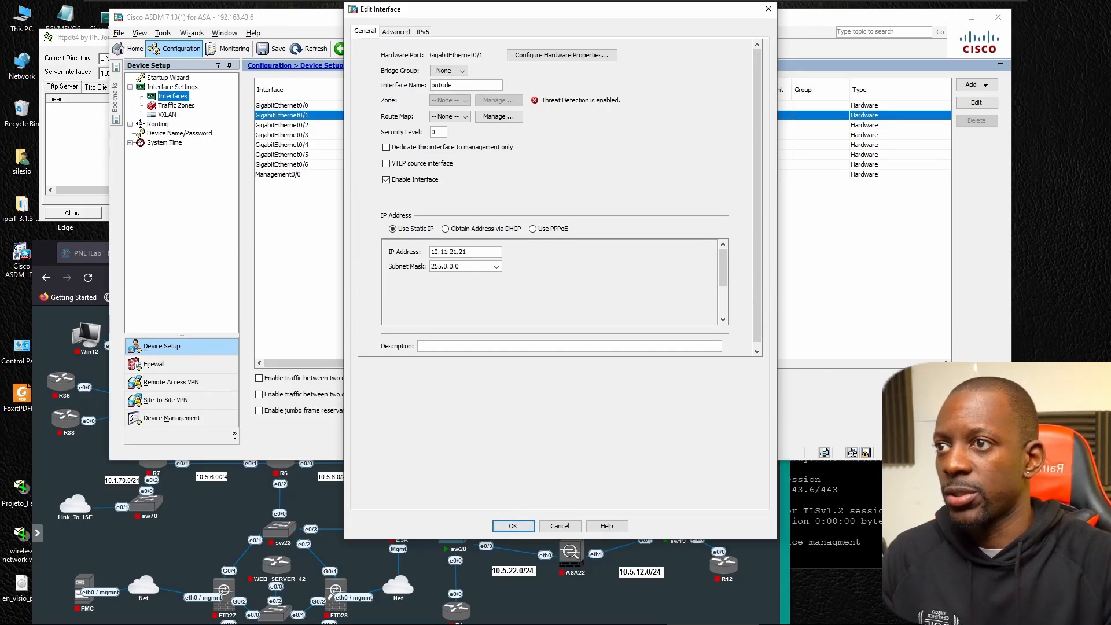
left_click(496, 266)
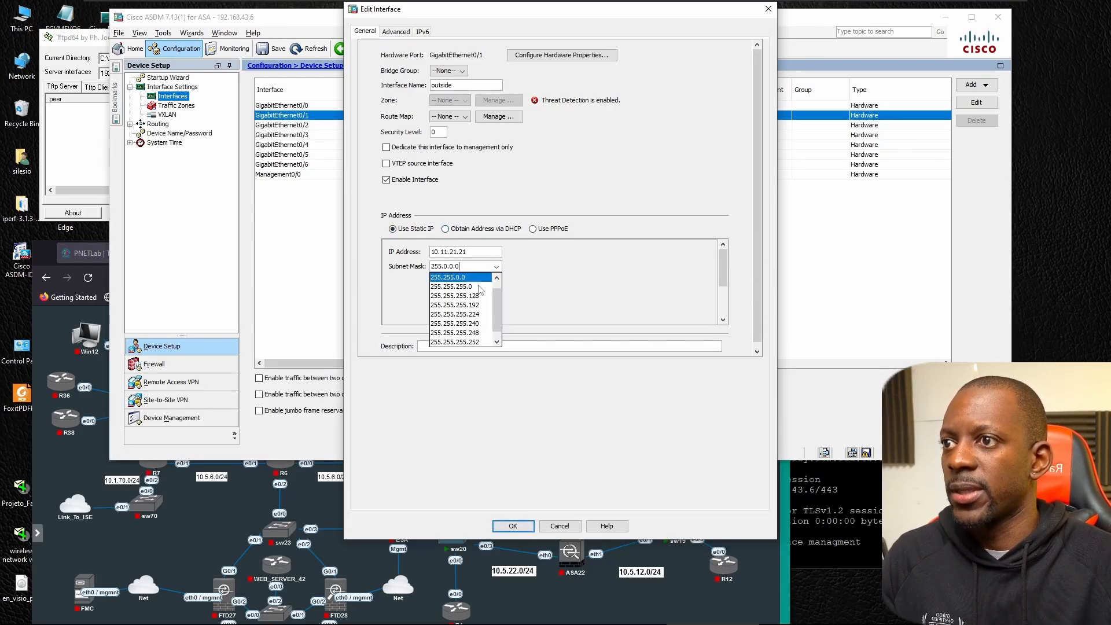
left_click(452, 286)
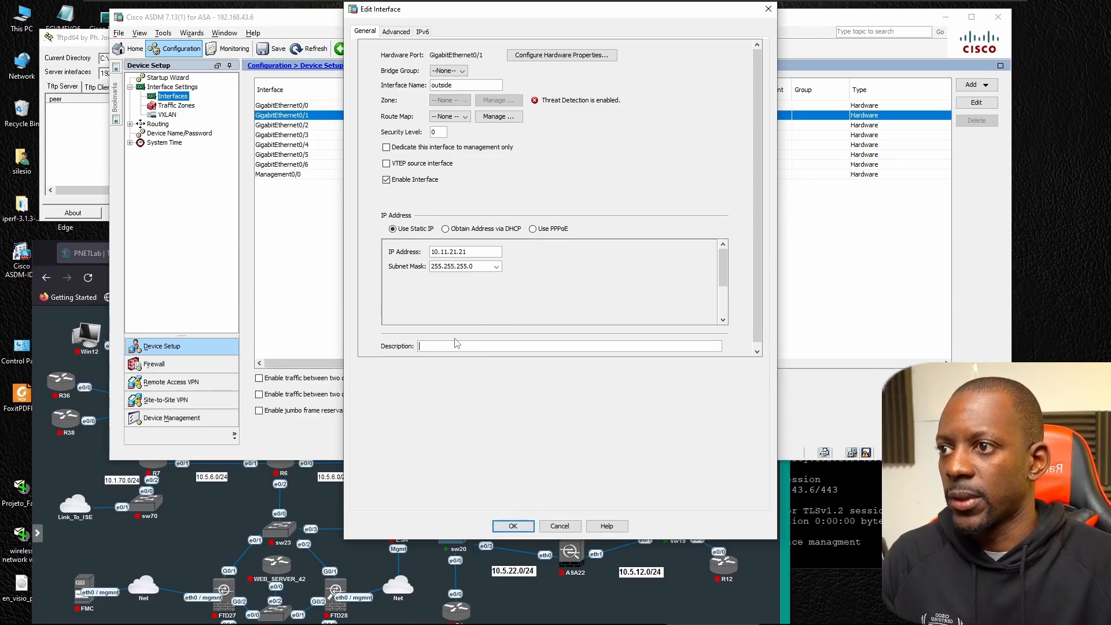
type("WAN")
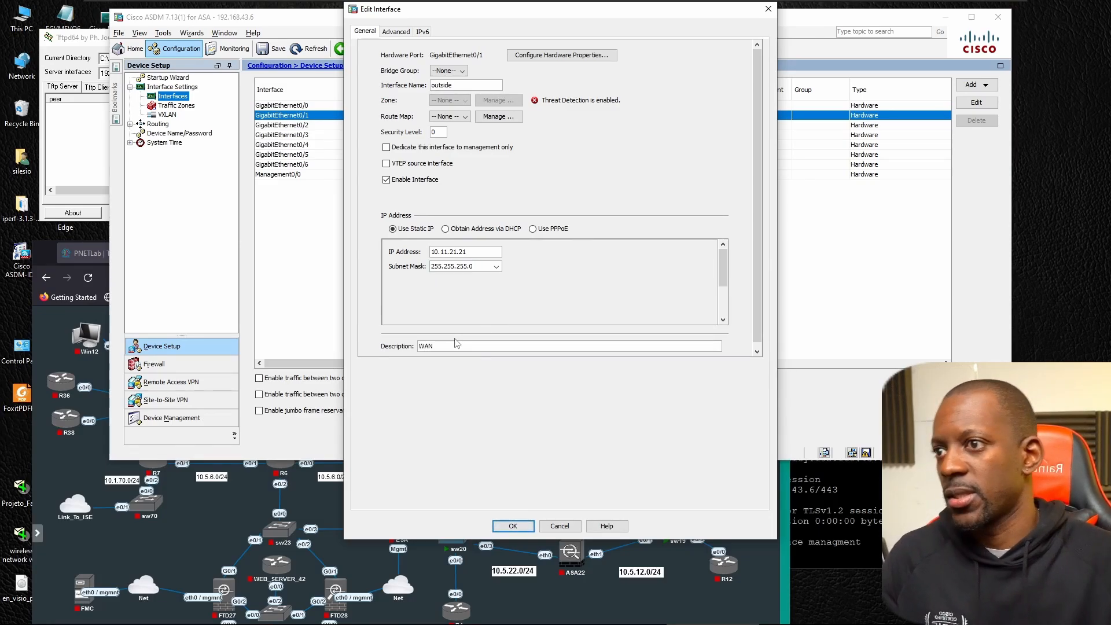
left_click(437, 132)
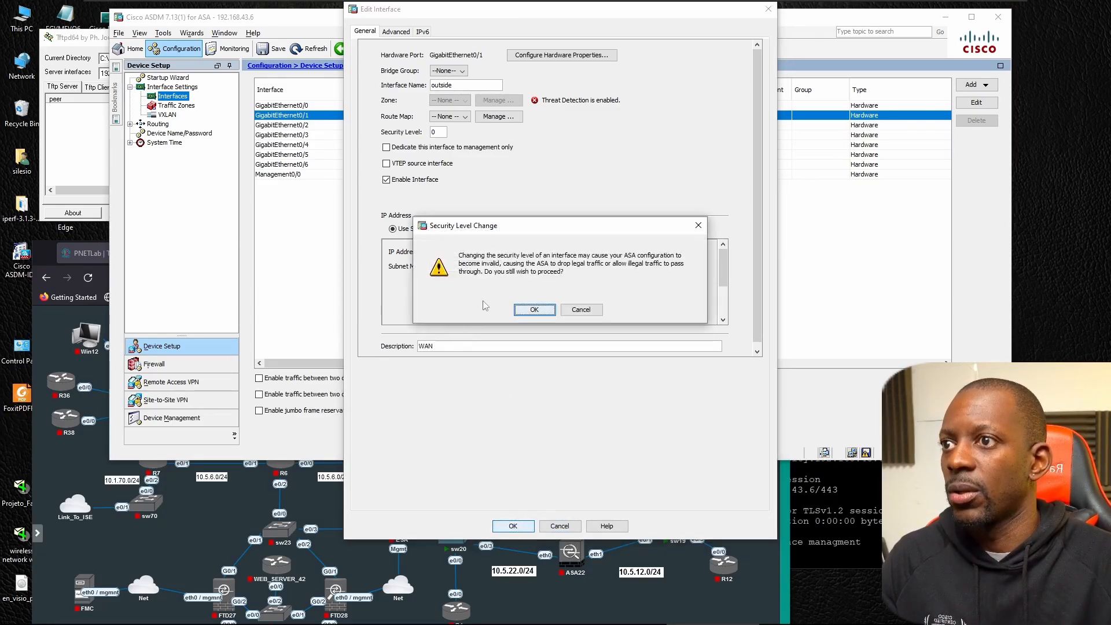
left_click(533, 309)
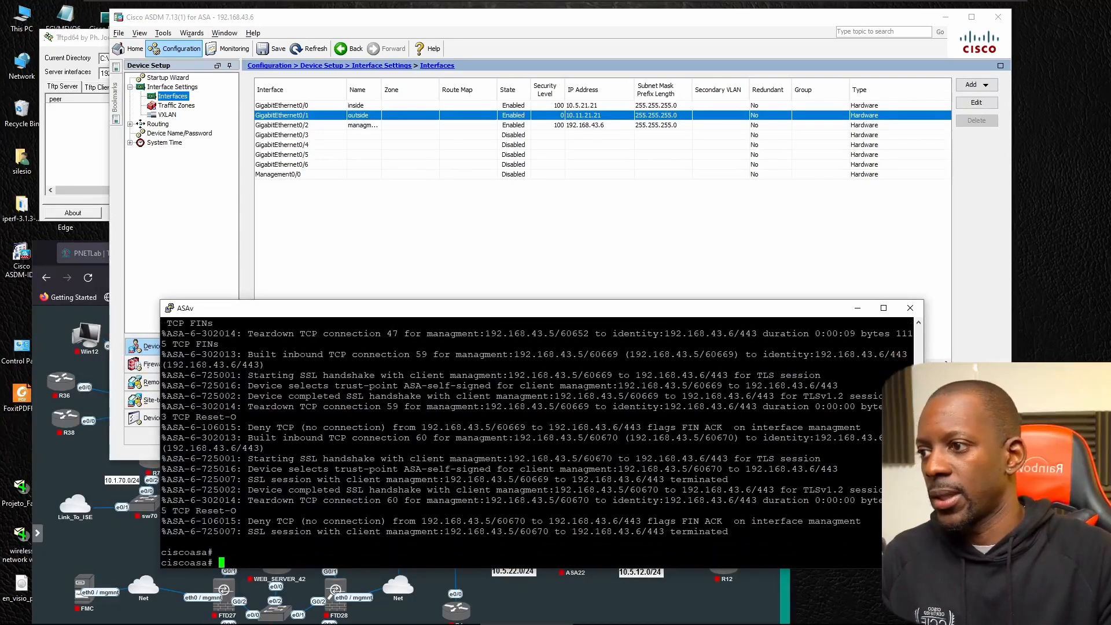
In the ASAv console, enter conf t and show GigabitEthernet0/0's running config
type("conf t")
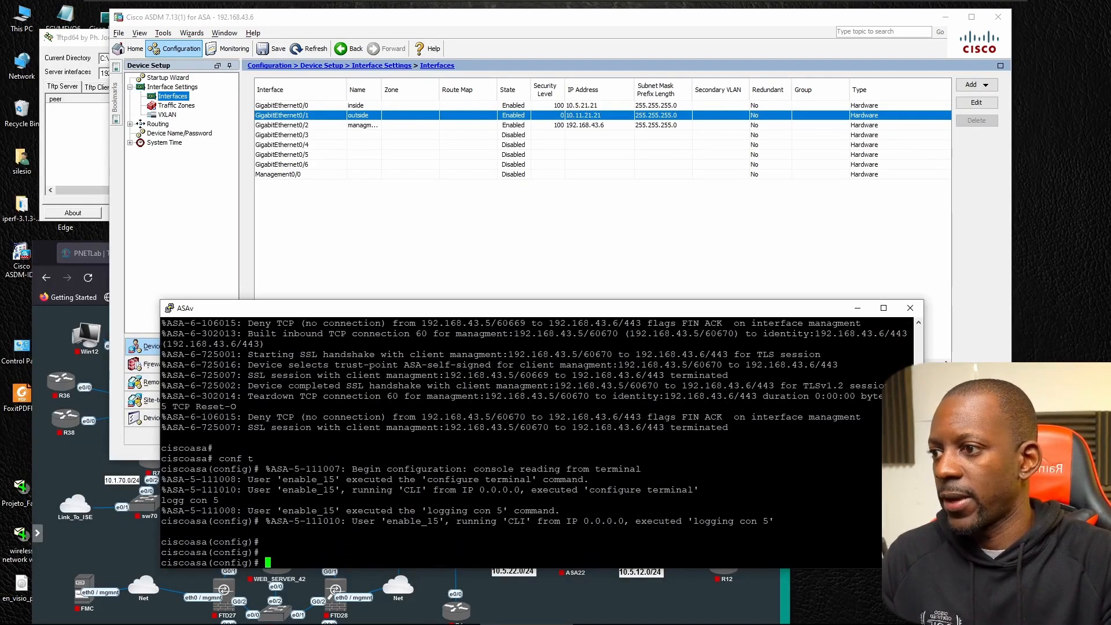
type("sh run int")
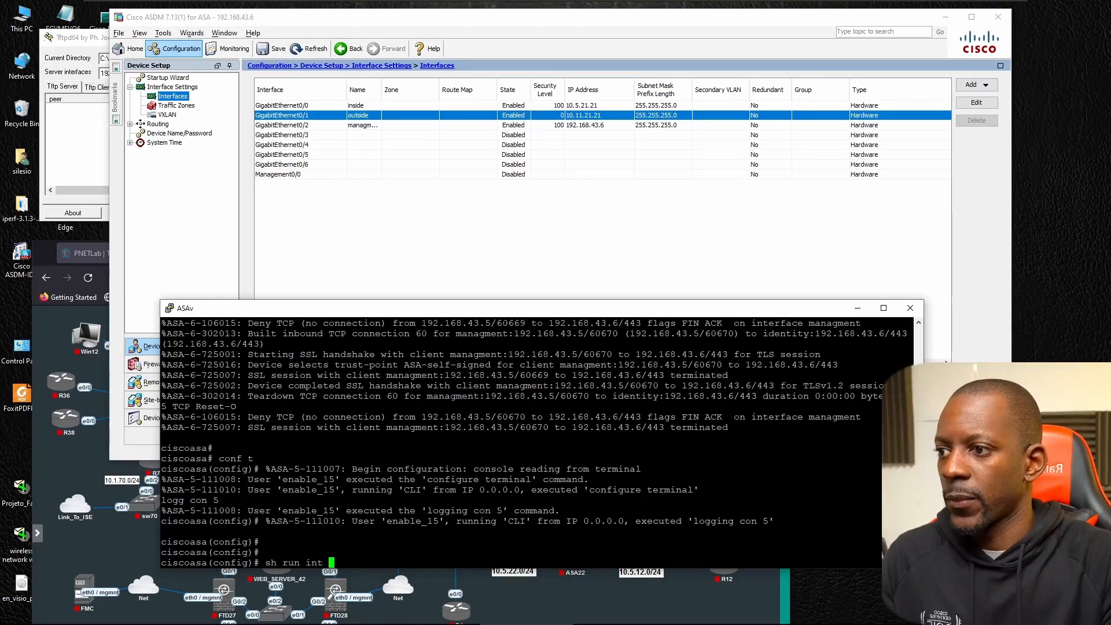
type("g0/0")
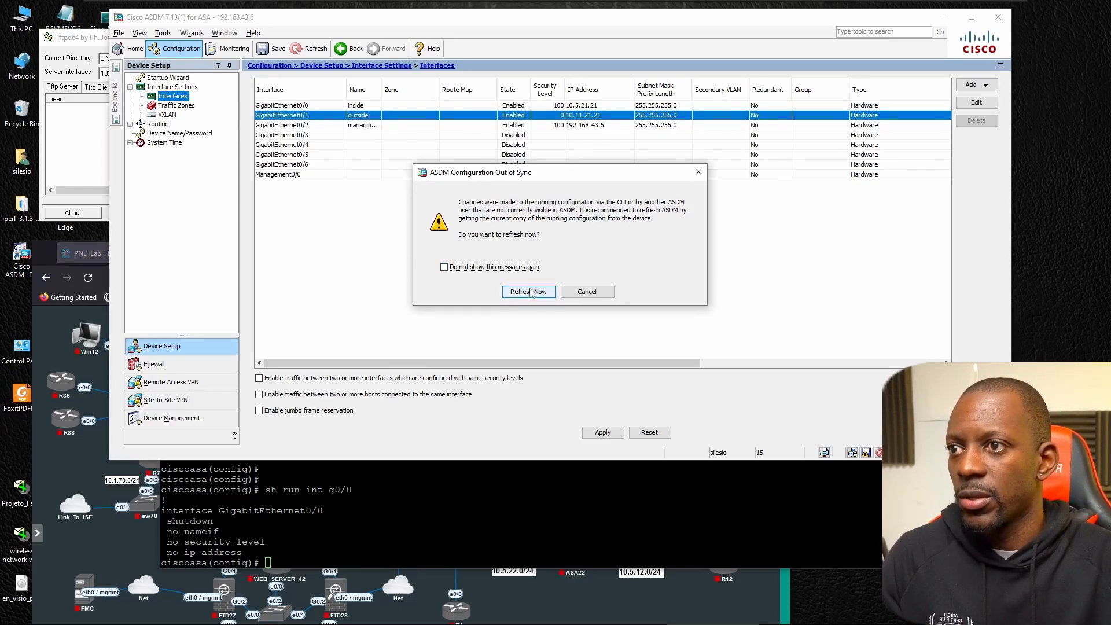
Suppress the out-of-sync warning, refresh keeping unapplied edits, and apply interface changes
left_click(445, 268)
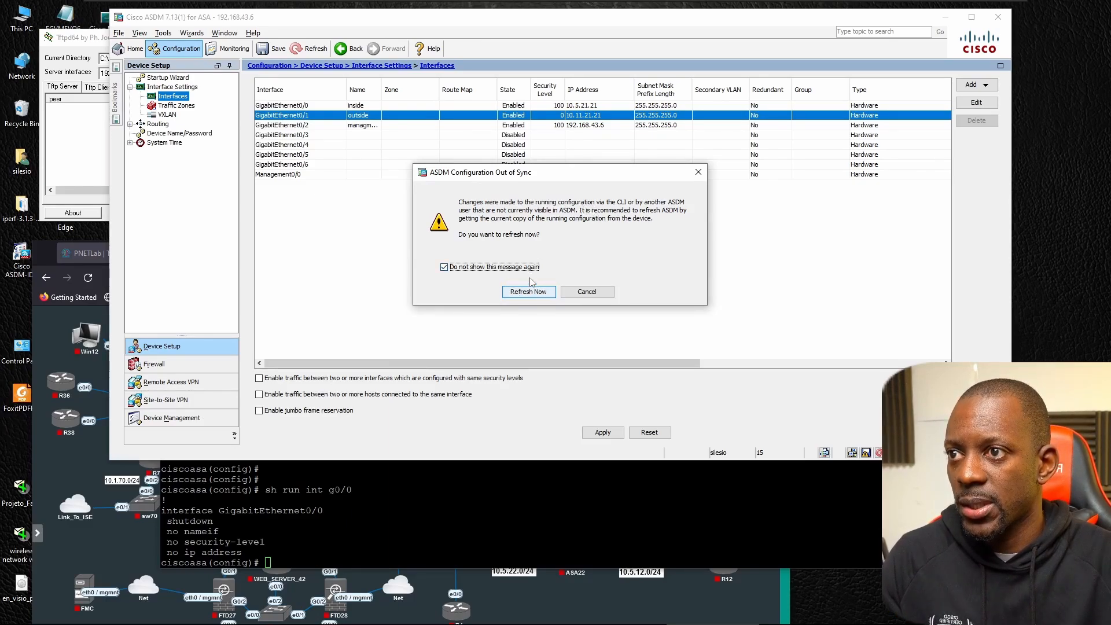
left_click(528, 291)
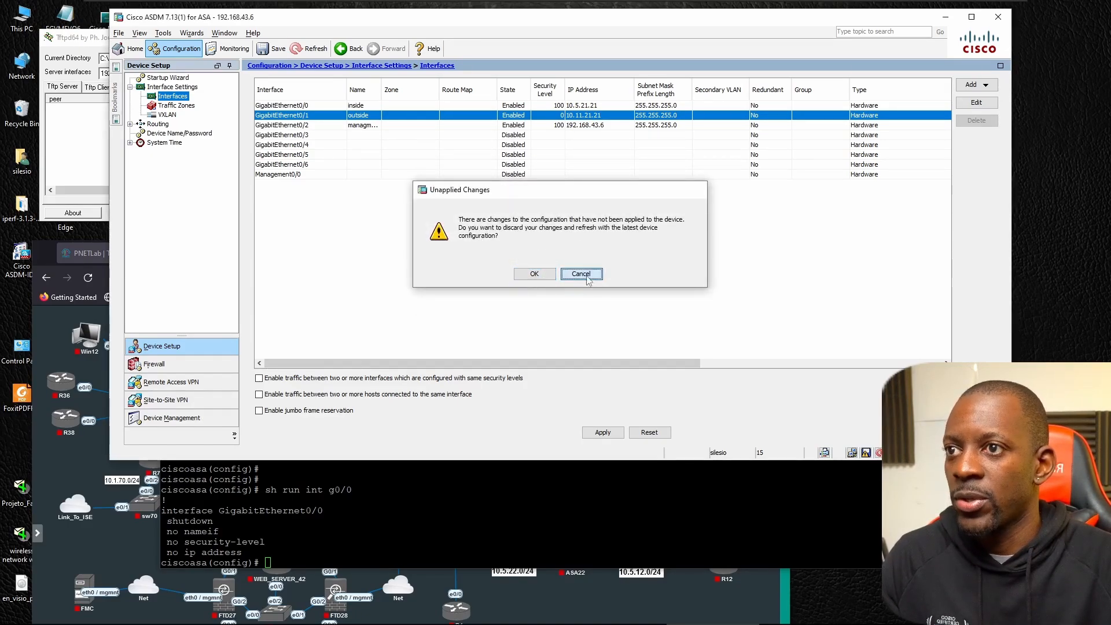
left_click(580, 274)
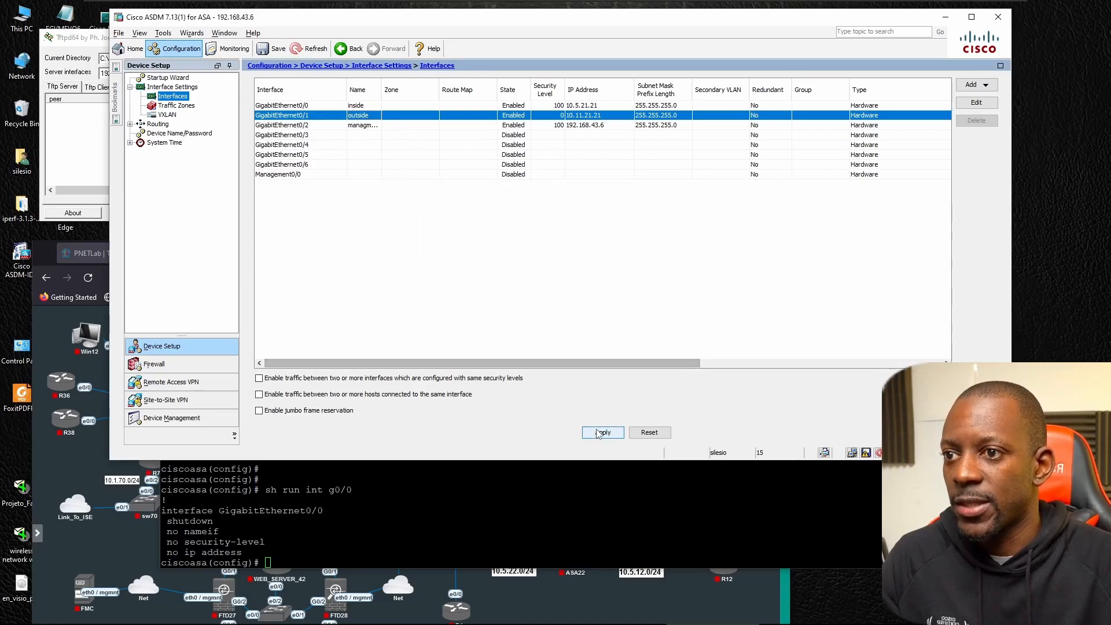
left_click(602, 432)
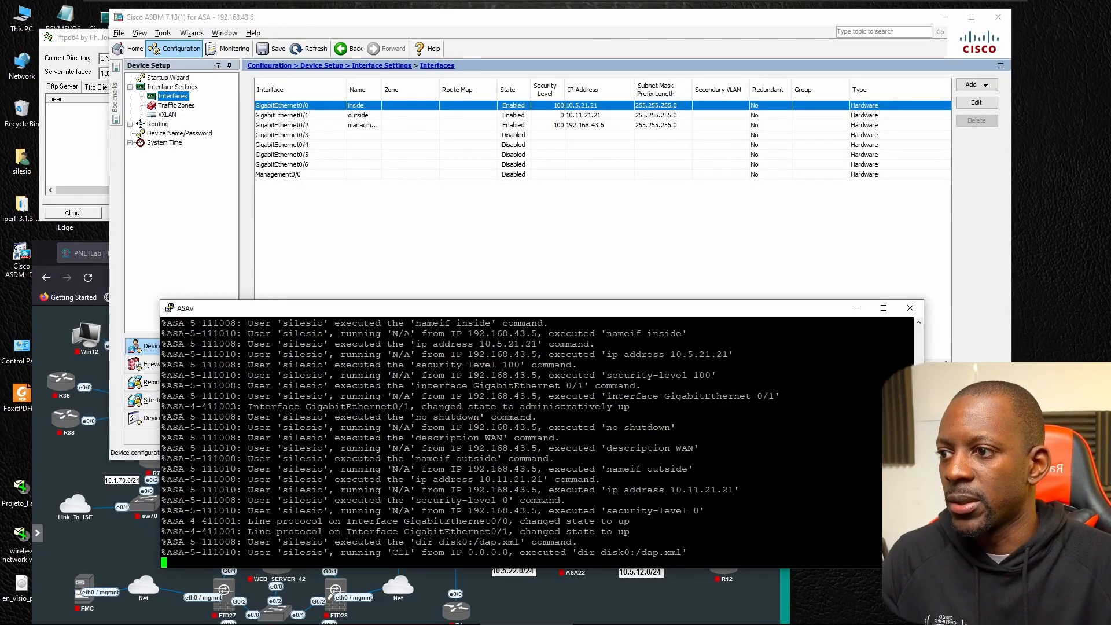
Verify GigabitEthernet0/0's running config, set console logging to 5, and exit configuration mode
type("scoasa(config)# sh run int g0/0")
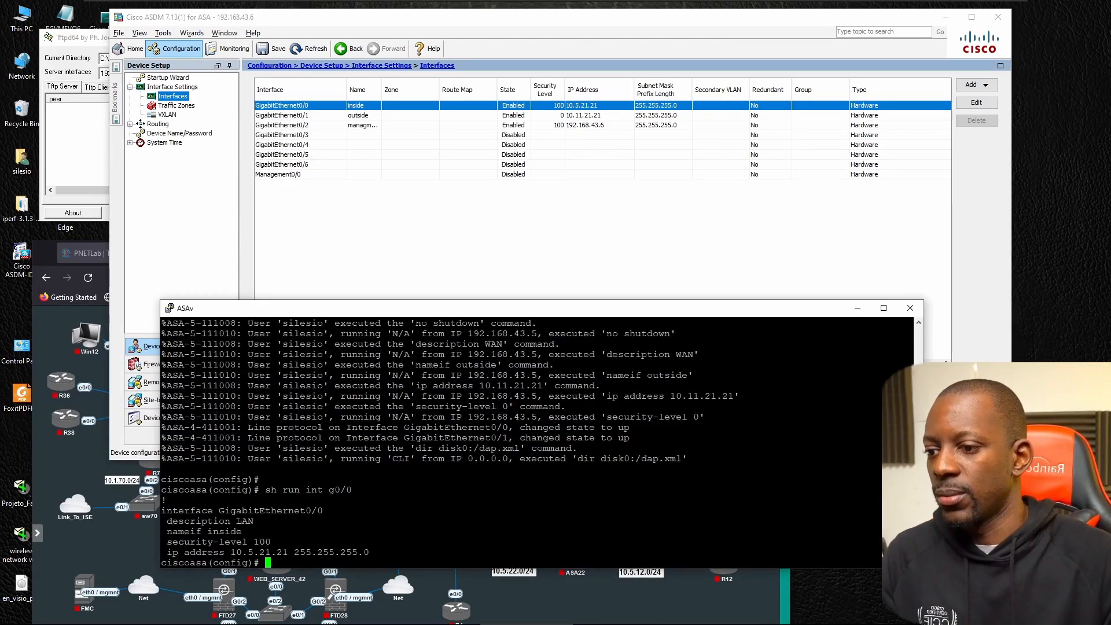
type("logg con")
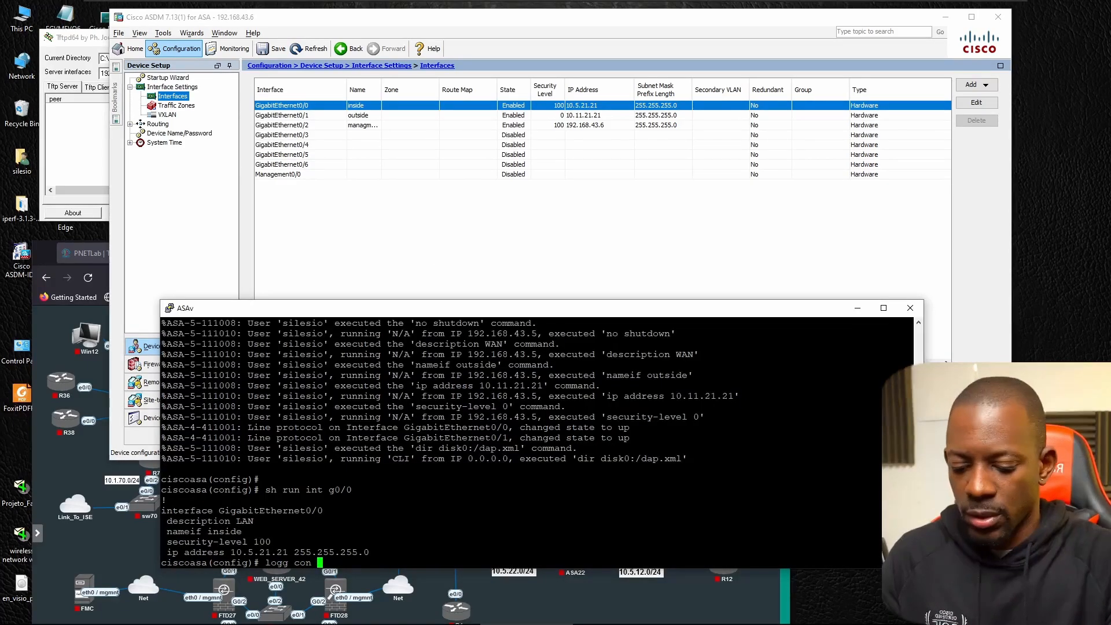
type("5")
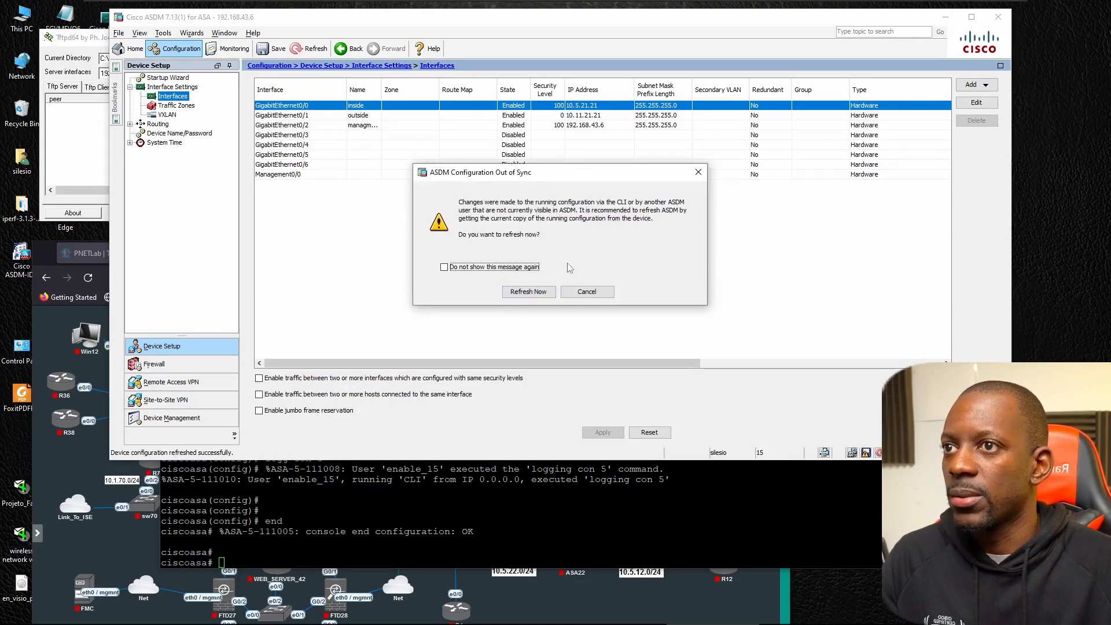
Refresh ASDM's configuration from the ASA to clear the out-of-sync warning
left_click(528, 291)
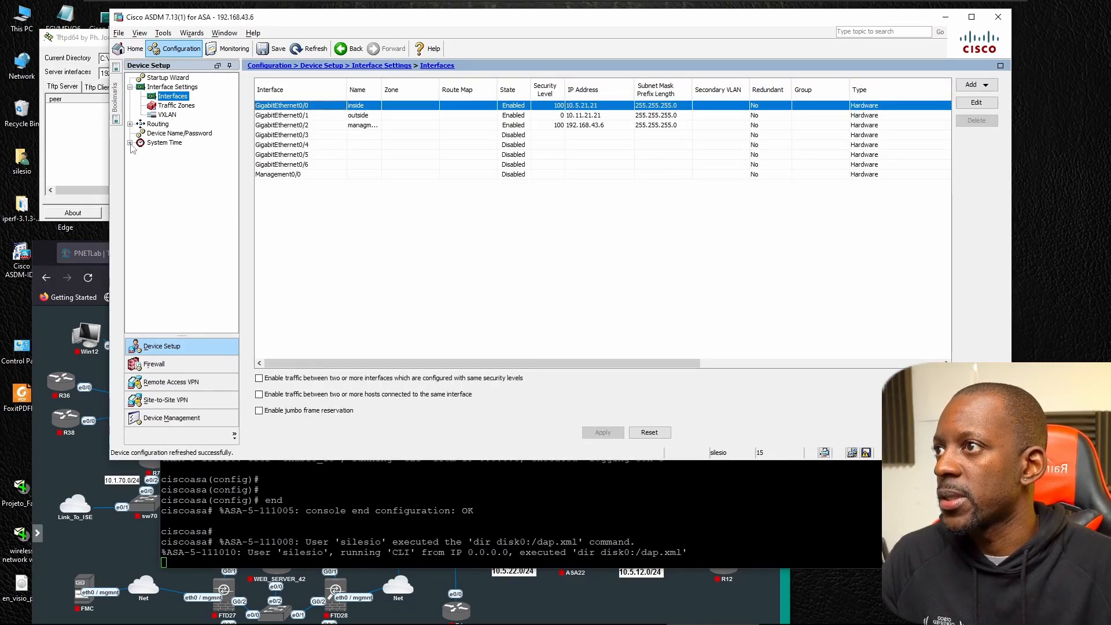
Set the ASA hostname to FW-ASAv under Device Name/Password and apply it
left_click(179, 133)
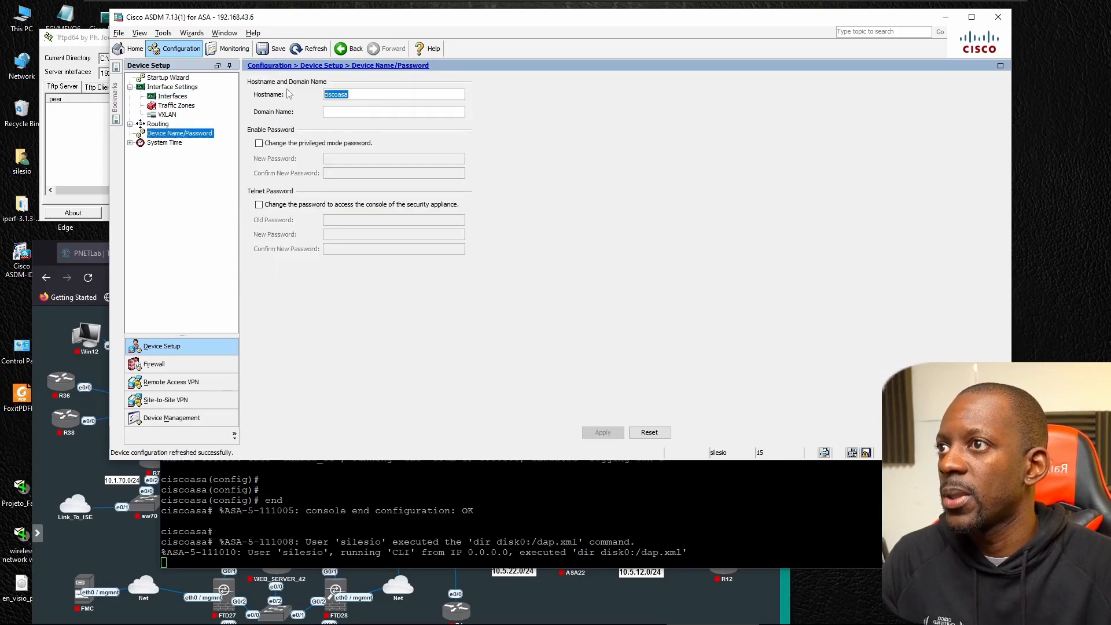
type("FW-ASAv")
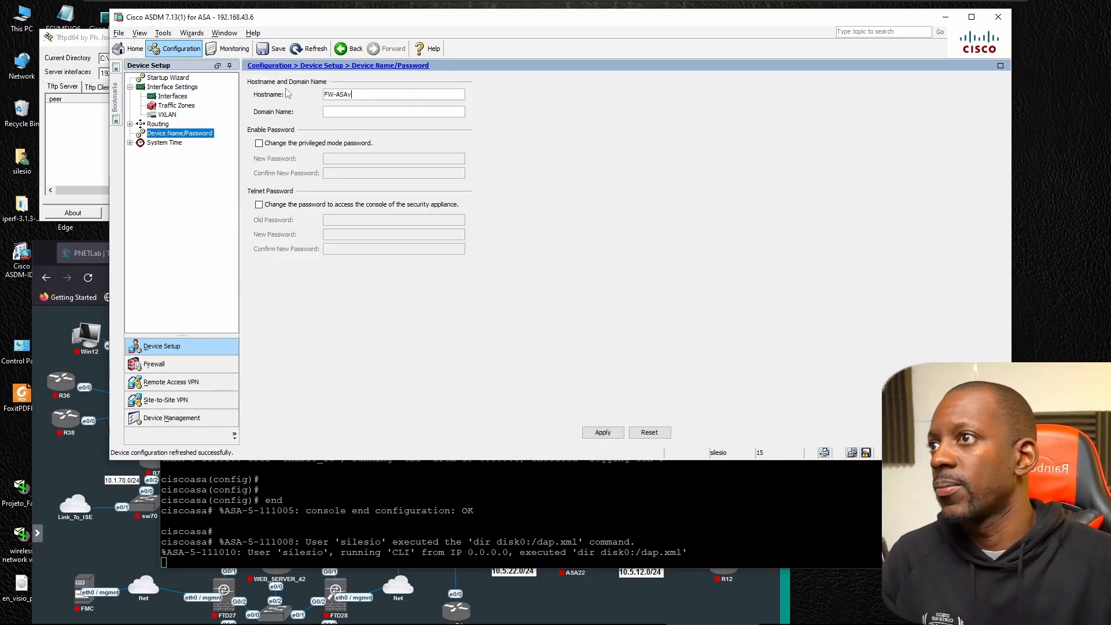
left_click(602, 432)
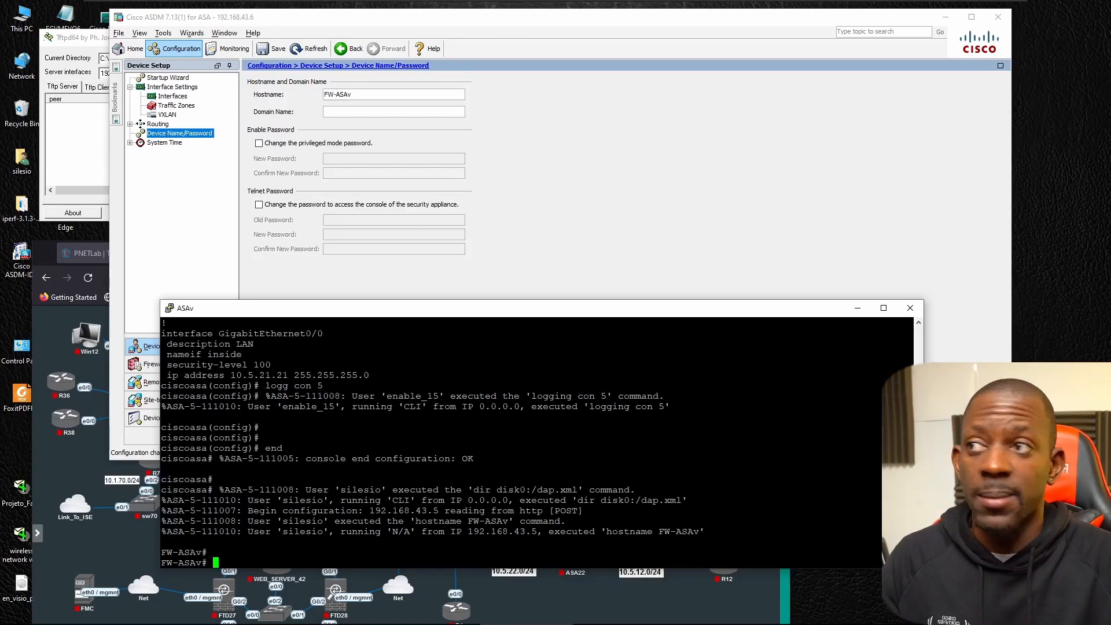
mouse_move(367, 284)
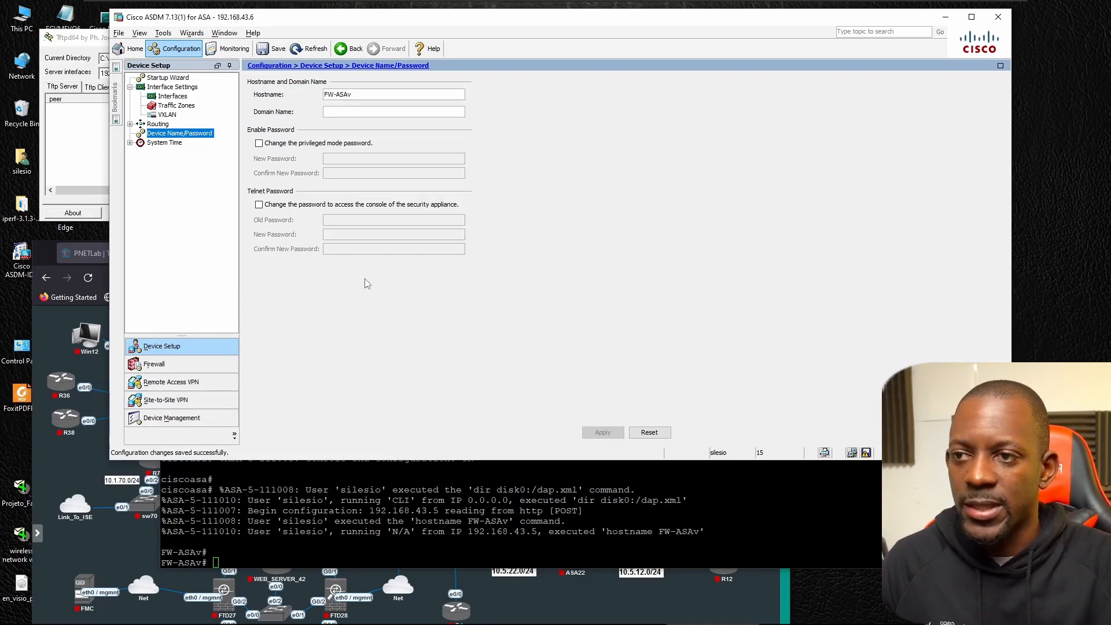
mouse_move(374, 469)
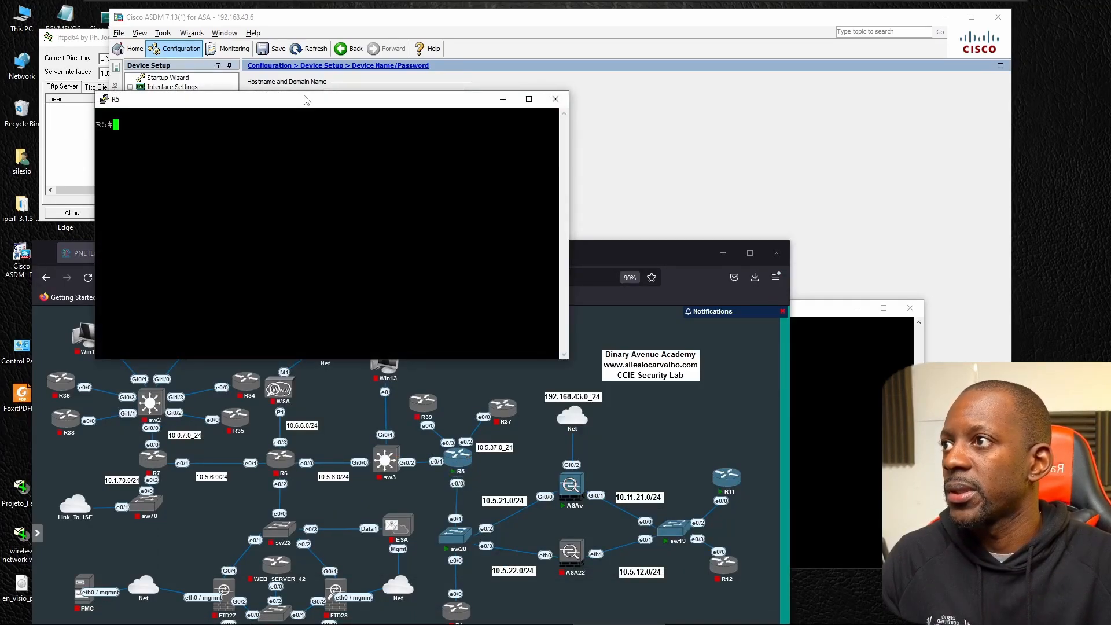
On R5, run 'show ip ospf interface brief' and 'show ip route ospf'
type("show ip")
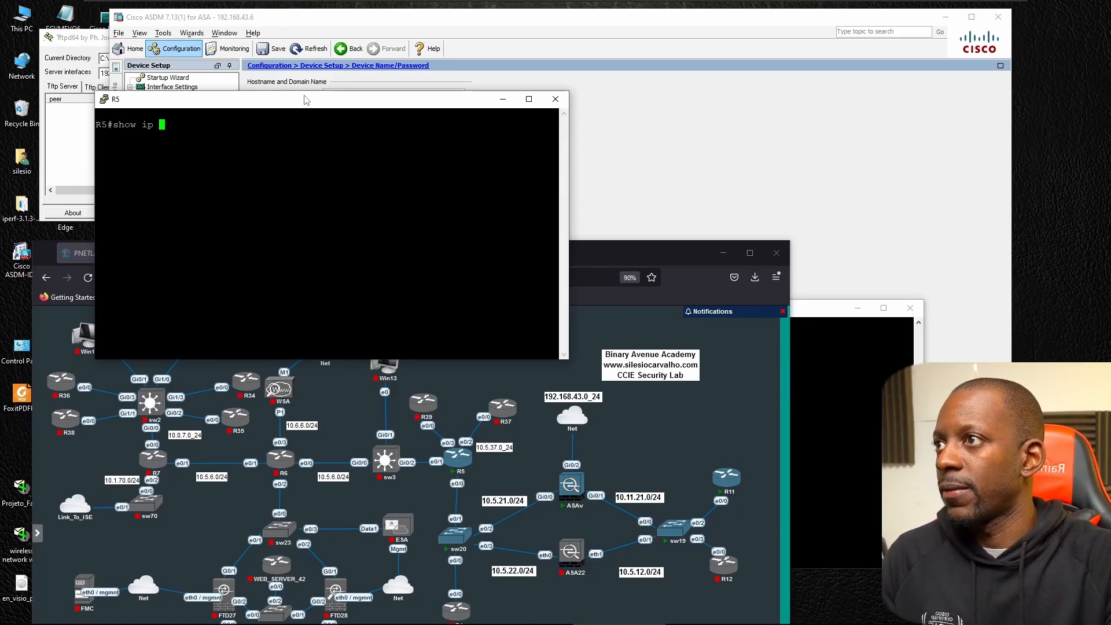
type("ospf int b")
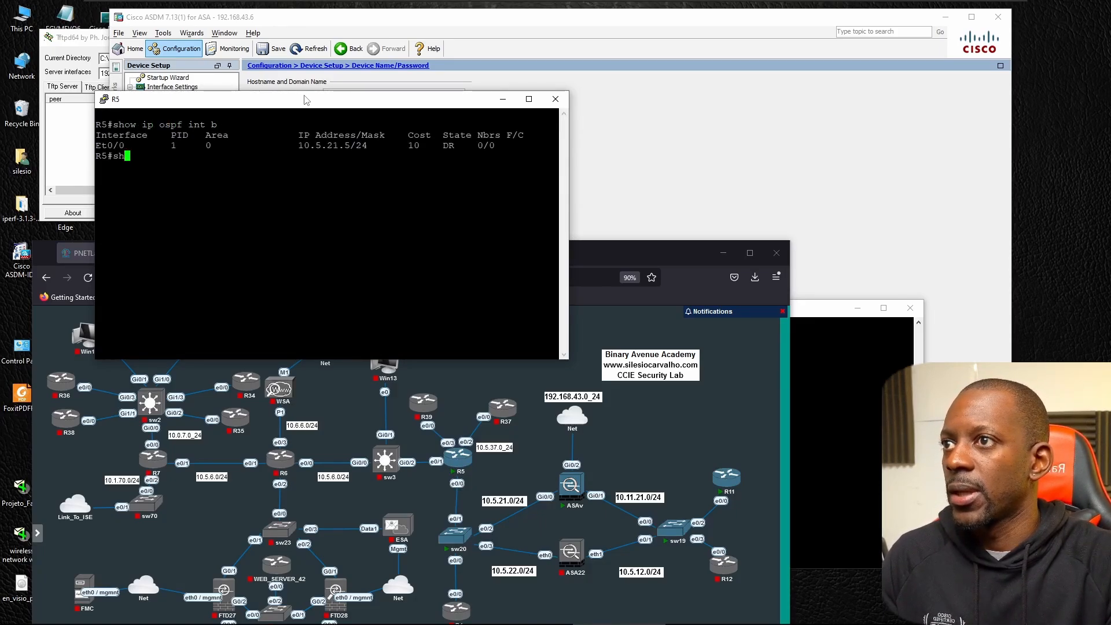
type("ip route")
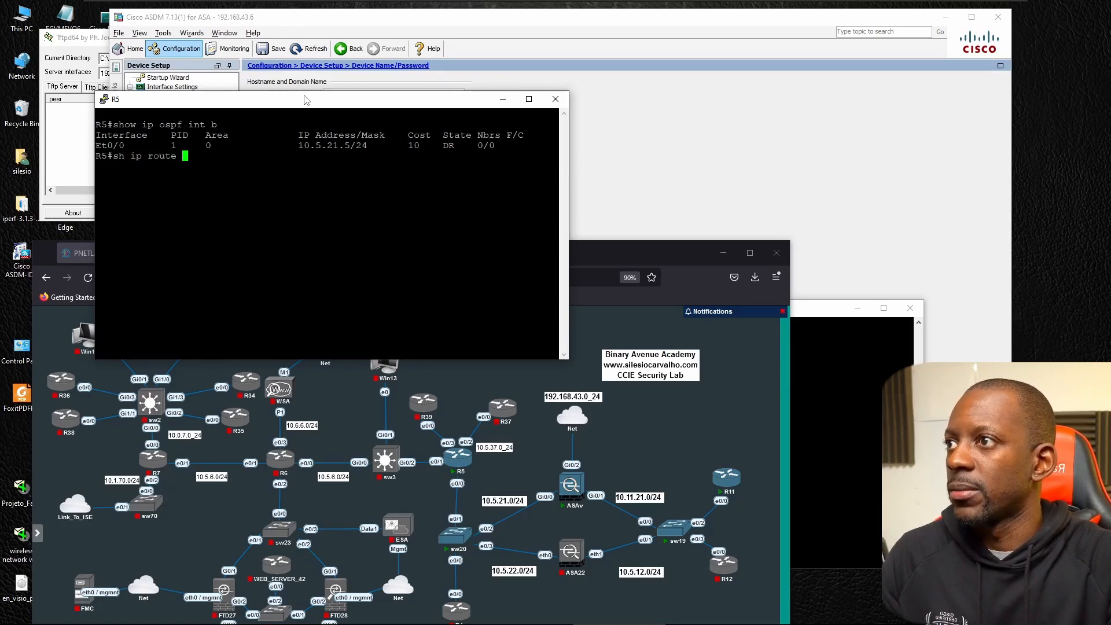
type("ospf")
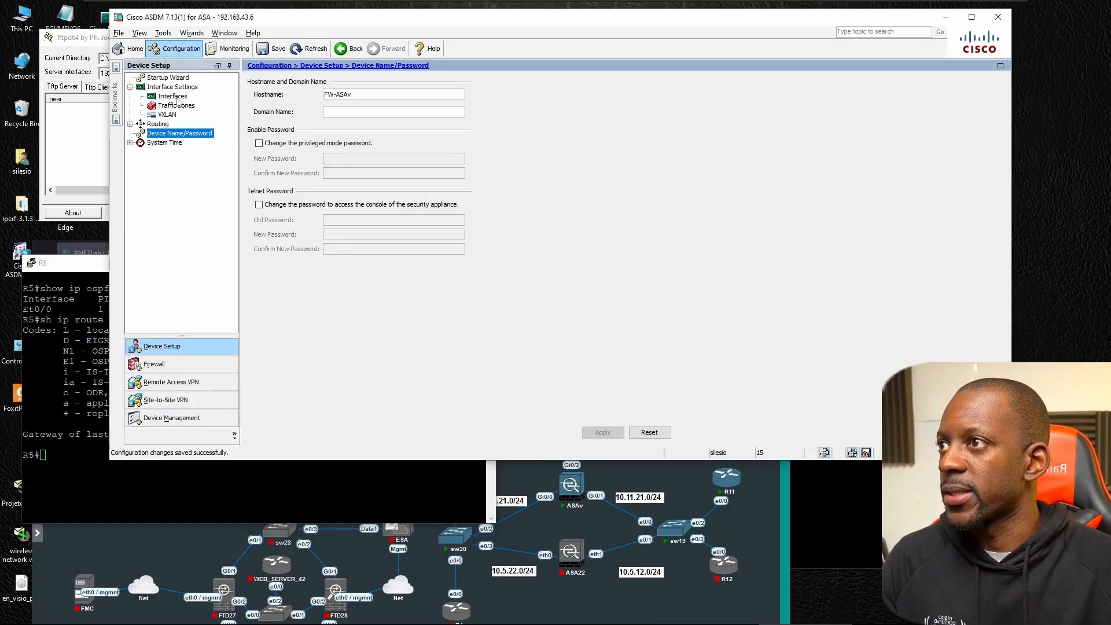
Enable the first OSPF process on the ASA with process ID 1
left_click(158, 123)
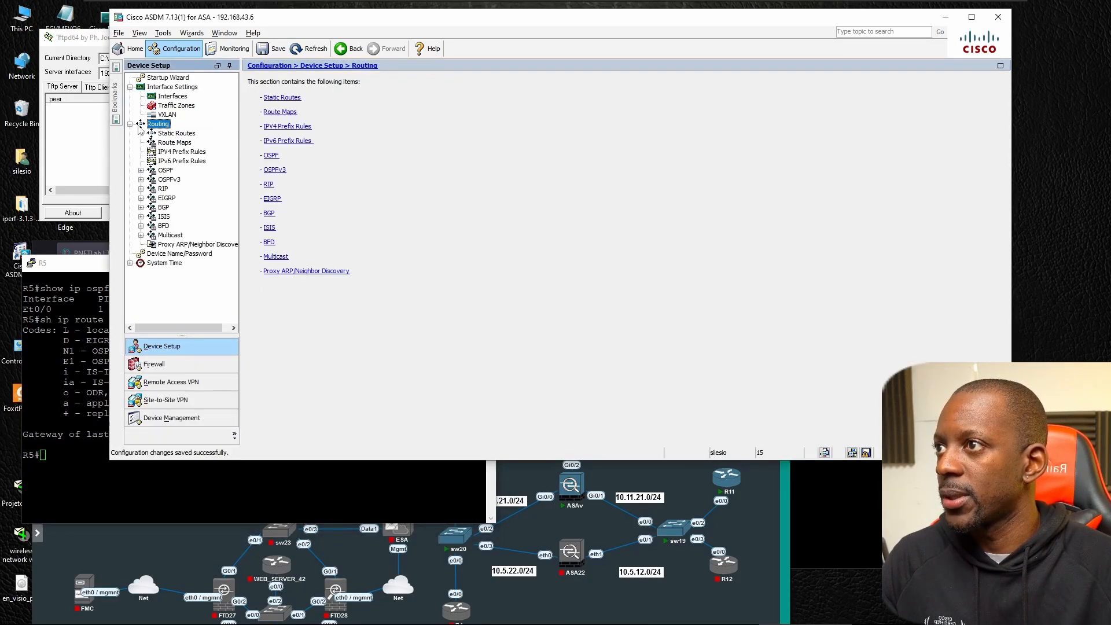
left_click(142, 171)
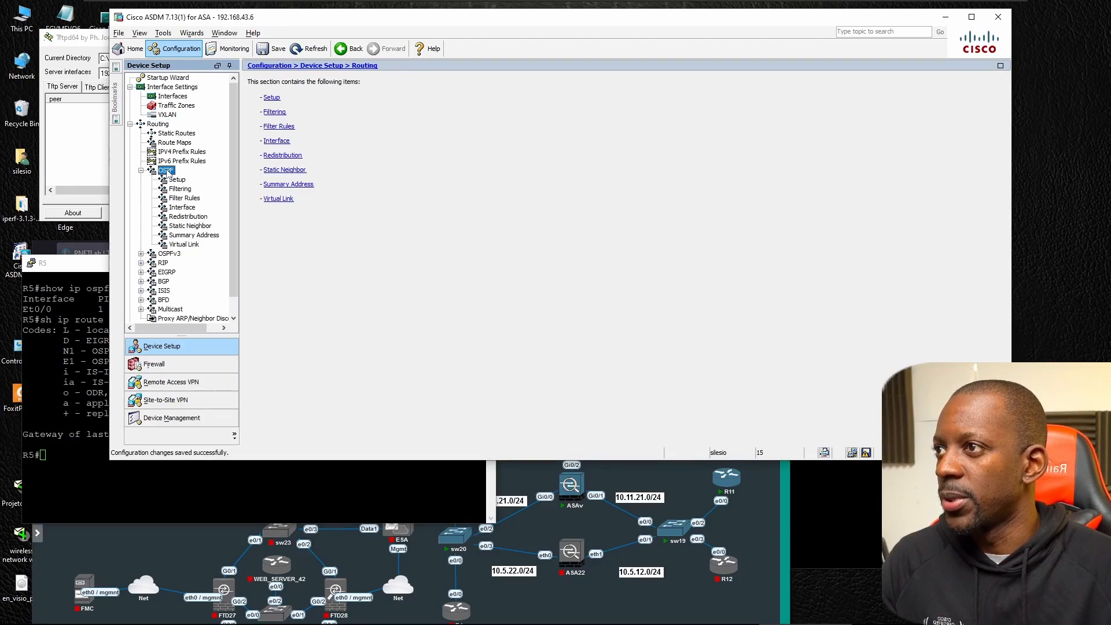
left_click(177, 179)
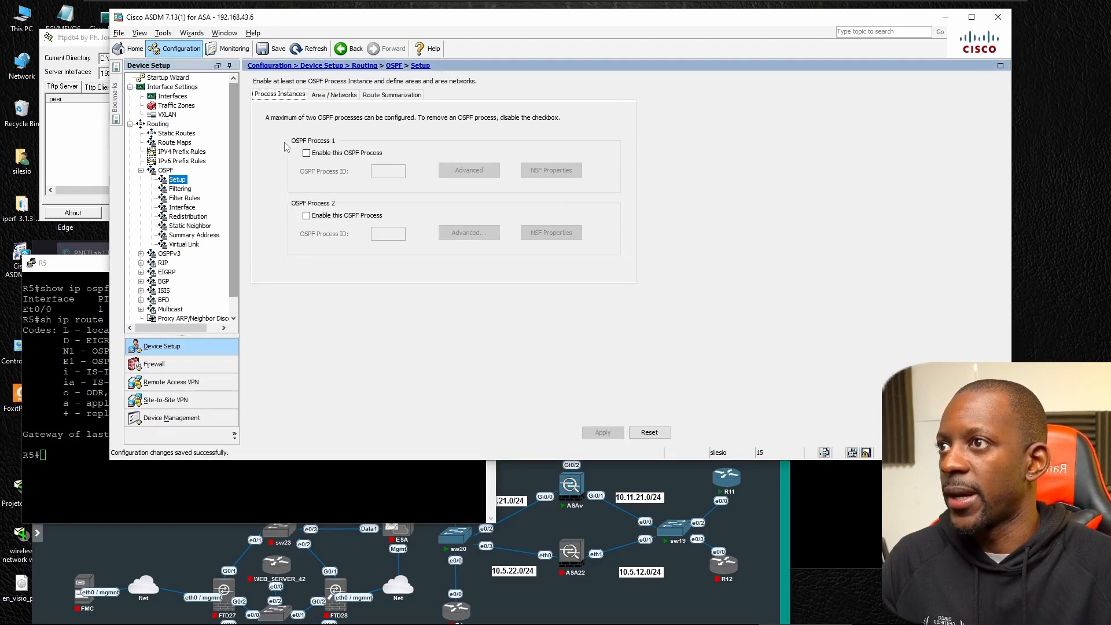
left_click(306, 153)
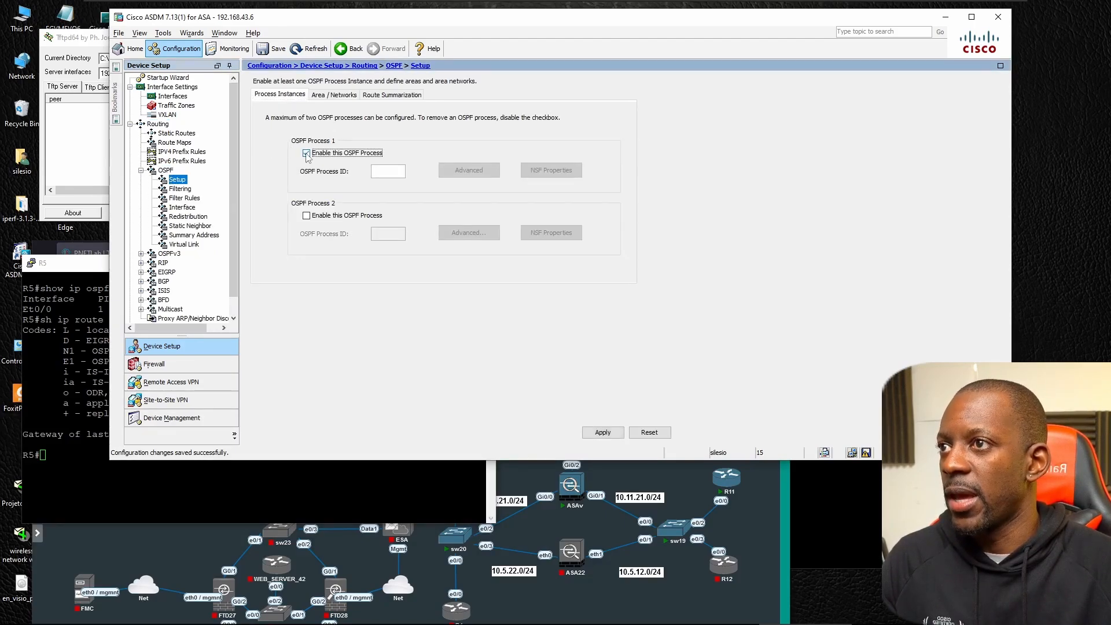
left_click(307, 153)
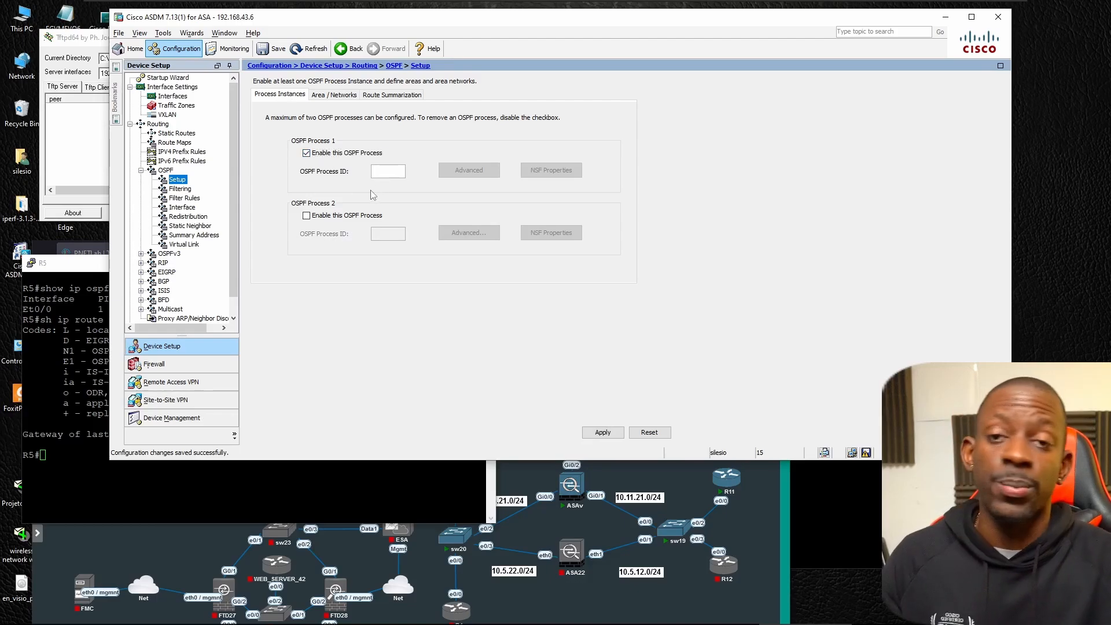
type("1")
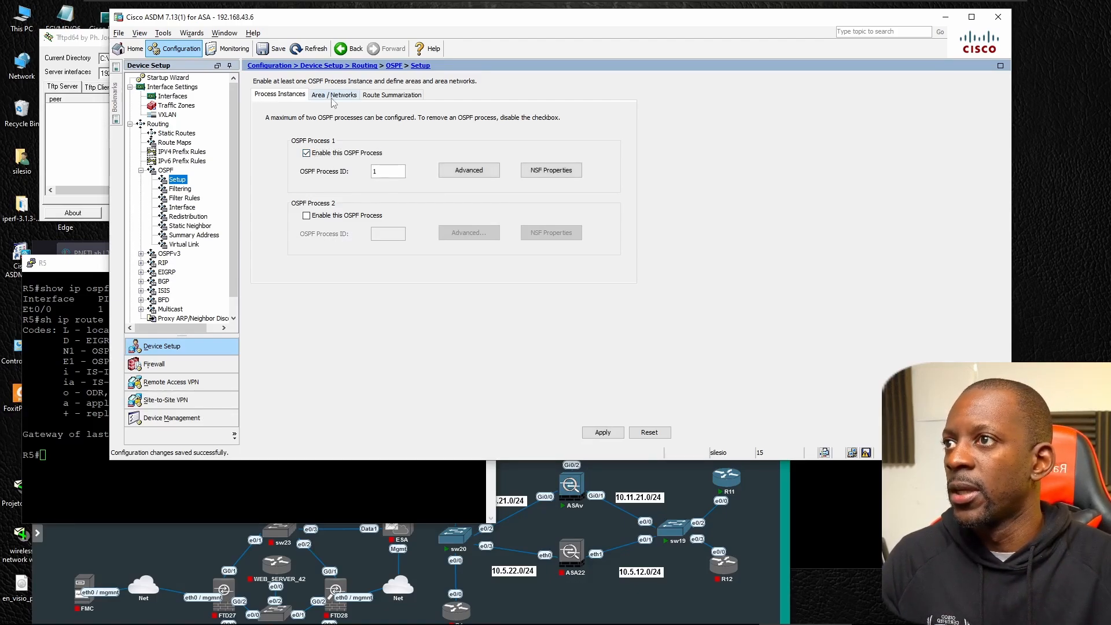
Add area 0 with networks 10.5.21.0 and 10.11.21.0, mask 255.255.255.0
left_click(334, 95)
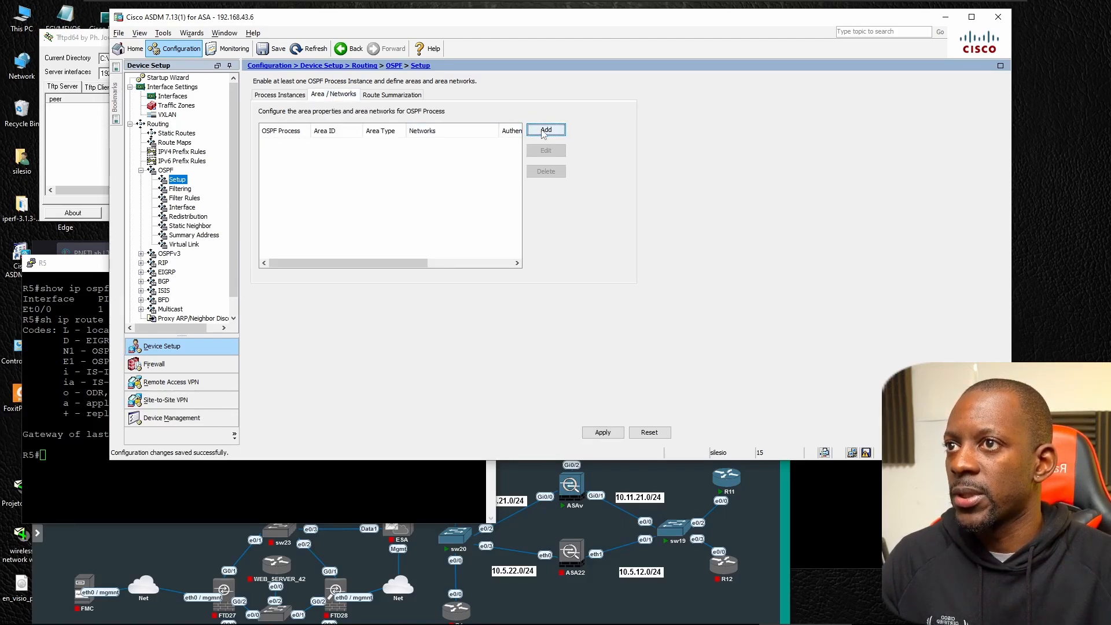
left_click(546, 130)
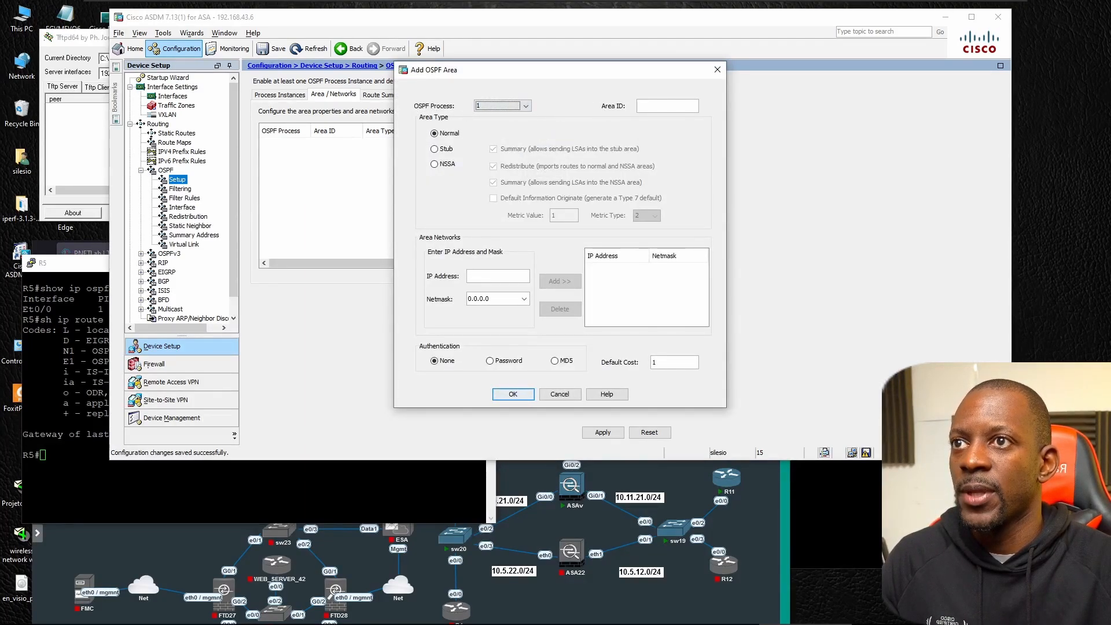
type("0")
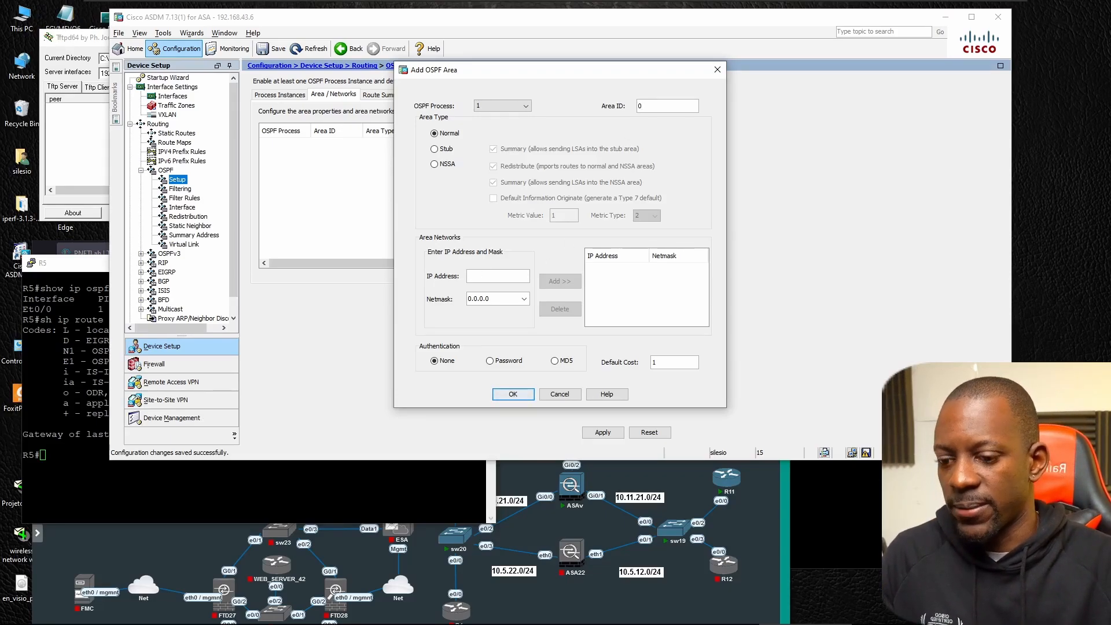
type("10.5.1")
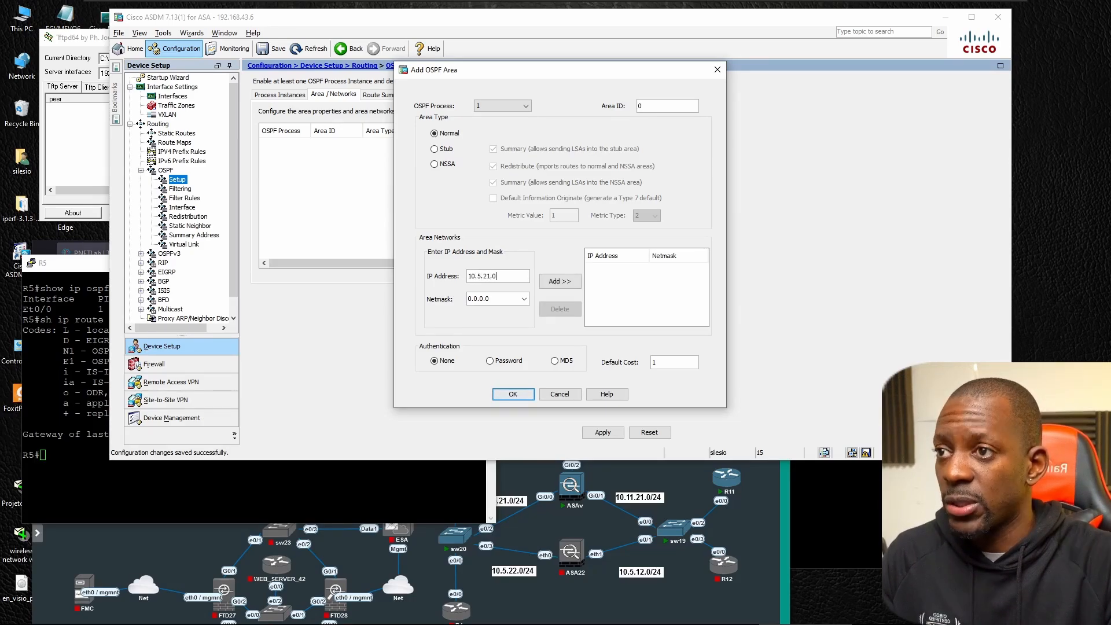
type("0.0.")
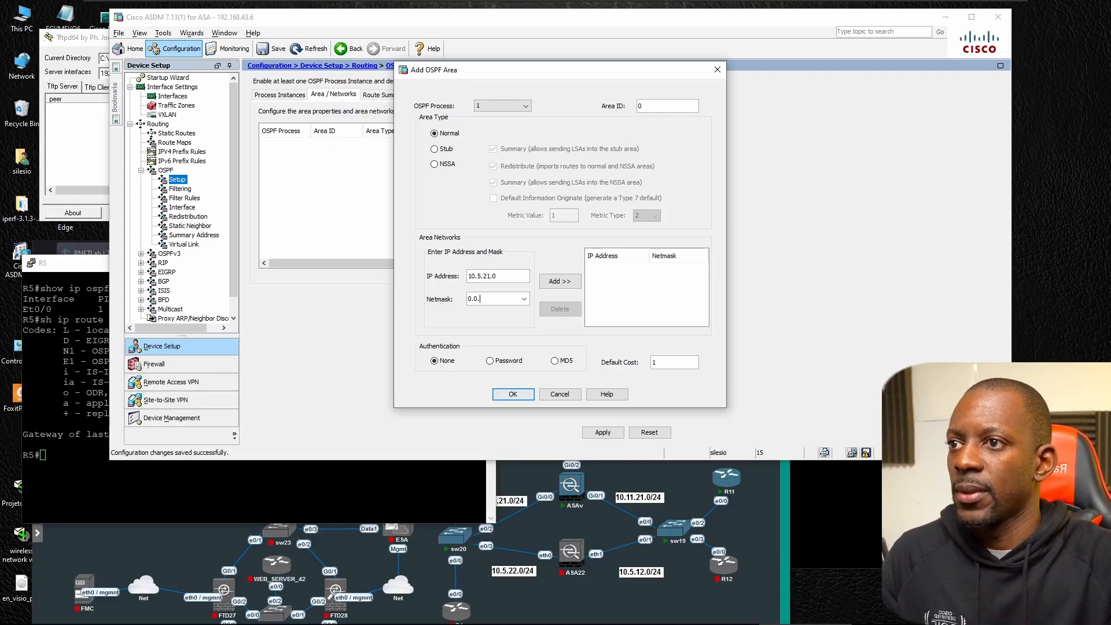
type("255.255.255")
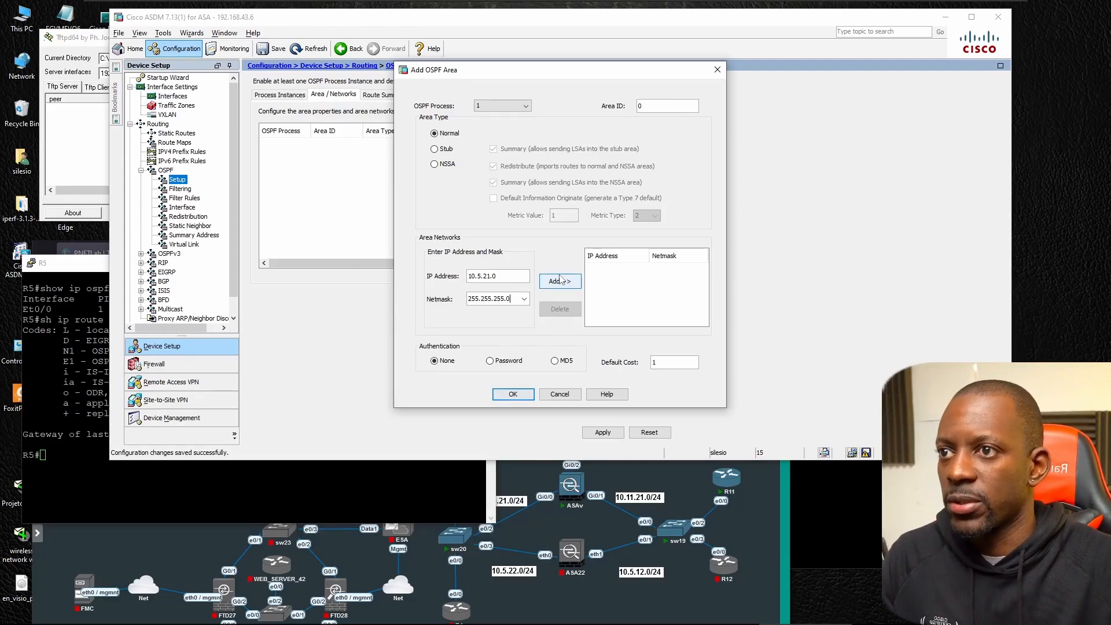
left_click(559, 280)
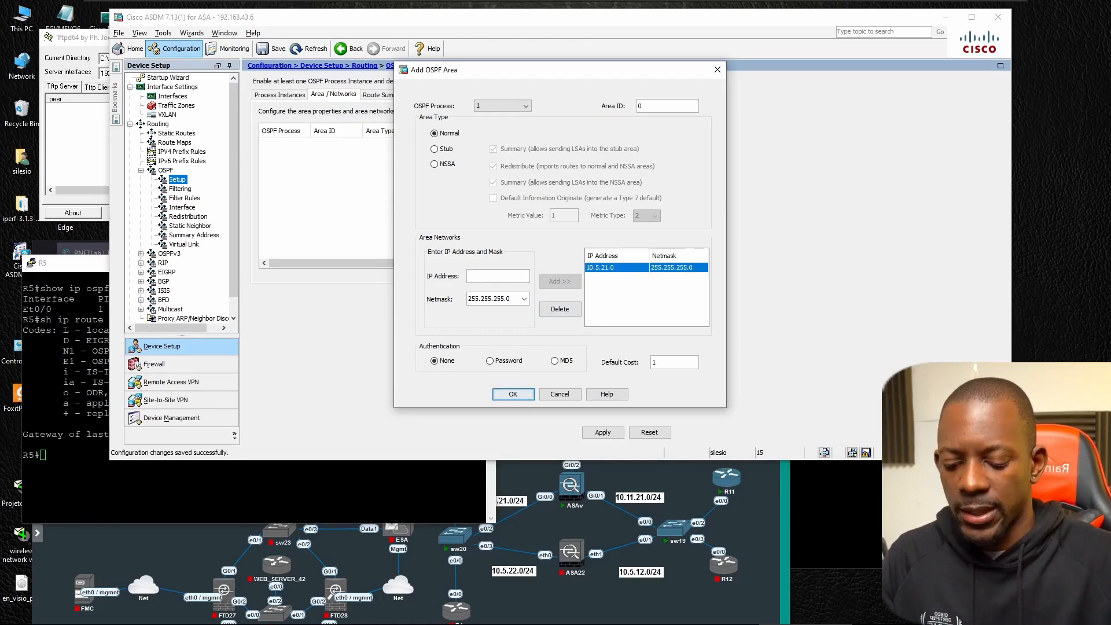
type("10.11.21.0")
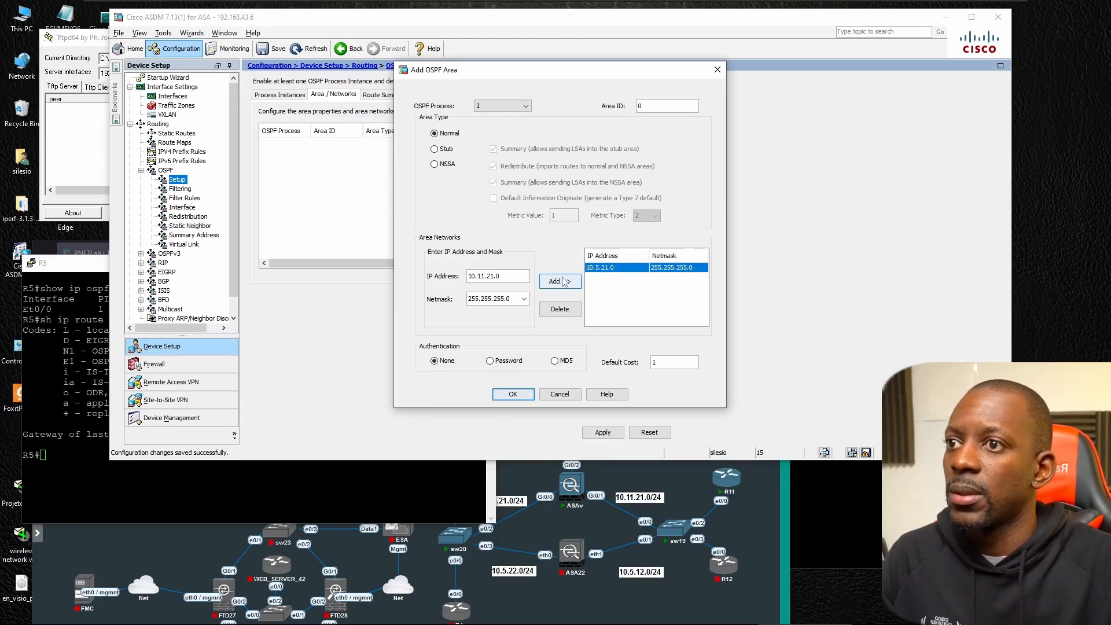
left_click(556, 281)
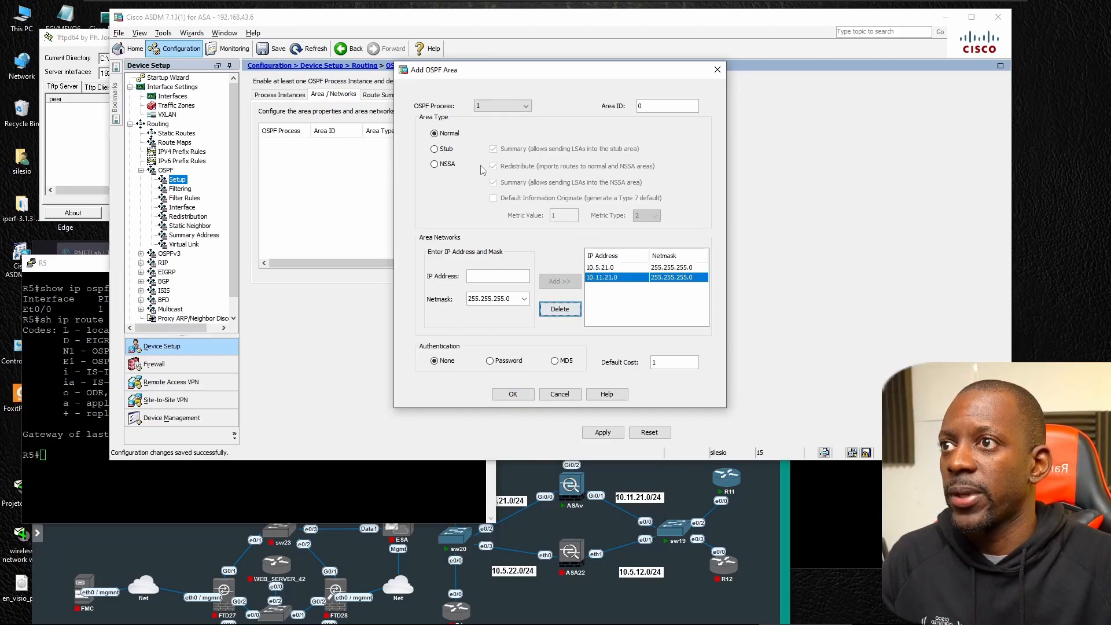
left_click(512, 395)
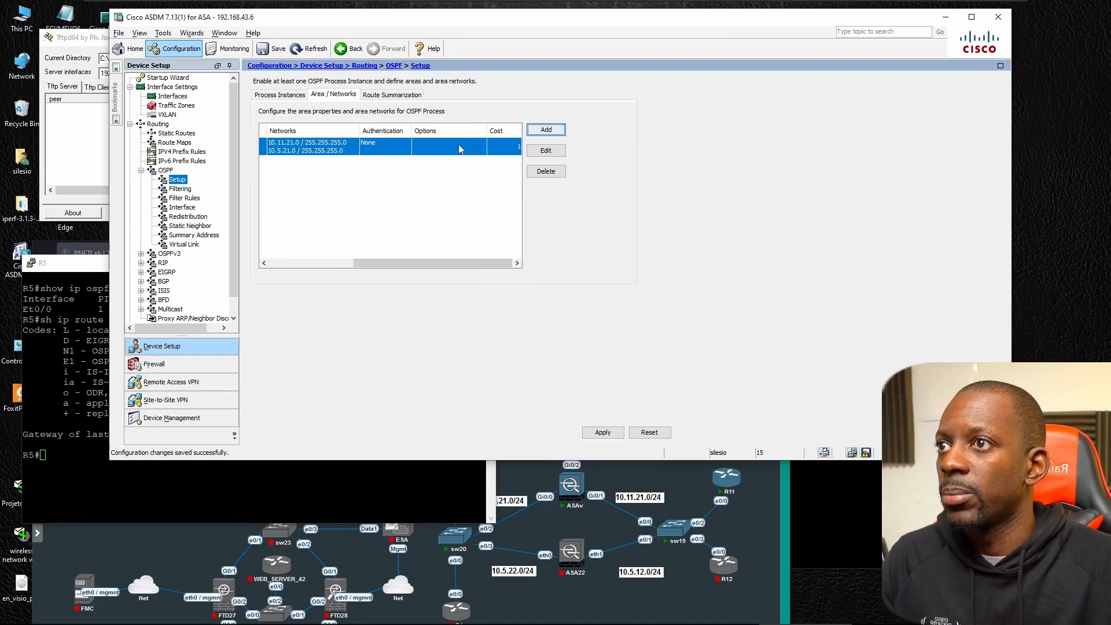
Select the area 0 entry and apply the OSPF configuration to the ASA
left_click(546, 150)
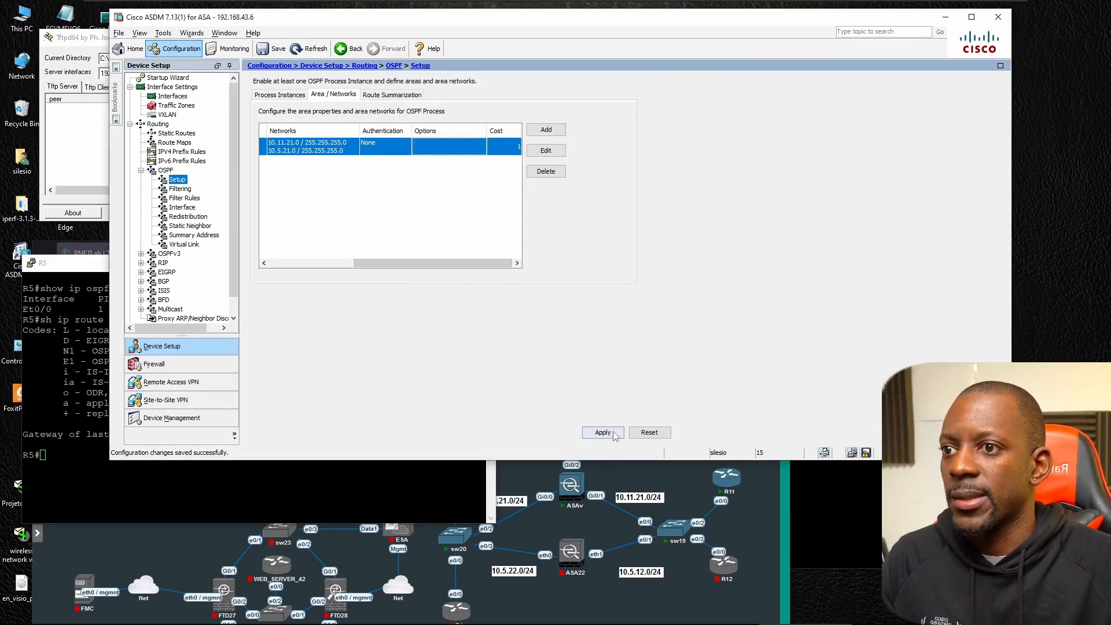
left_click(601, 432)
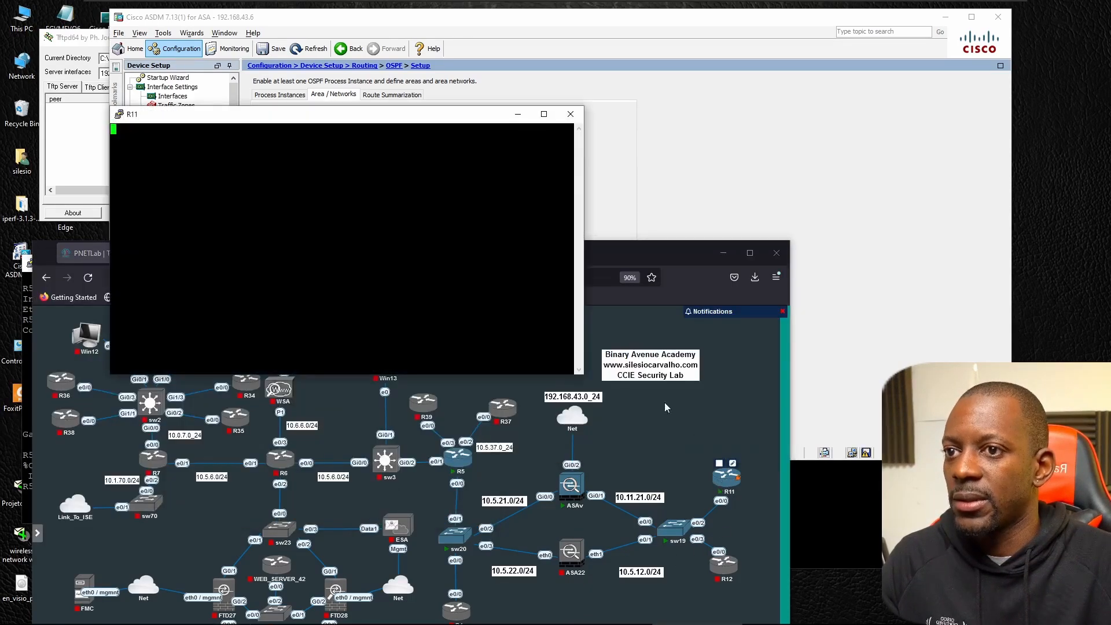
On R11, check OSPF neighbours and OSPF routes, then switch to R5's console
key("enter")
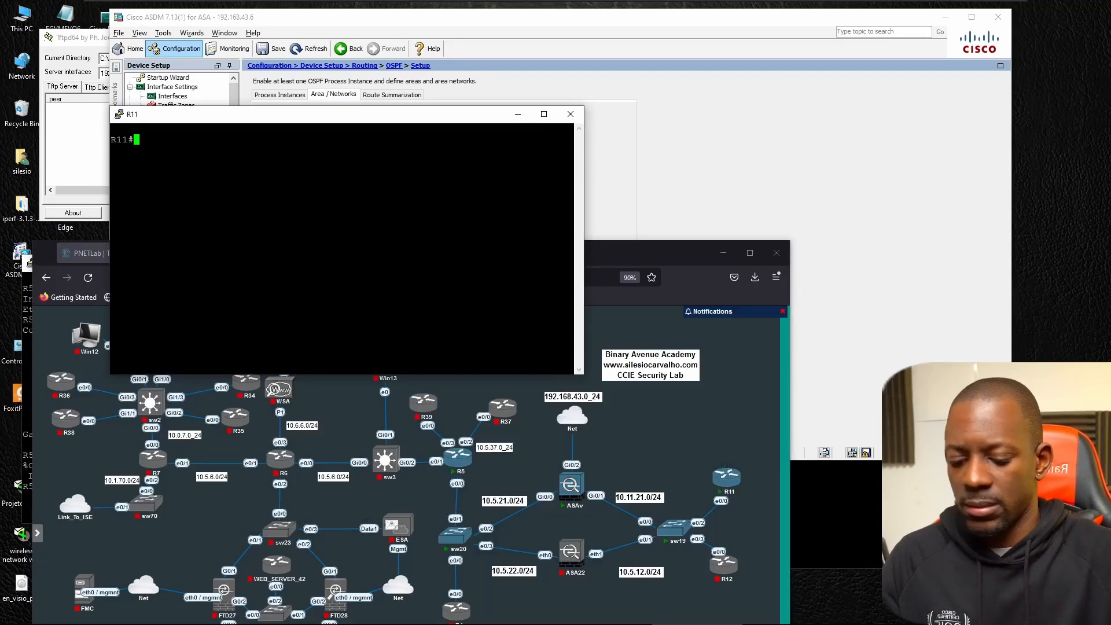
type("show ip ospf ne")
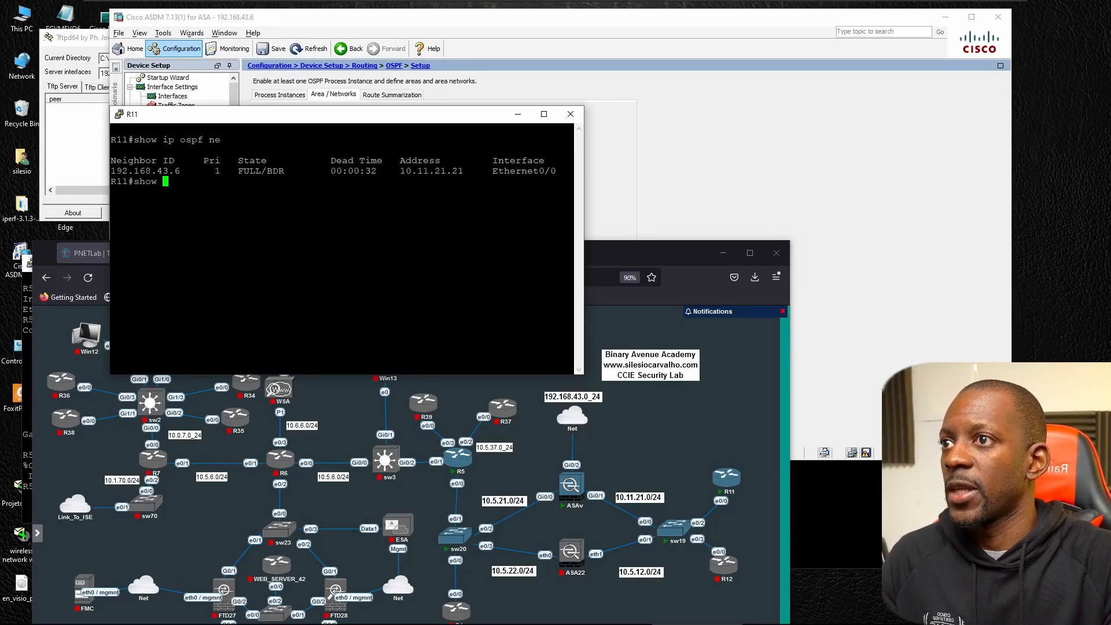
type("ip route ospf")
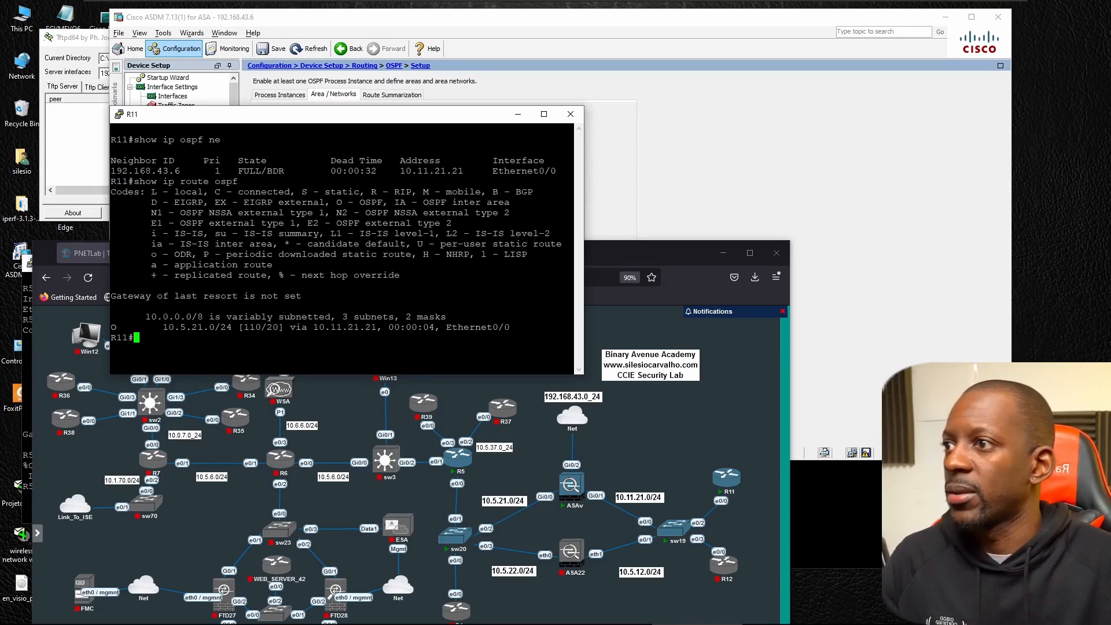
double_click(188, 326)
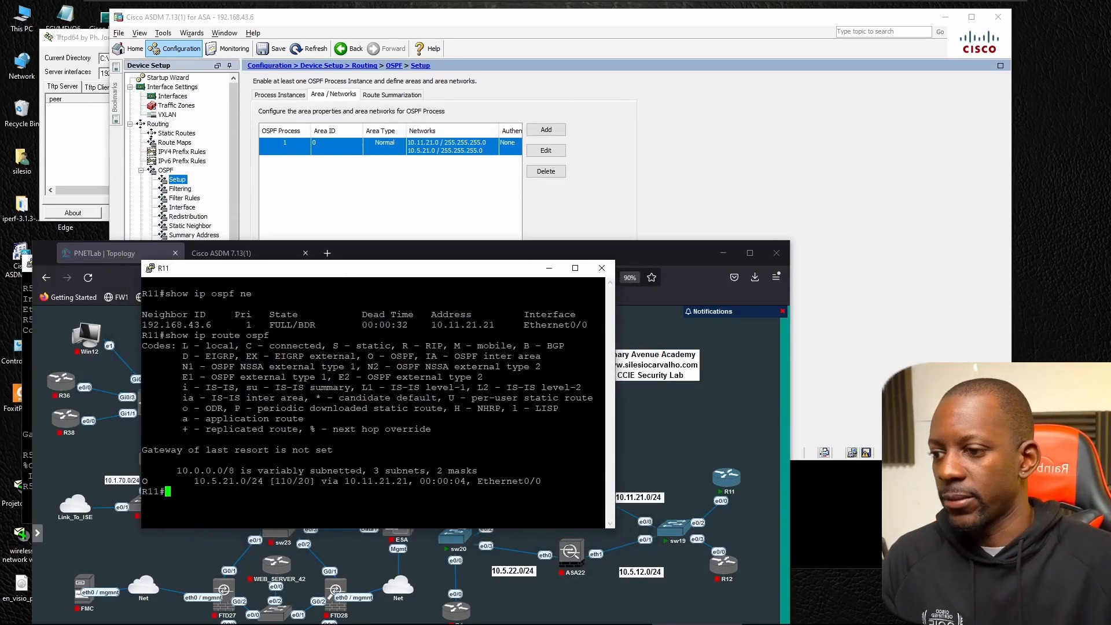
type("ping")
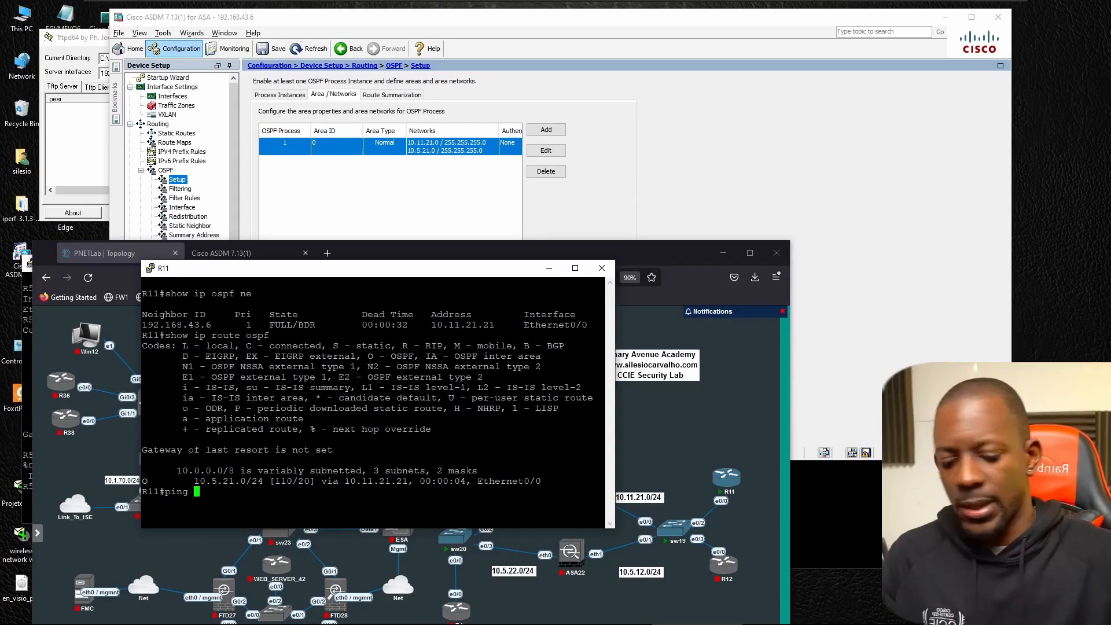
key("alt+tab")
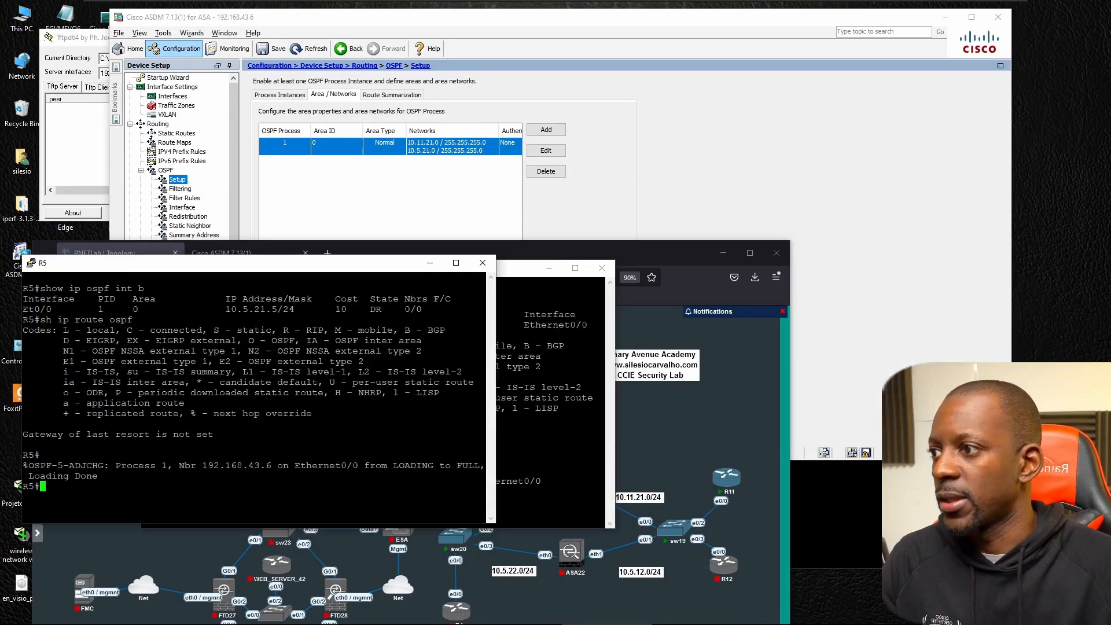
Ping 10.11.21.11 from R5 across the ASA
type("ping 10.")
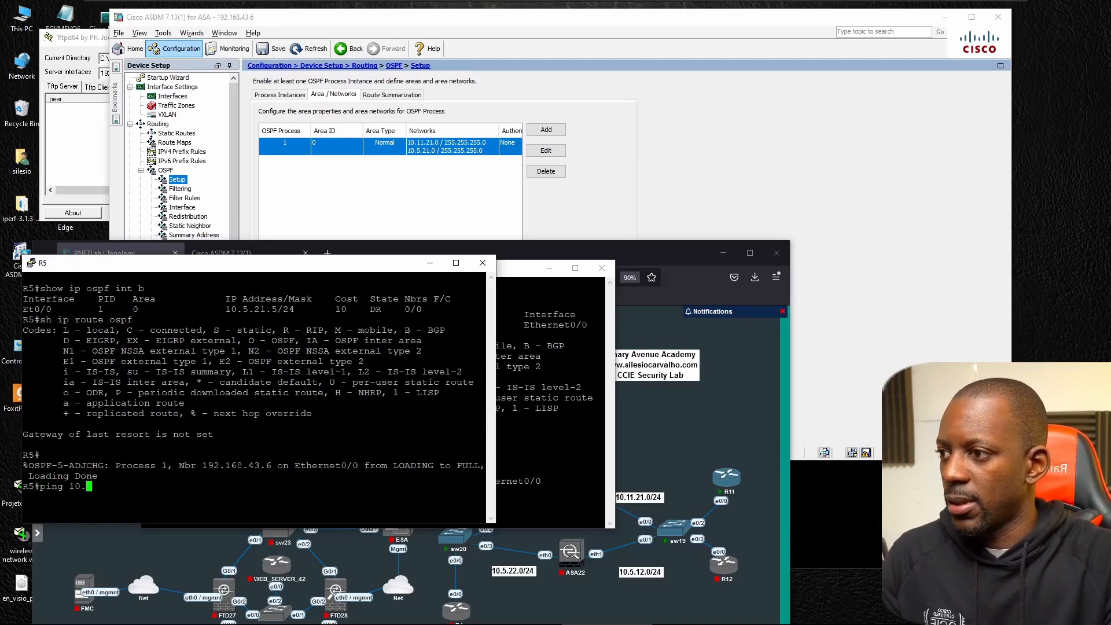
type("11.21.11")
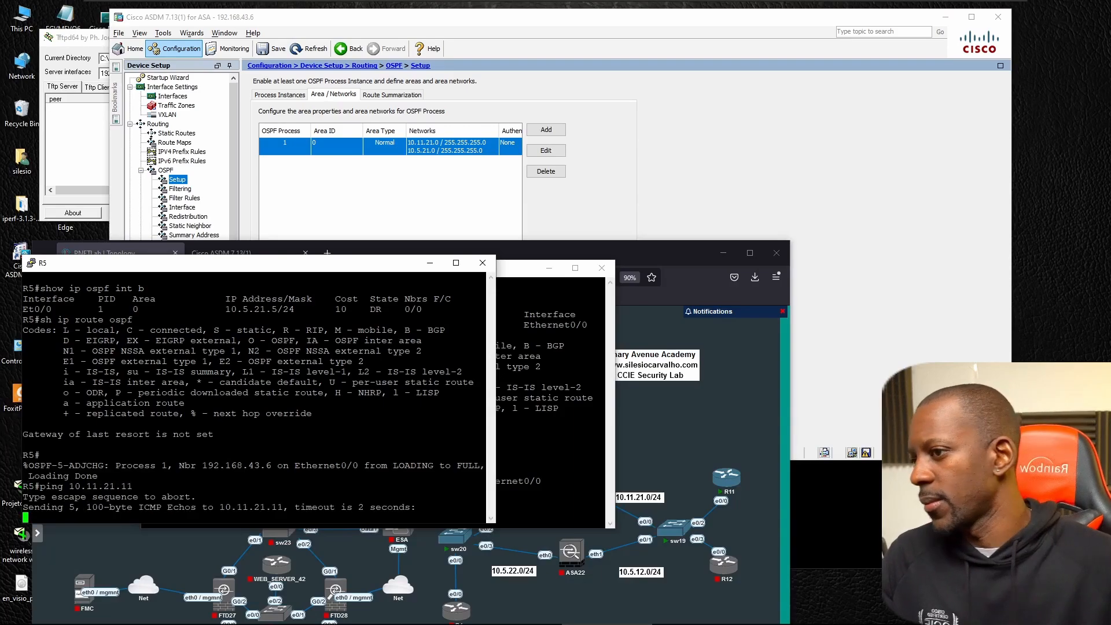
mouse_move(392, 271)
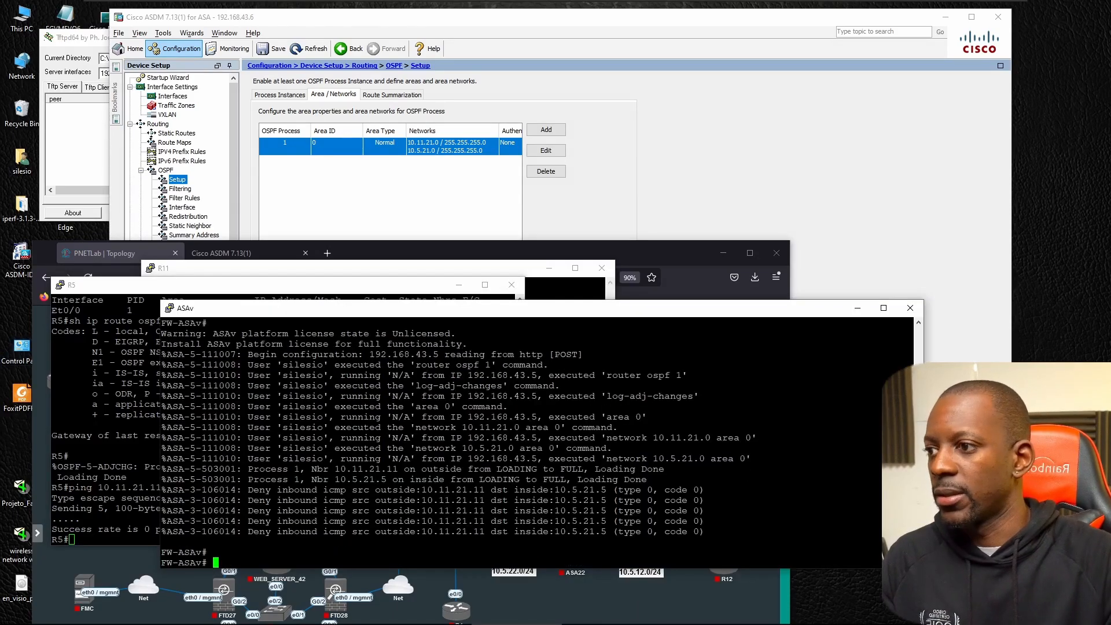
Enable 'inspect icmp' in the ASA global_policy and refresh ASDM's configuration
type("conf t")
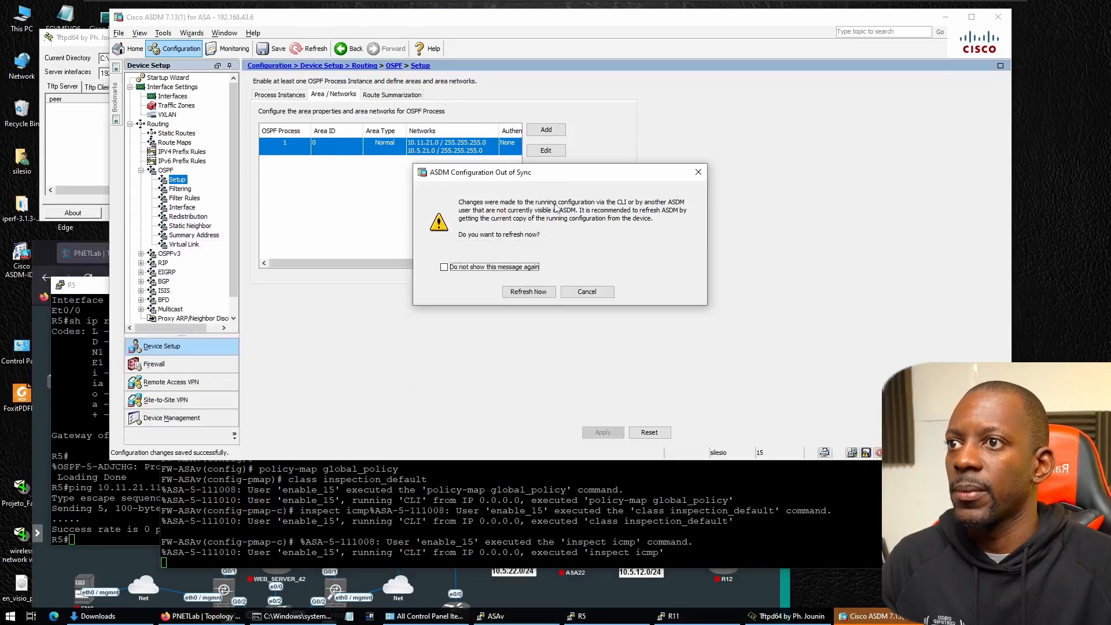
left_click(528, 291)
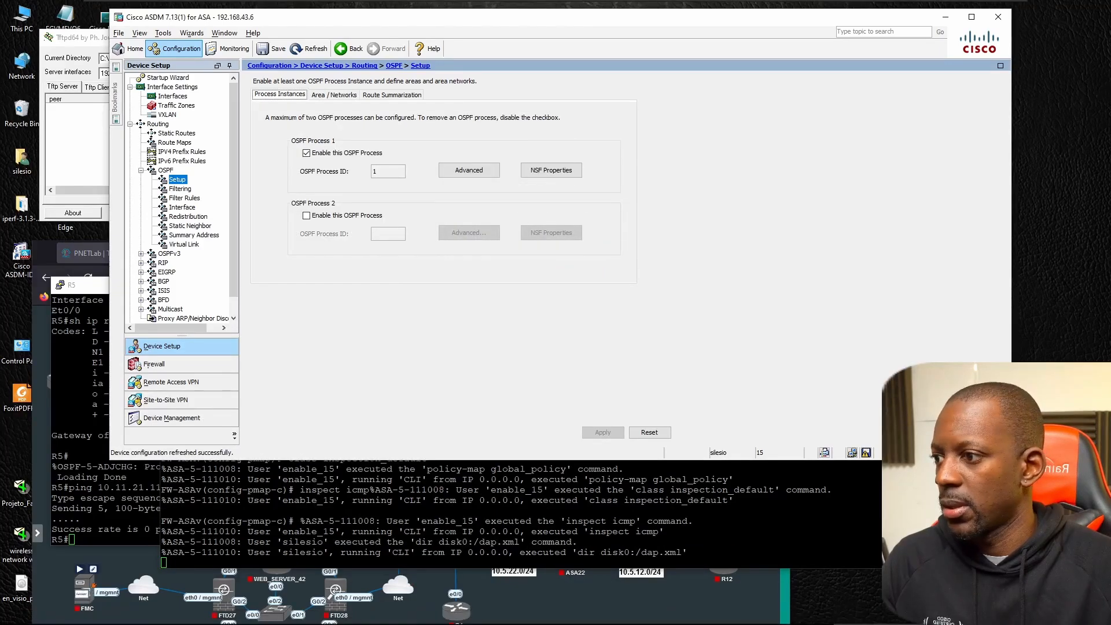
left_click(9, 615)
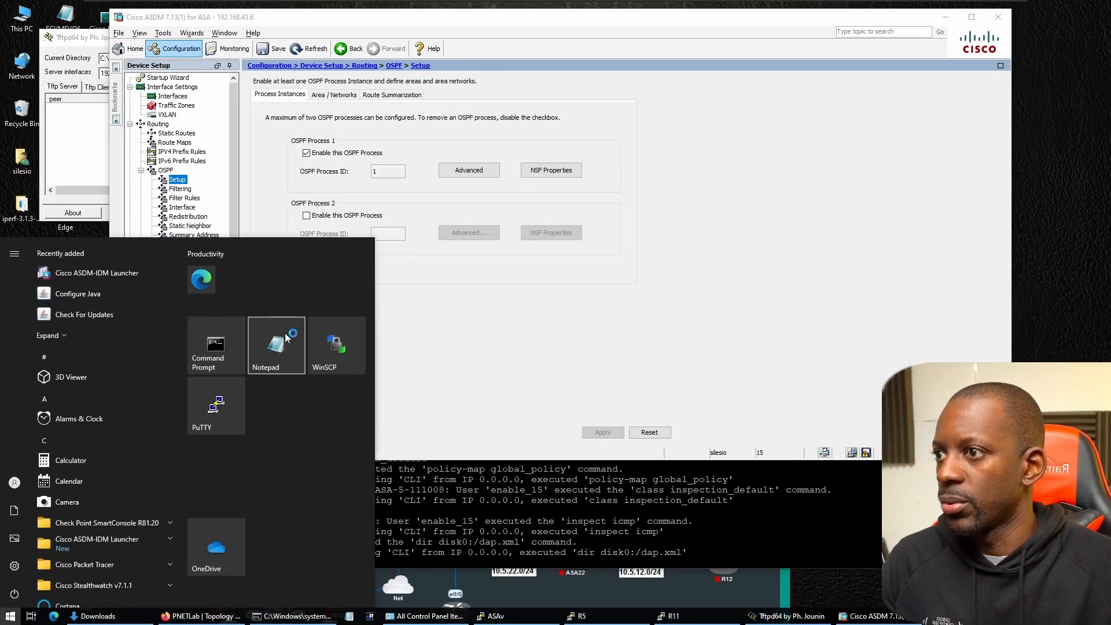
Record the inspection commands in Notepad and rerun R5's ping to 10.11.21.11
left_click(265, 344)
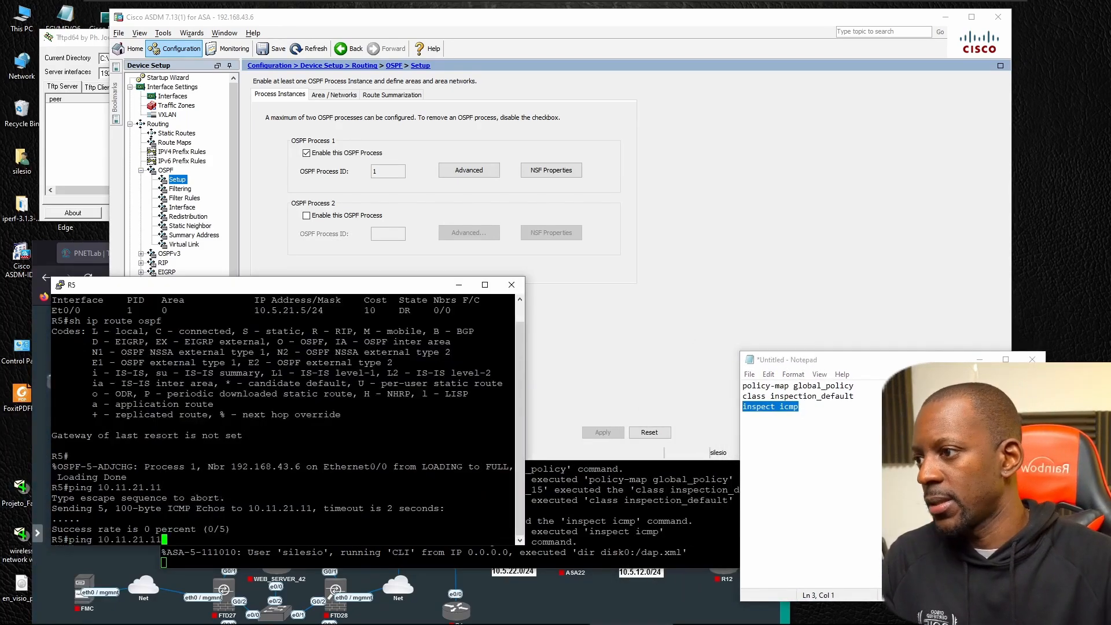
key("Return")
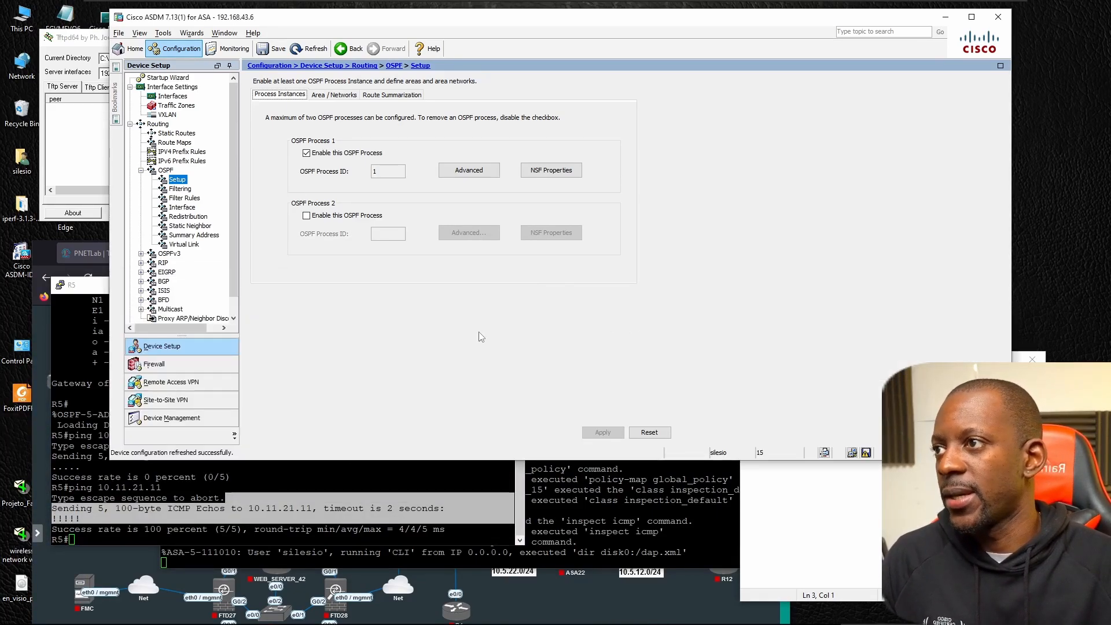
mouse_move(178, 275)
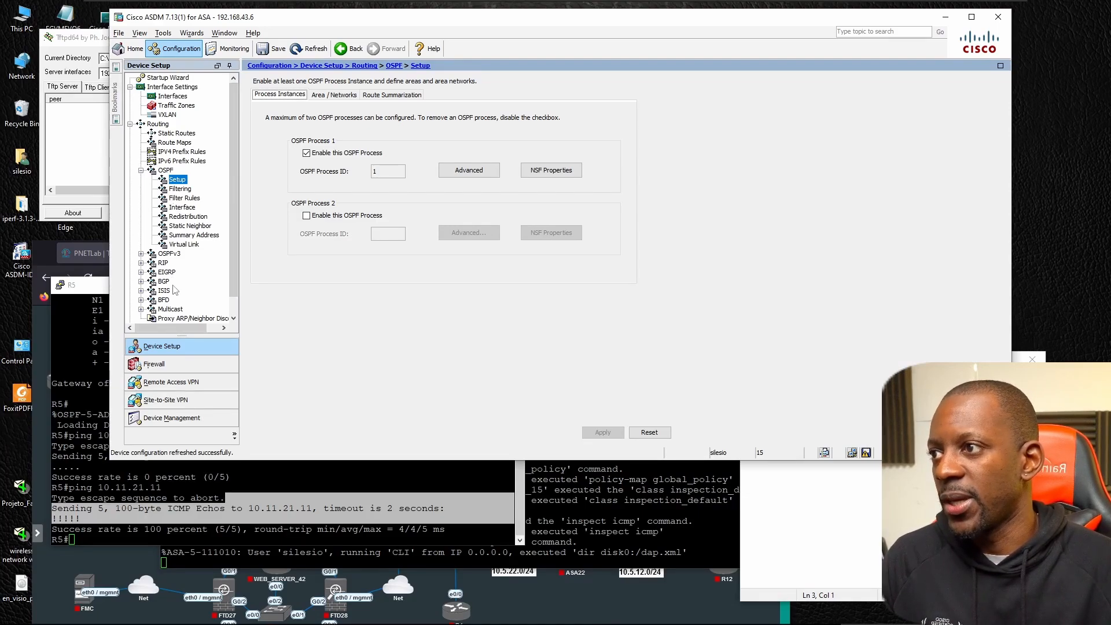
Open ASDM's Firewall Access Rules page with its implicit interface rules
left_click(154, 363)
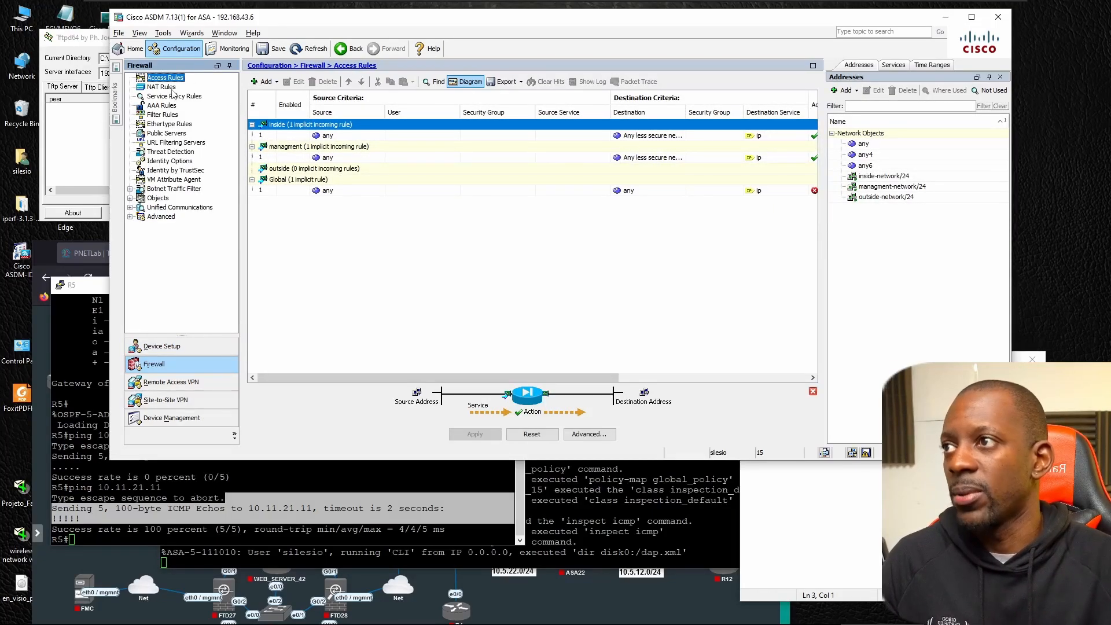
mouse_move(191, 143)
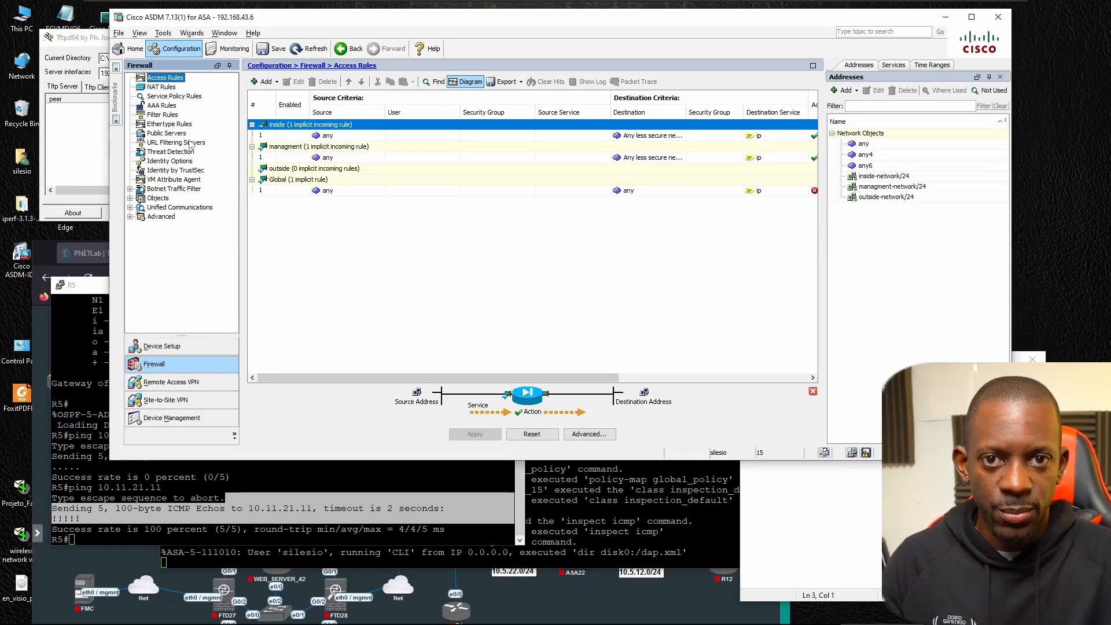